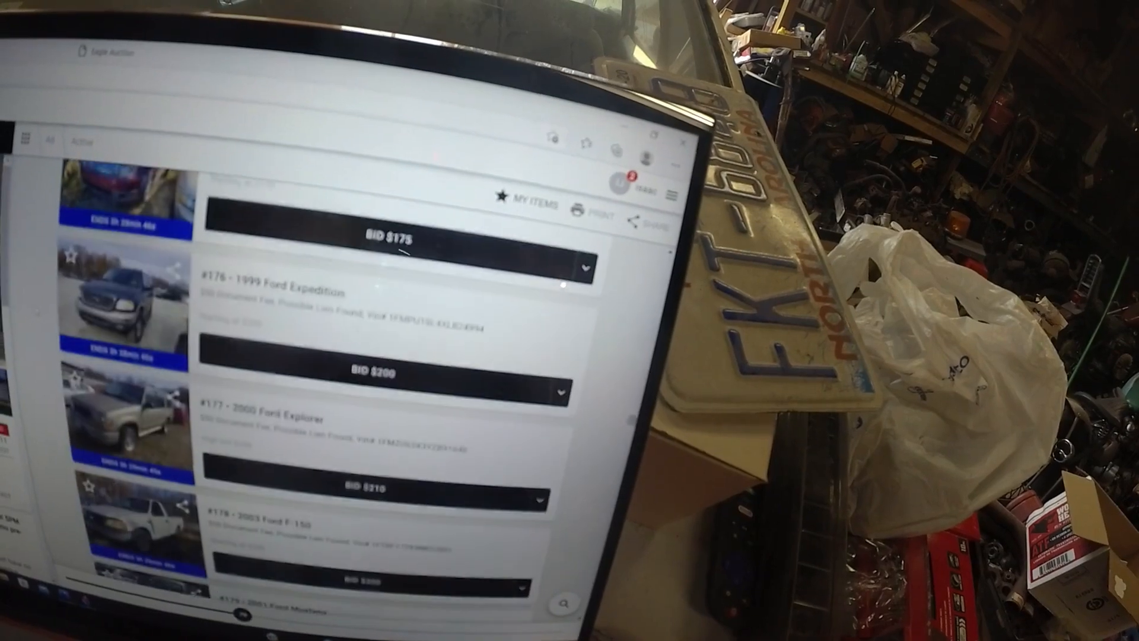
- Scroll the listings down past the Ford, Honda and Hyundai lots
{"action": "scroll", "scroll_direction": "down", "scroll_amount": 3}
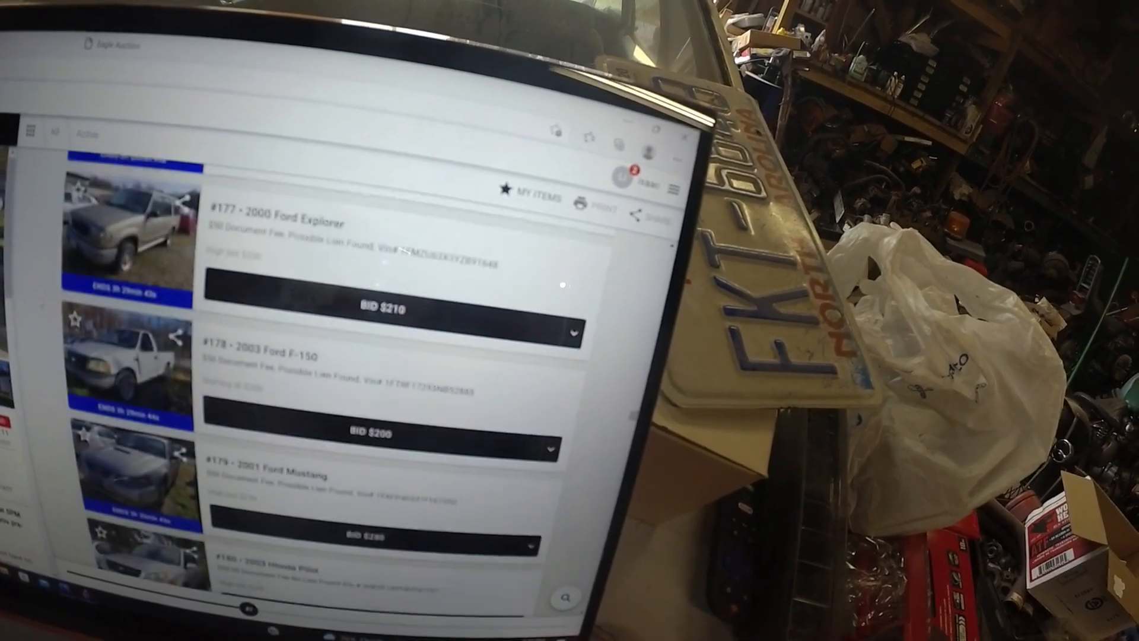
{"action": "scroll", "scroll_direction": "down", "scroll_amount": 3}
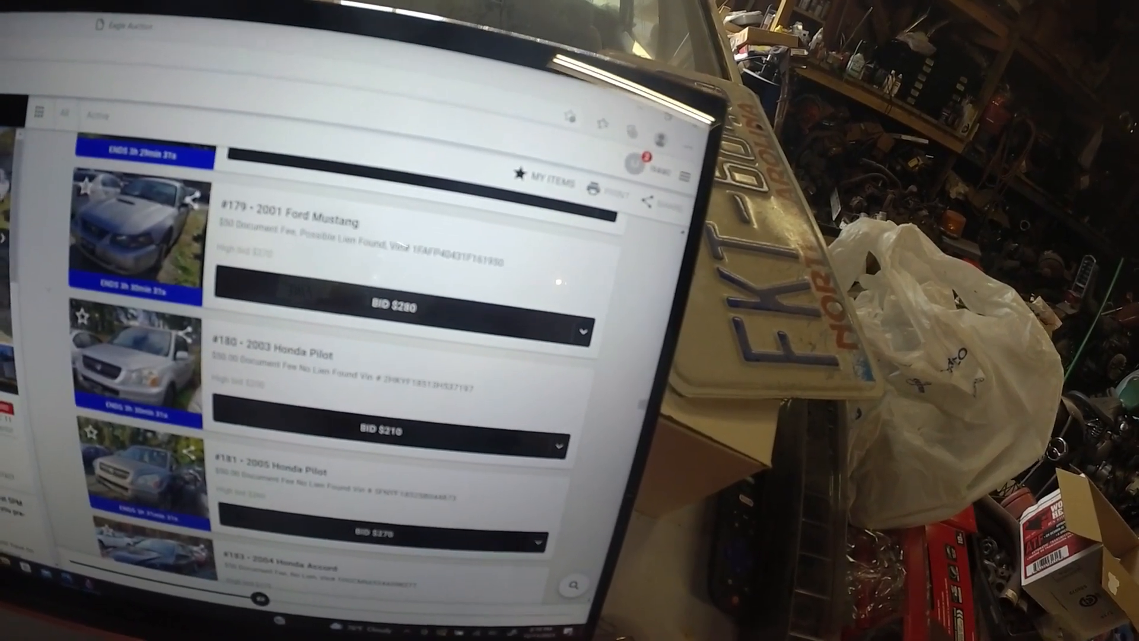
{"action": "scroll", "scroll_direction": "down", "scroll_amount": 3}
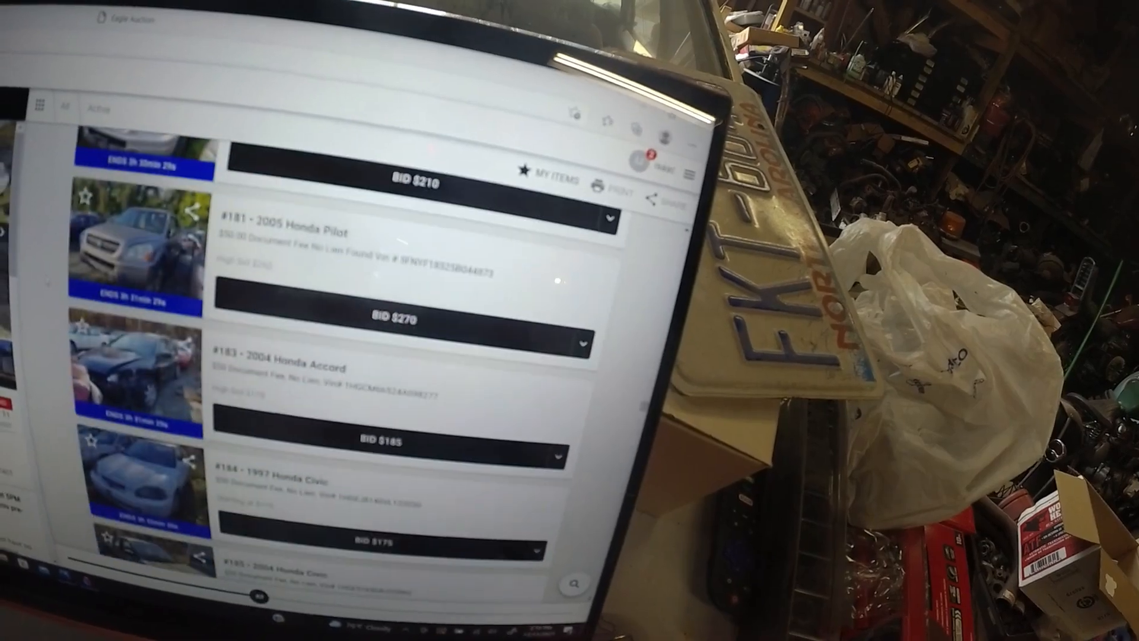
{"action": "scroll", "scroll_direction": "down", "scroll_amount": 3}
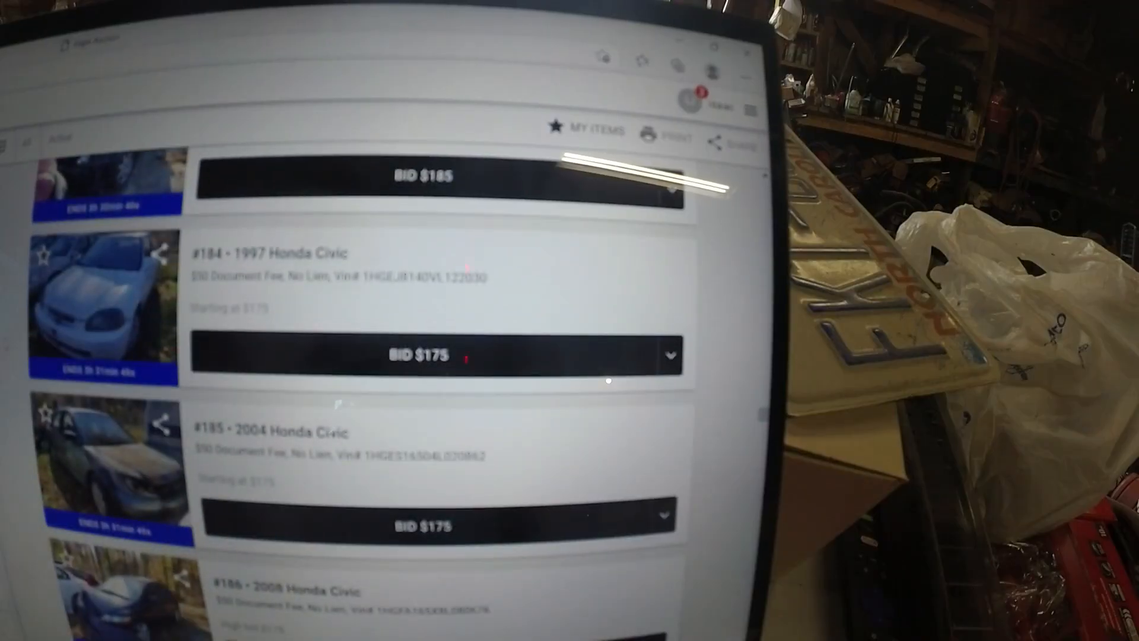
{"action": "scroll", "scroll_direction": "down", "scroll_amount": 3}
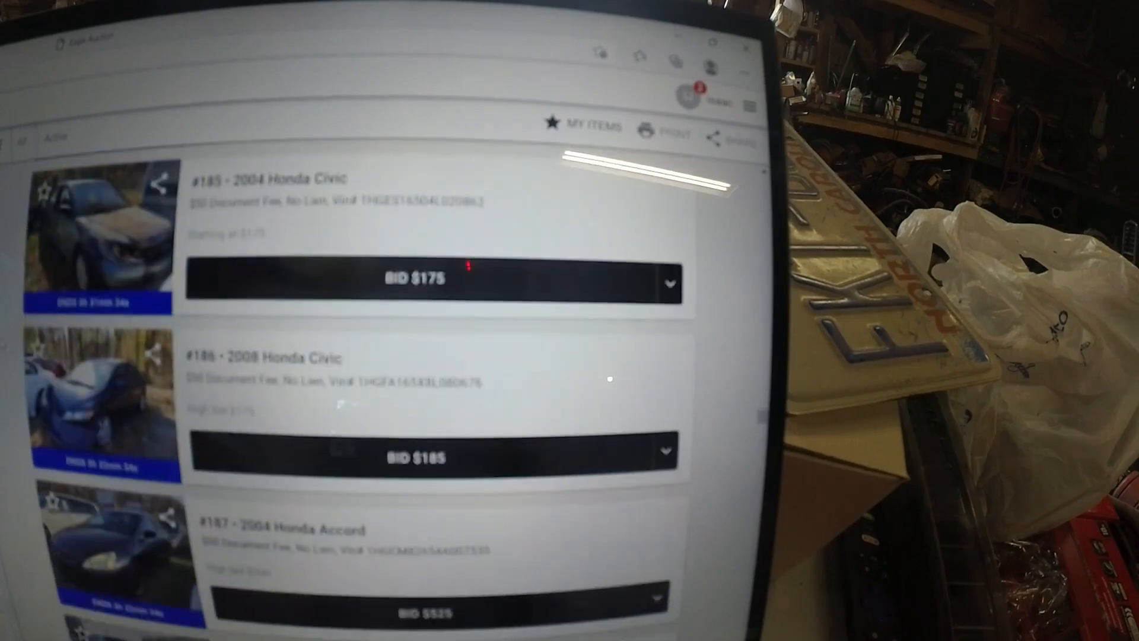
{"action": "scroll", "scroll_direction": "down", "scroll_amount": 3}
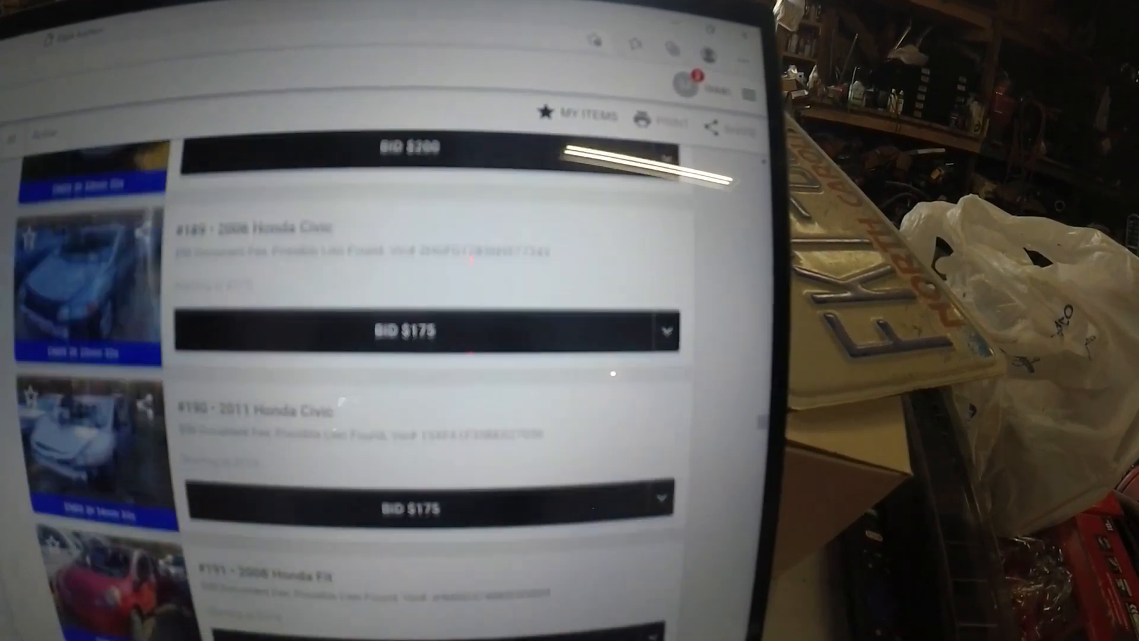
{"action": "scroll", "scroll_direction": "down", "scroll_amount": 3}
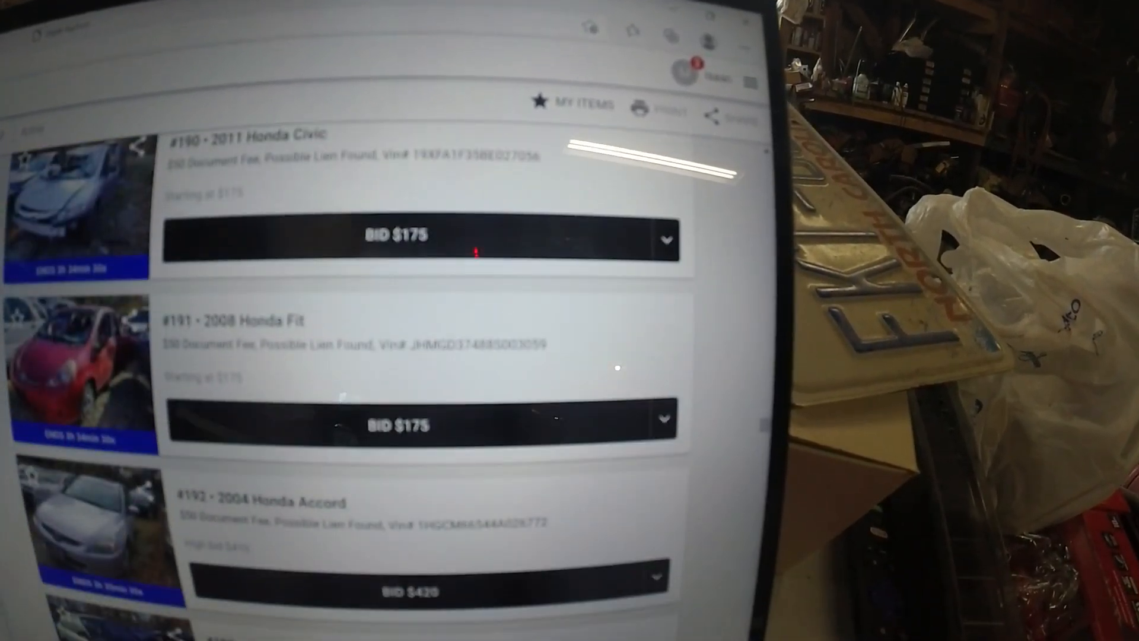
{"action": "scroll", "scroll_direction": "down", "scroll_amount": 3}
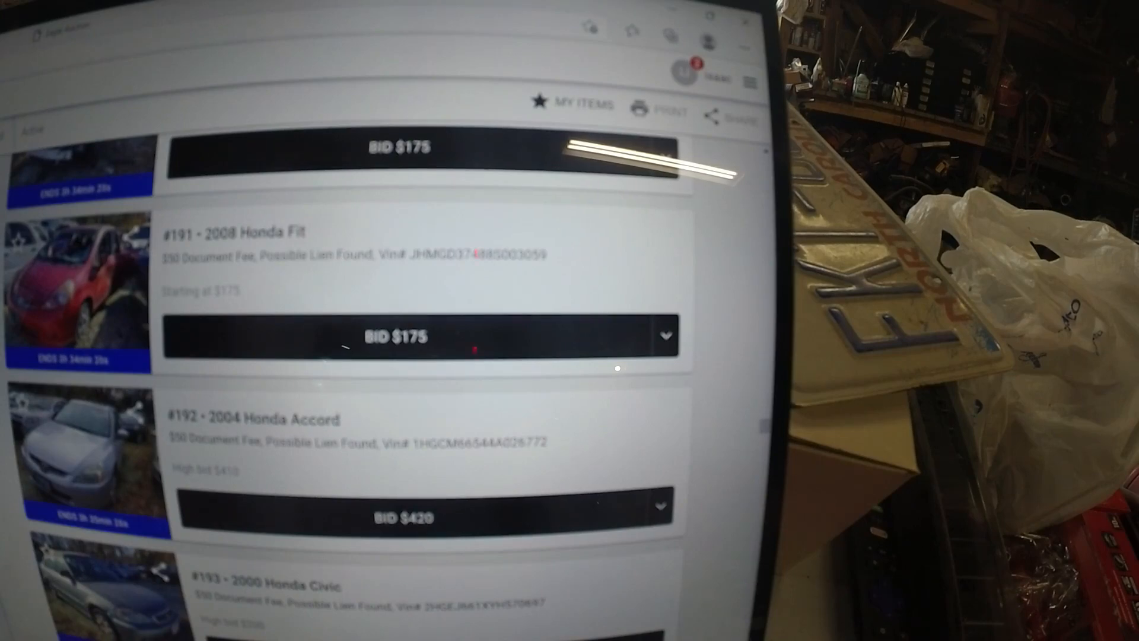
{"action": "scroll", "scroll_direction": "down", "scroll_amount": 3}
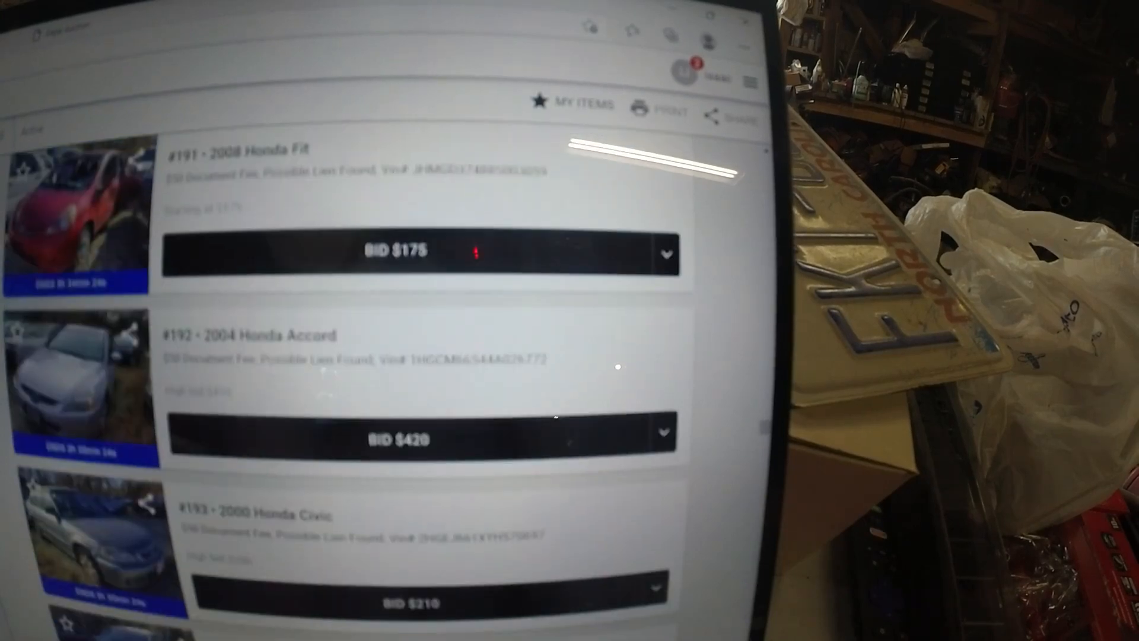
- Continue down to the Mazda lots, reaching #214 1995 MX-5 Miata at $175
{"action": "scroll", "scroll_direction": "down", "scroll_amount": 3}
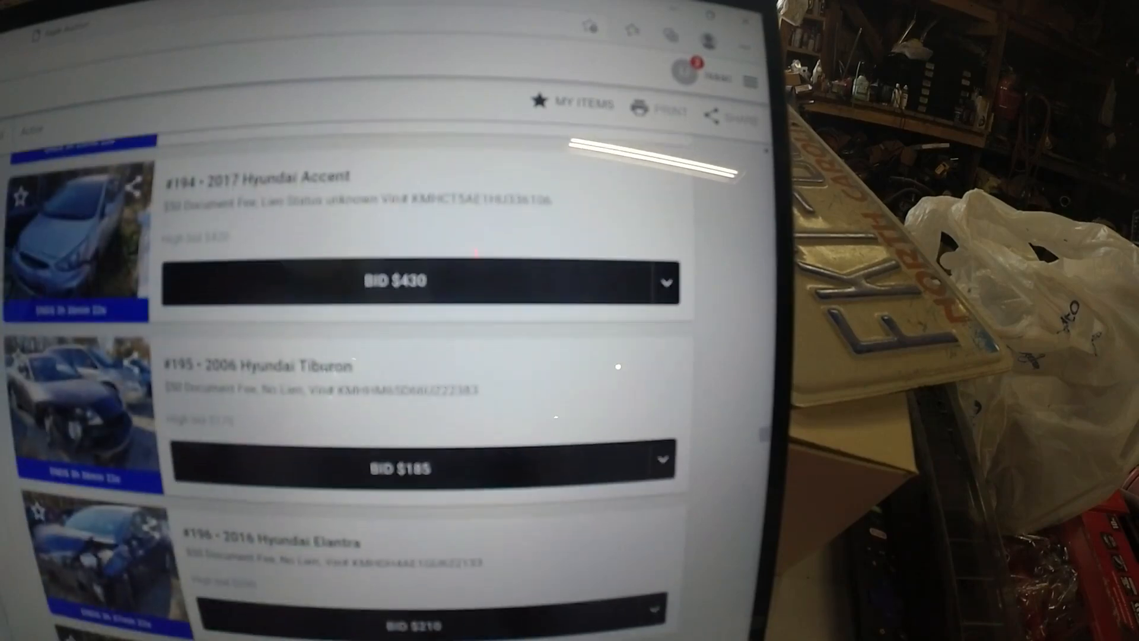
{"action": "scroll", "scroll_direction": "down", "scroll_amount": 3}
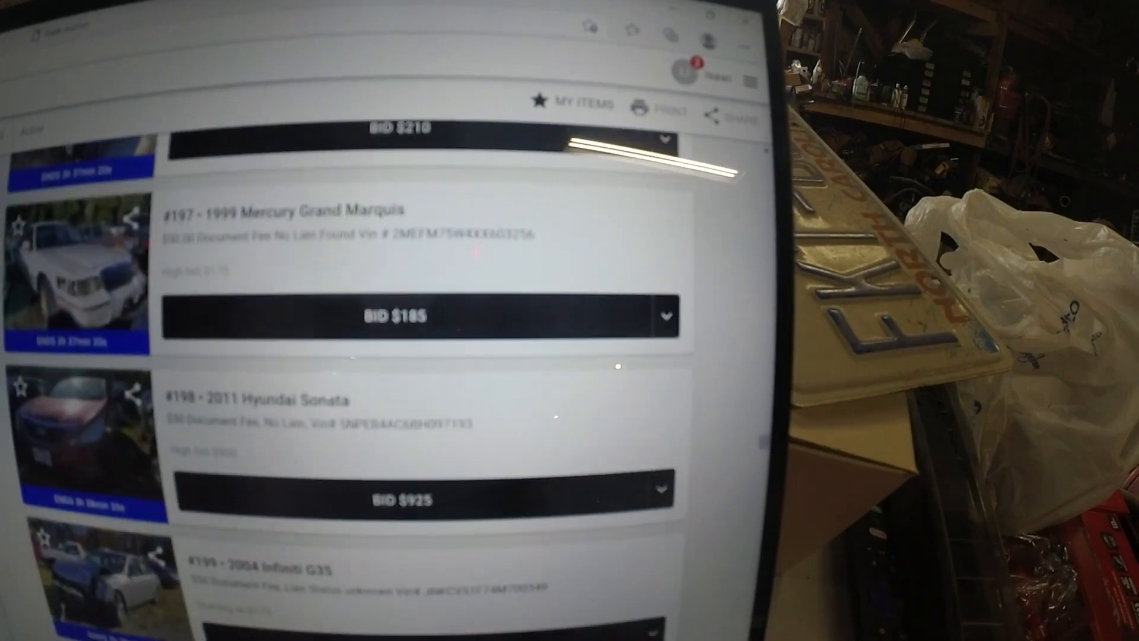
{"action": "scroll", "scroll_direction": "down", "scroll_amount": 3}
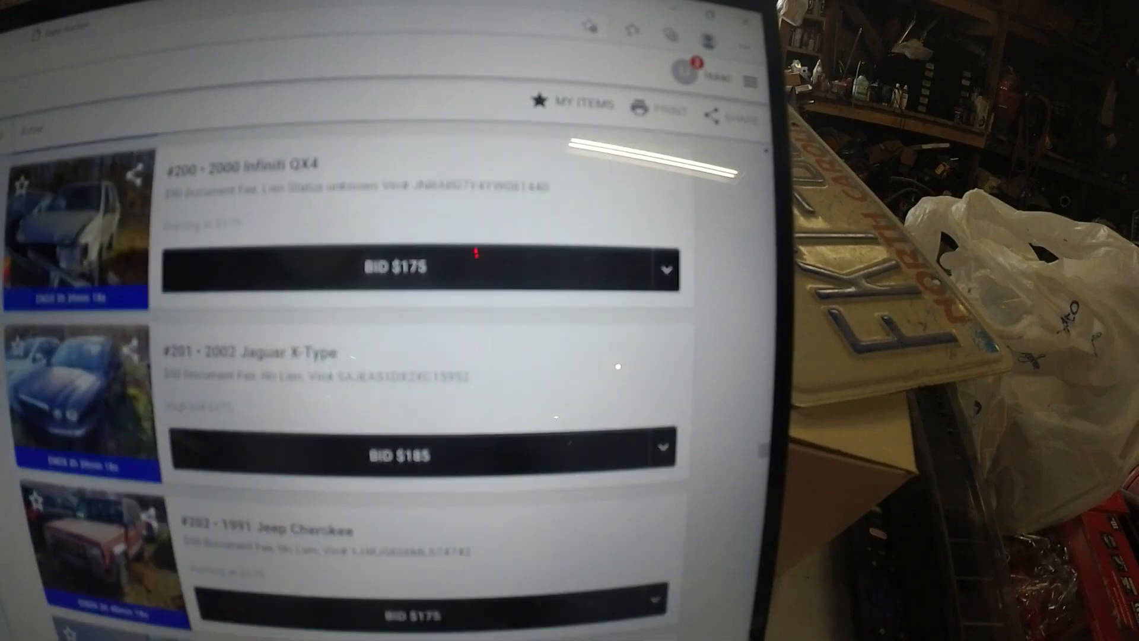
{"action": "scroll", "scroll_direction": "down", "scroll_amount": 3}
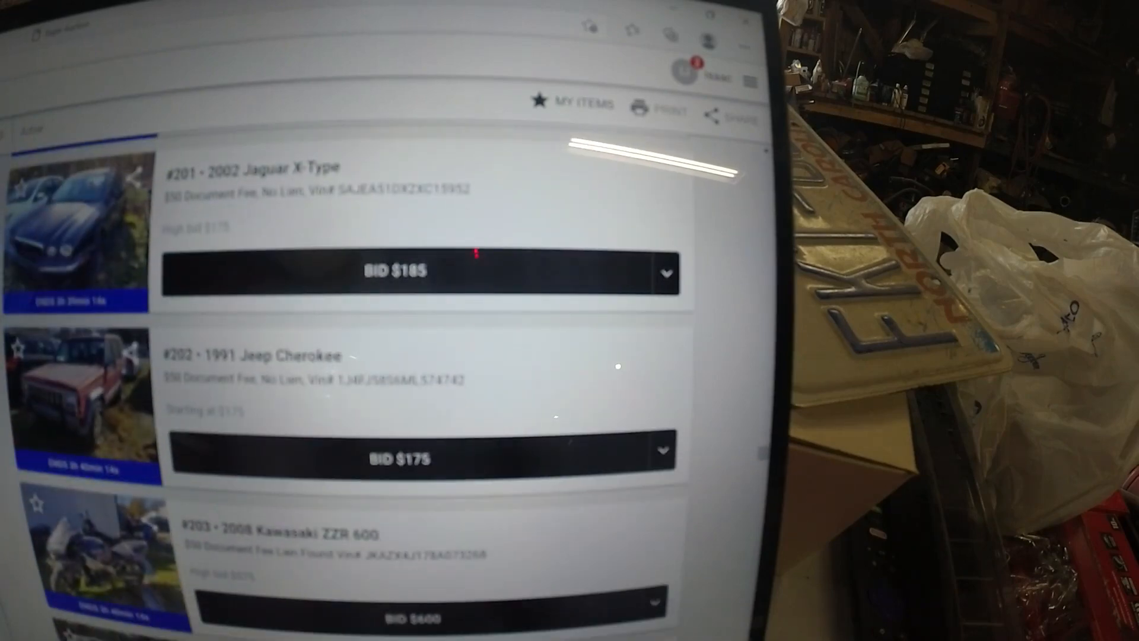
{"action": "scroll", "scroll_direction": "down", "scroll_amount": 3}
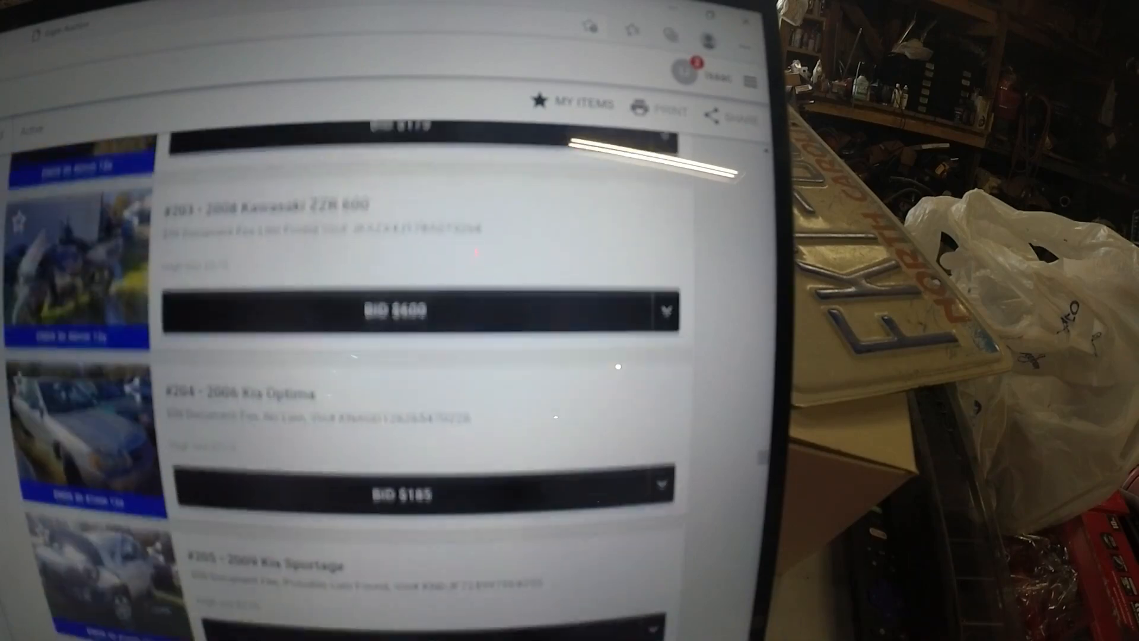
{"action": "scroll", "scroll_direction": "down", "scroll_amount": 3}
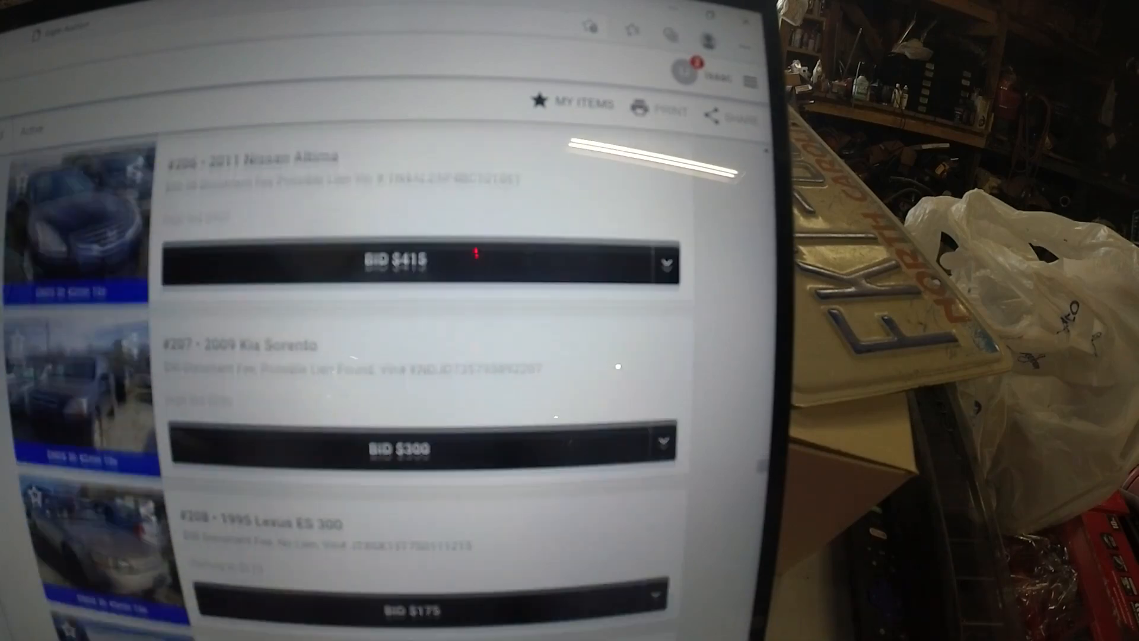
{"action": "scroll", "scroll_direction": "down", "scroll_amount": 3}
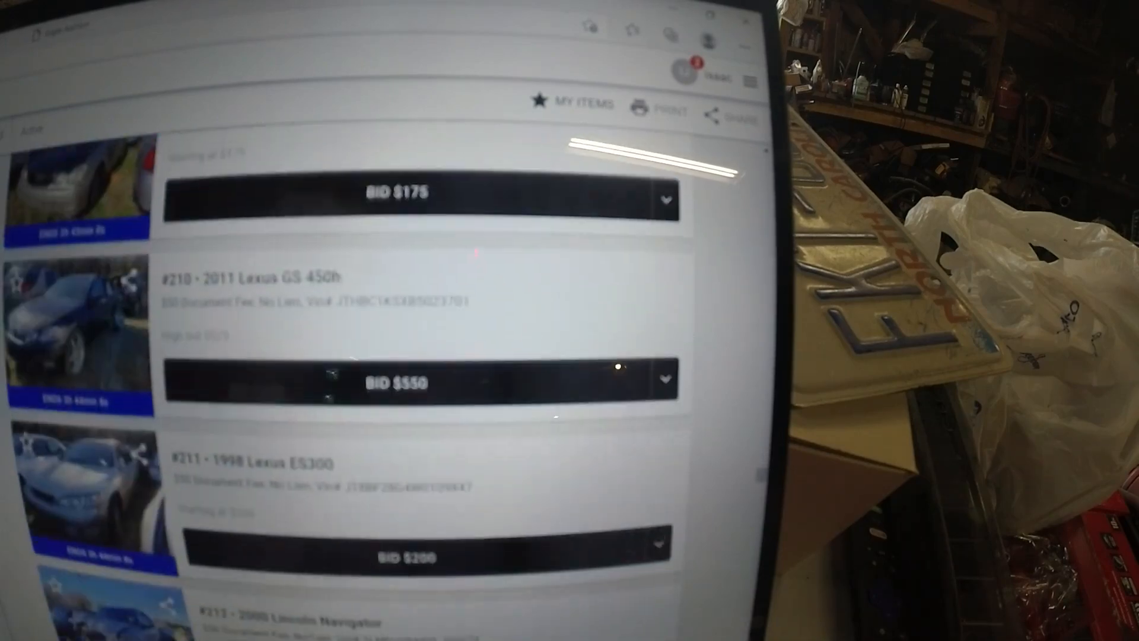
{"action": "scroll", "scroll_direction": "down", "scroll_amount": 3}
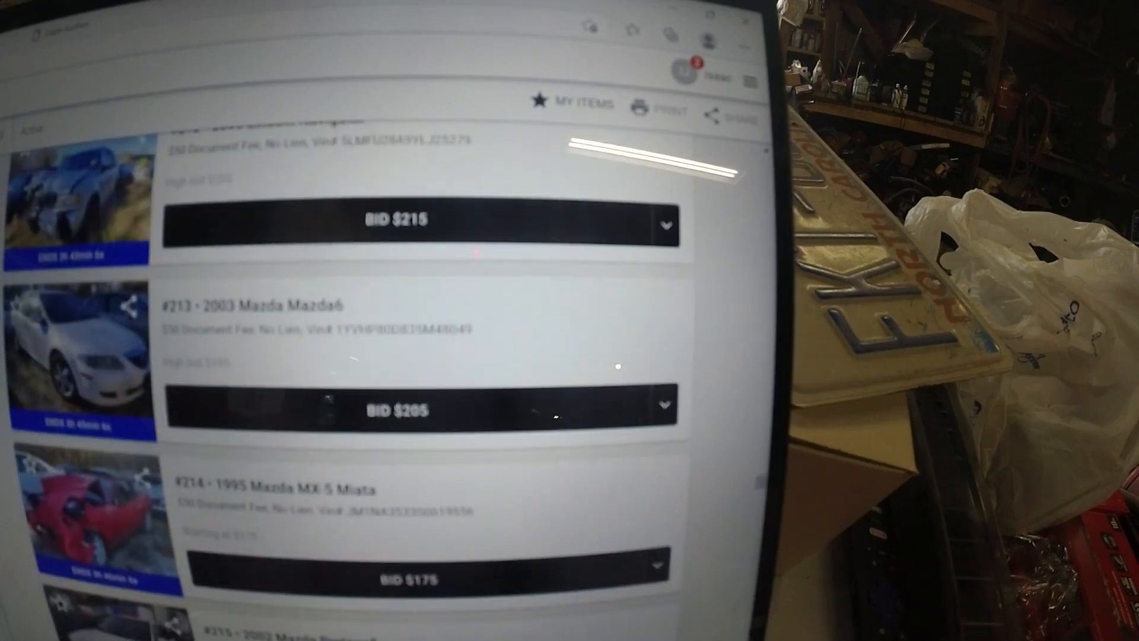
{"action": "scroll", "scroll_direction": "down", "scroll_amount": 3}
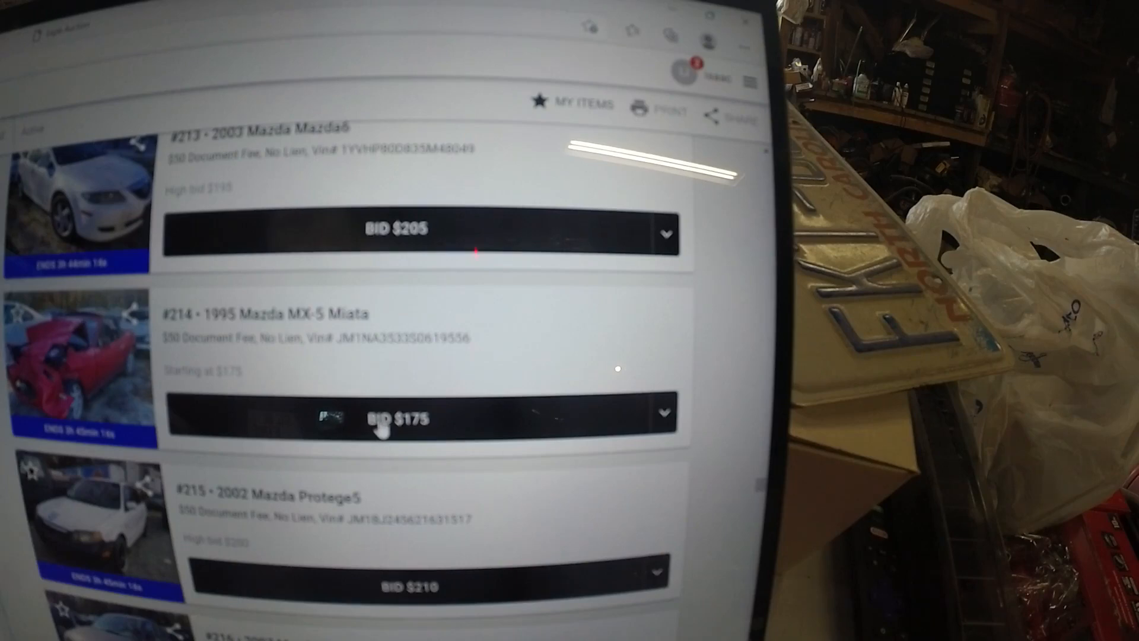
- Bid $175 on lot #214 1995 Mazda MX-5 Miata and confirm it
{"action": "left_click", "coordinate": [403, 413]}
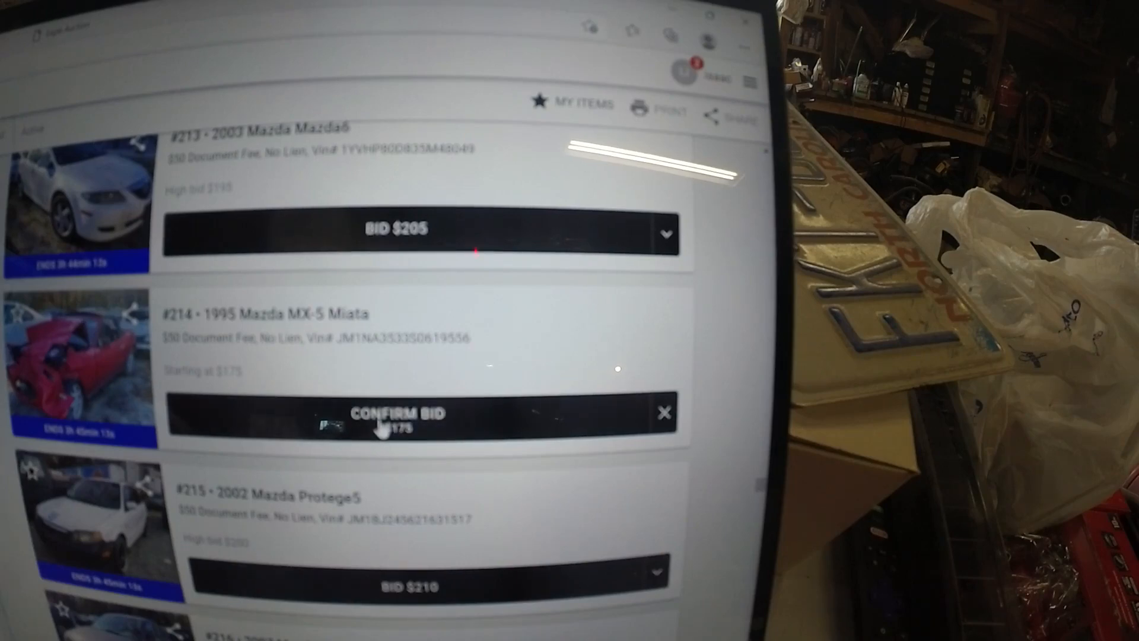
{"action": "left_click", "coordinate": [398, 413]}
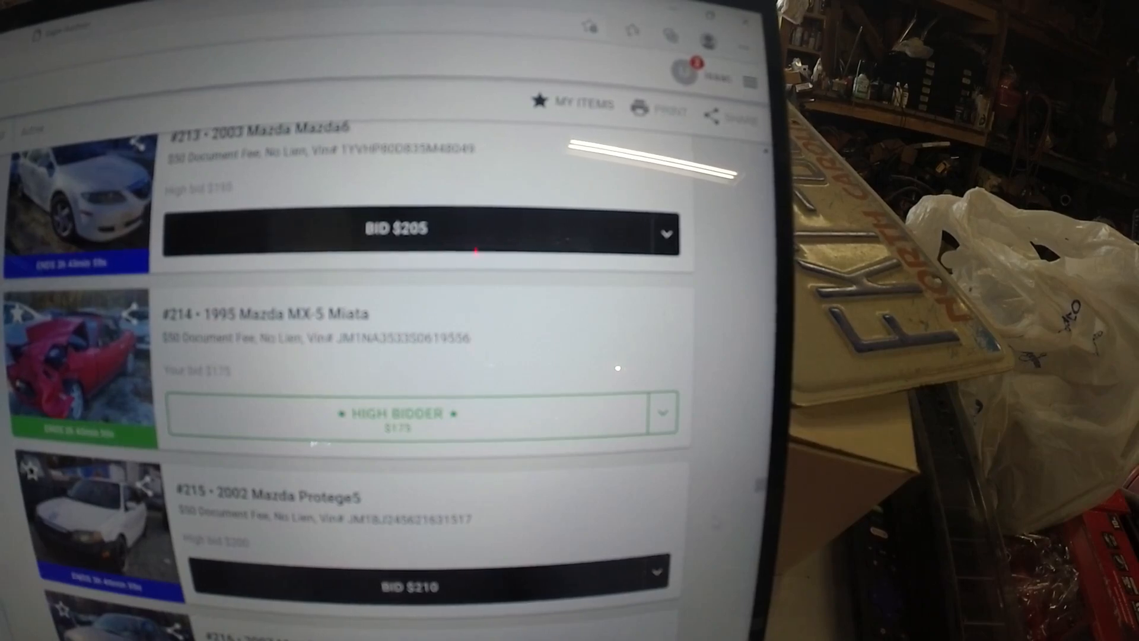
- Bid $220 on lot #222 1982 Mercedes-Benz 300D and confirm, leaving it pending
{"action": "scroll", "scroll_direction": "down", "scroll_amount": 3}
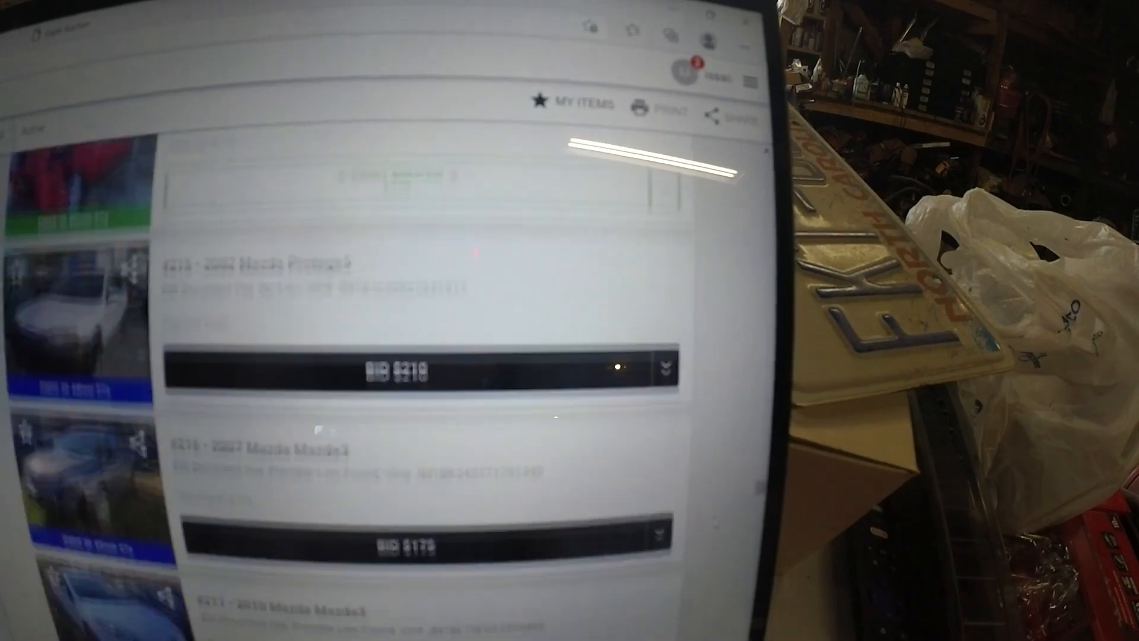
{"action": "scroll", "scroll_direction": "down", "scroll_amount": 3}
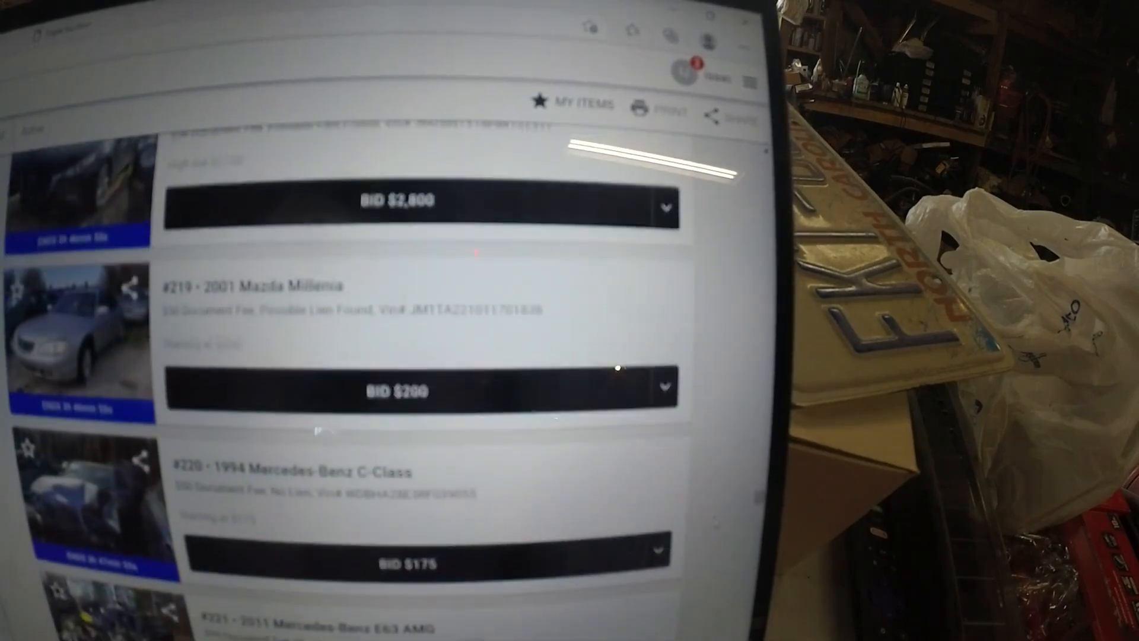
{"action": "scroll", "scroll_direction": "down", "scroll_amount": 3}
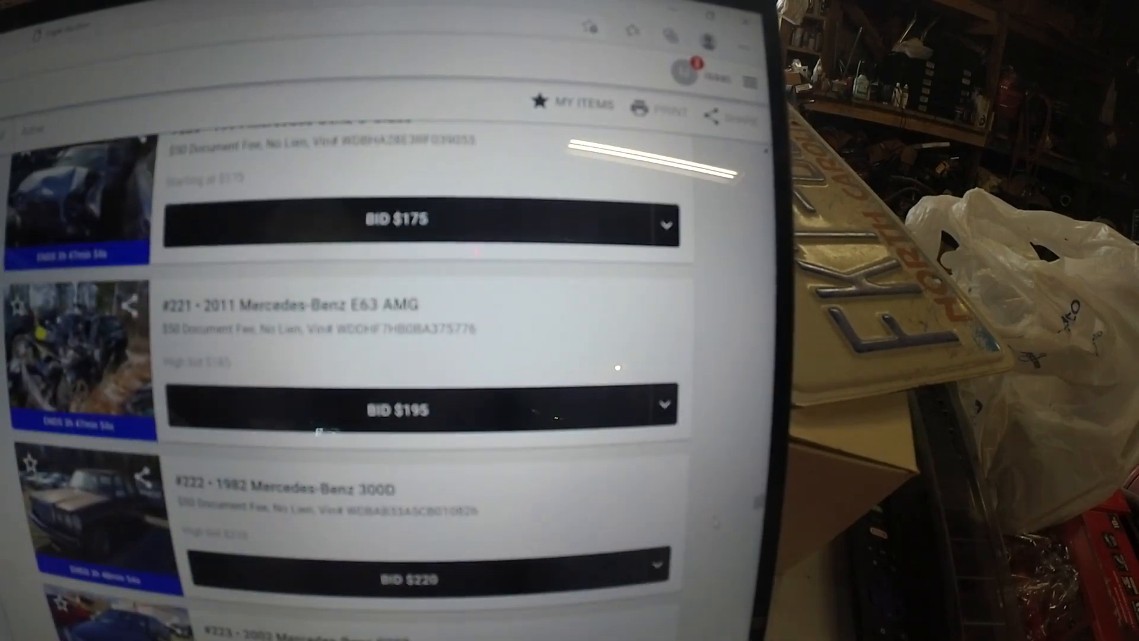
{"action": "scroll", "scroll_direction": "down", "scroll_amount": 3}
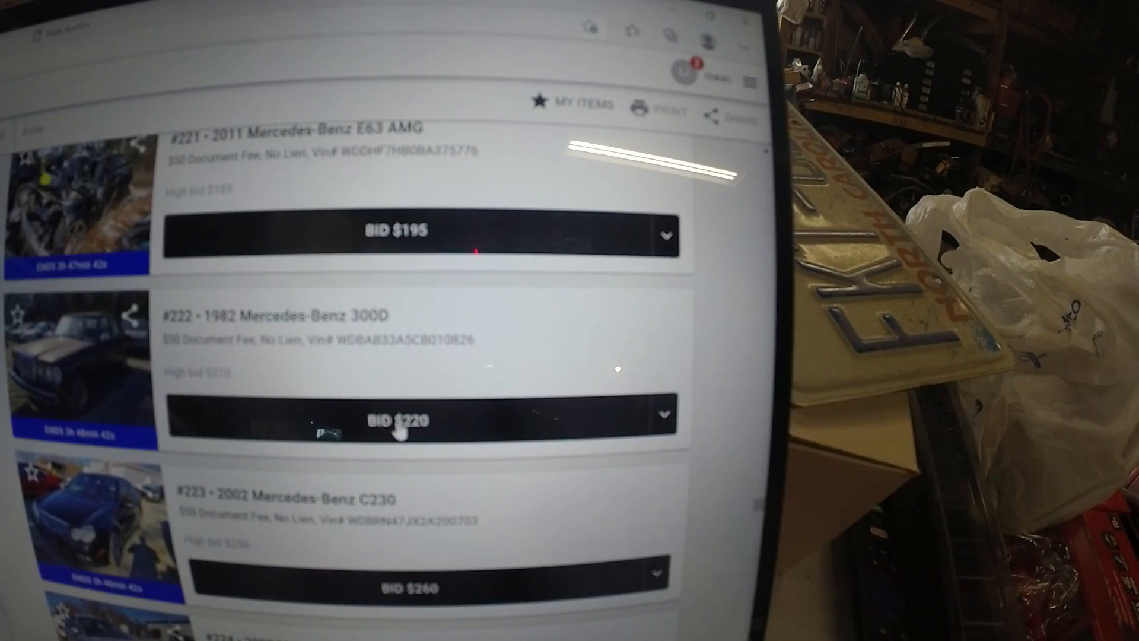
{"action": "left_click", "coordinate": [396, 415]}
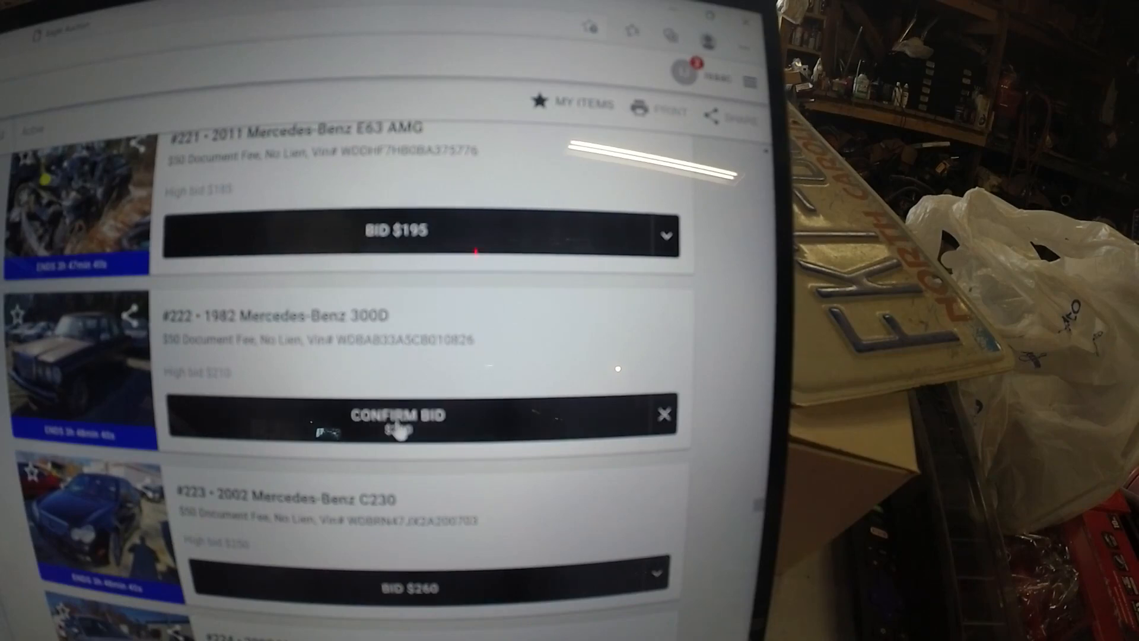
{"action": "left_click", "coordinate": [397, 415]}
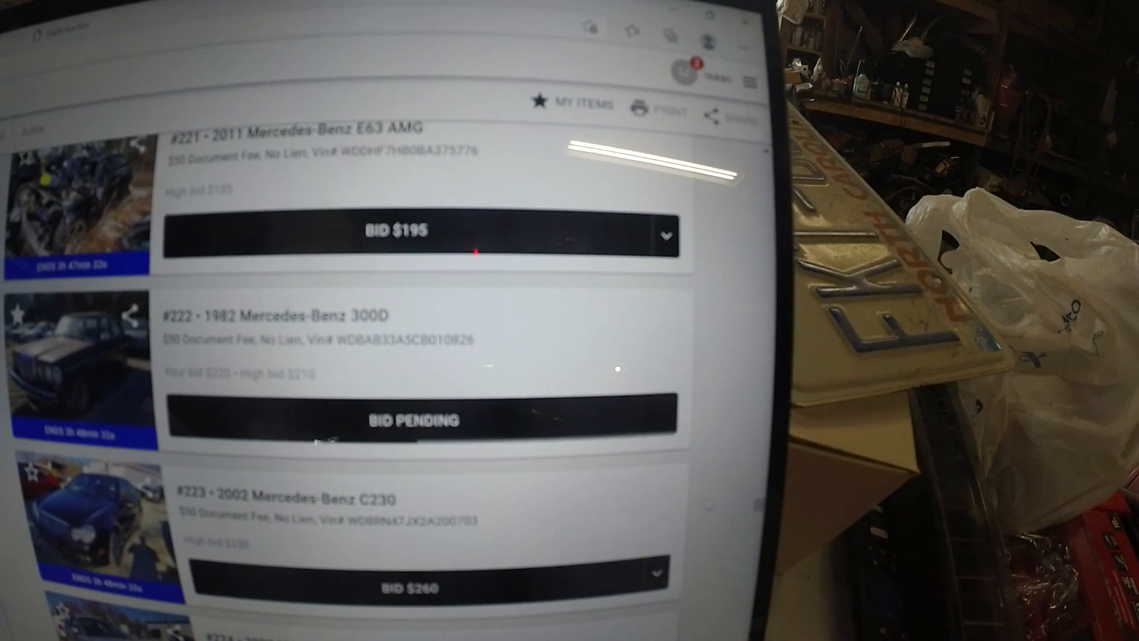
- Bid $210 on the 2004 GMC Yukon and confirm, becoming high bidder
{"action": "scroll", "scroll_direction": "down", "scroll_amount": 3}
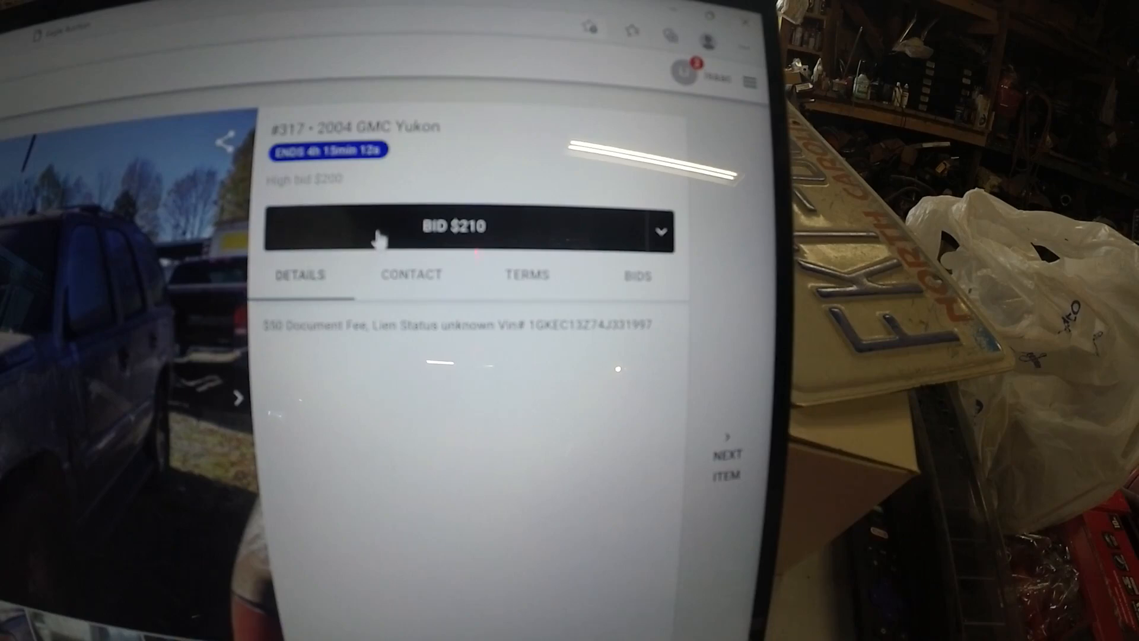
{"action": "left_click", "coordinate": [468, 231]}
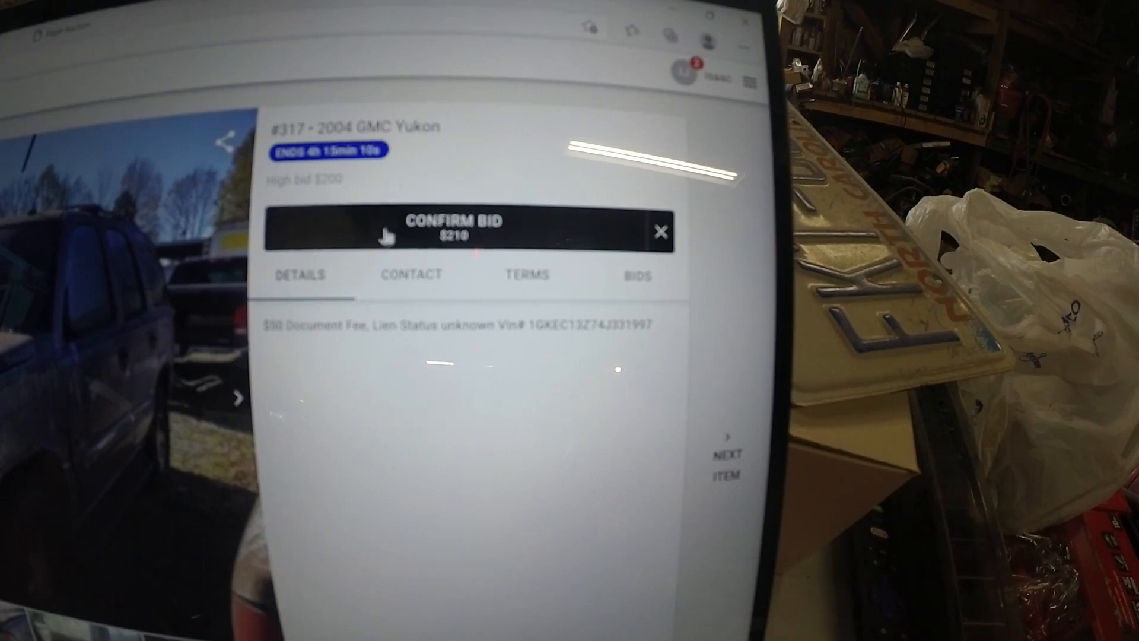
{"action": "left_click", "coordinate": [453, 229]}
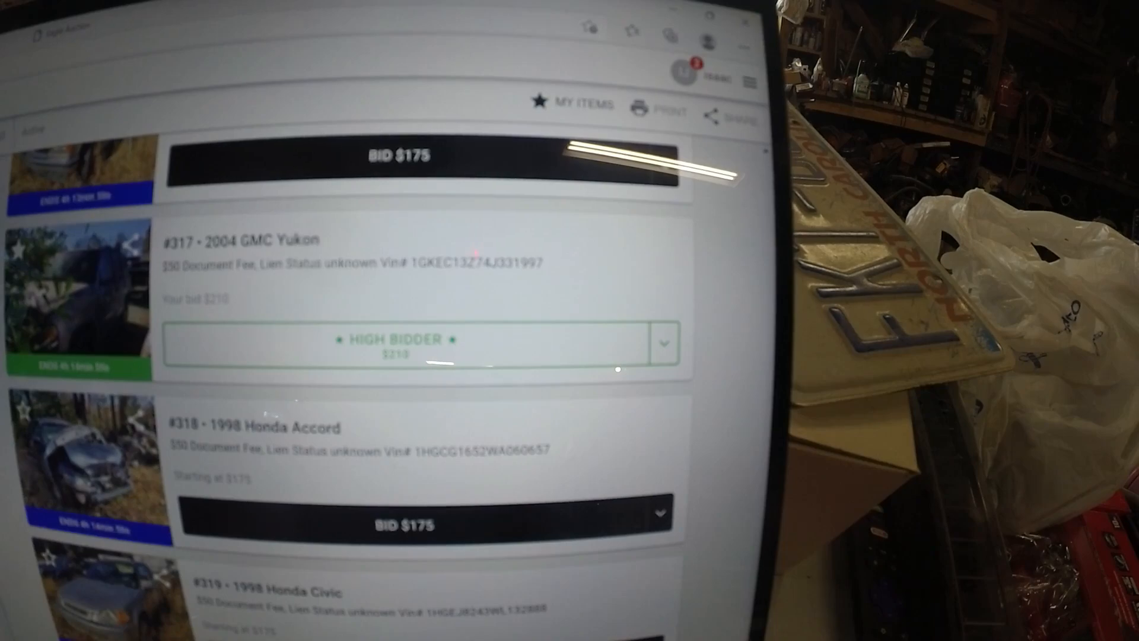
- Return to lot #222 Mercedes-Benz 300D and start a $220 bid on it
{"action": "scroll", "scroll_direction": "up", "scroll_amount": 3}
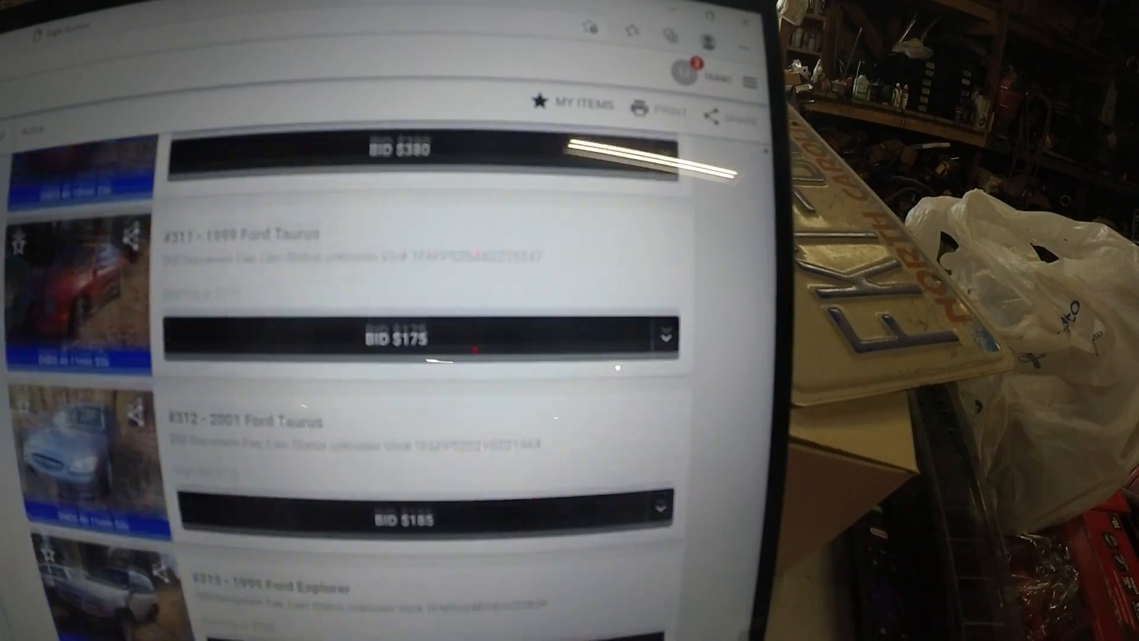
{"action": "scroll", "scroll_direction": "down", "scroll_amount": 3}
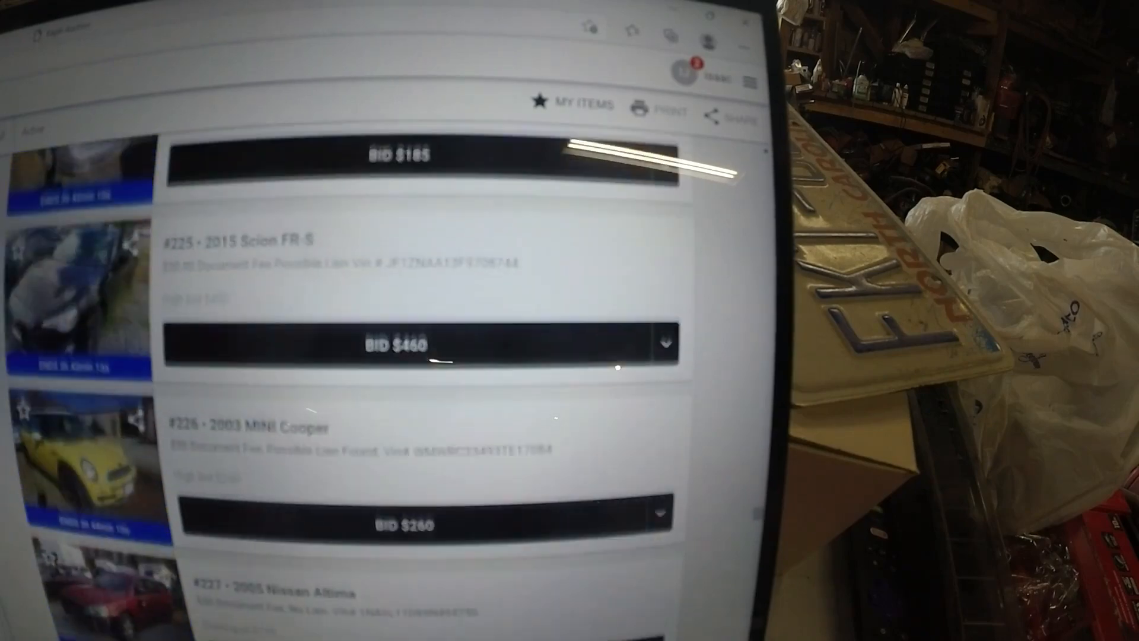
{"action": "scroll", "scroll_direction": "up", "scroll_amount": 3}
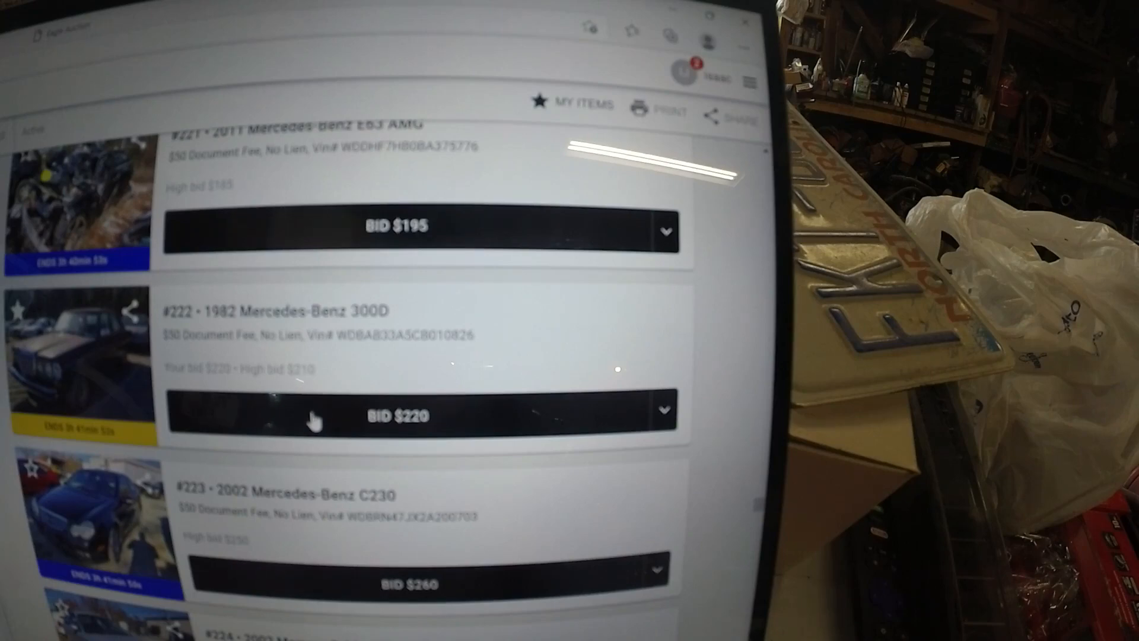
{"action": "mouse_move", "coordinate": [328, 432]}
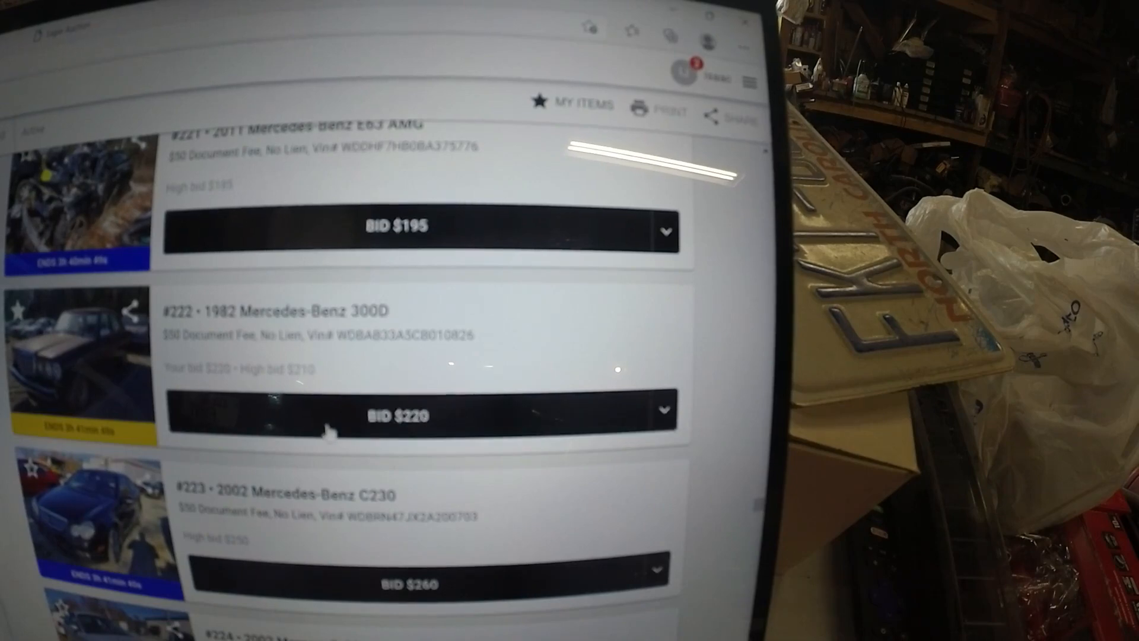
{"action": "left_click", "coordinate": [403, 413]}
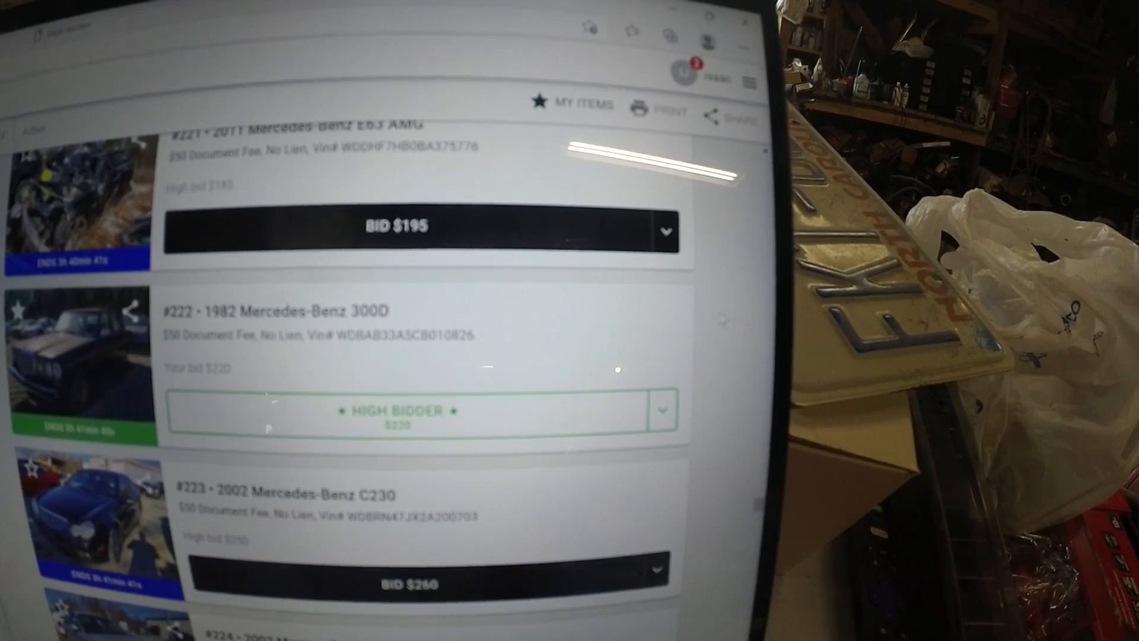
- Scroll back up to lot #214 Mazda MX-5 Miata and check its $175 high-bidder status
{"action": "scroll", "scroll_direction": "up", "scroll_amount": 3}
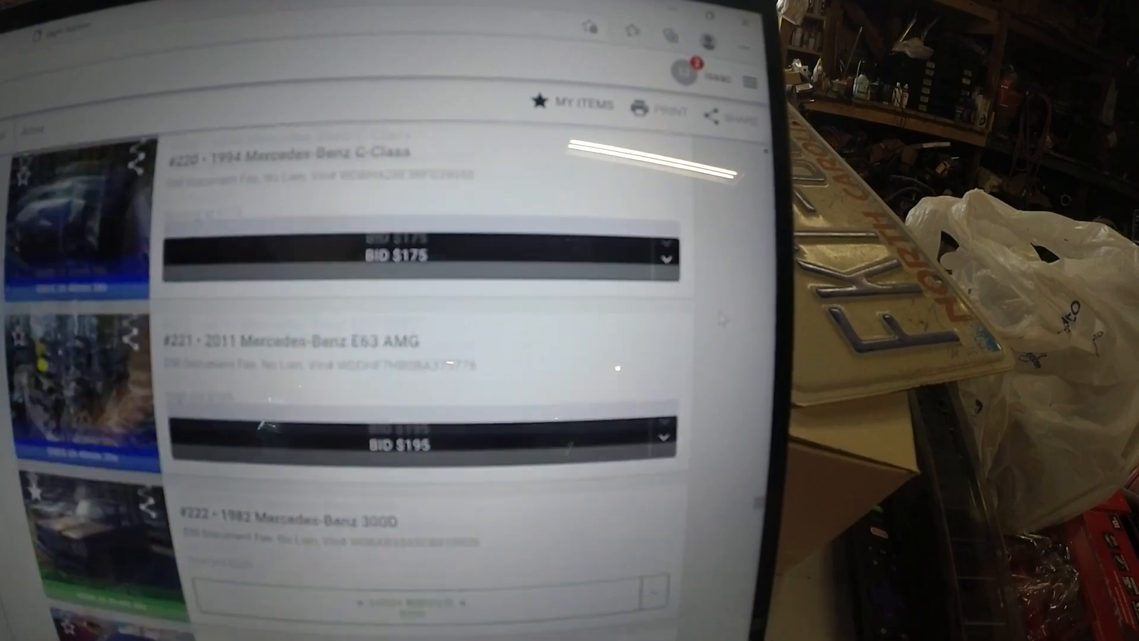
{"action": "scroll", "scroll_direction": "up", "scroll_amount": 3}
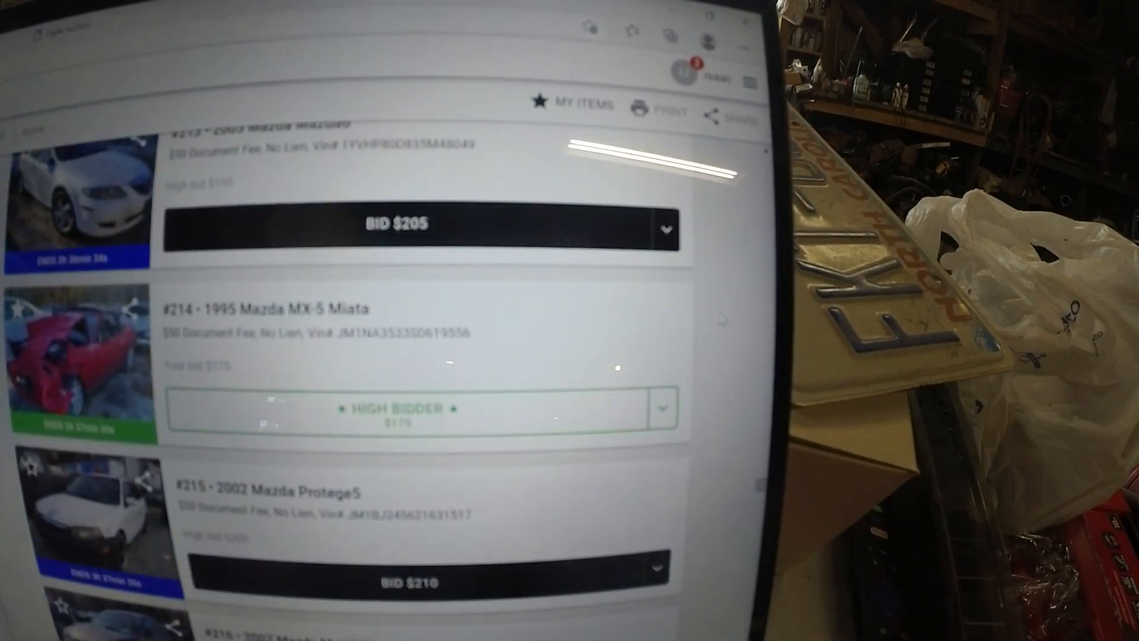
{"action": "scroll", "scroll_direction": "up", "scroll_amount": 3}
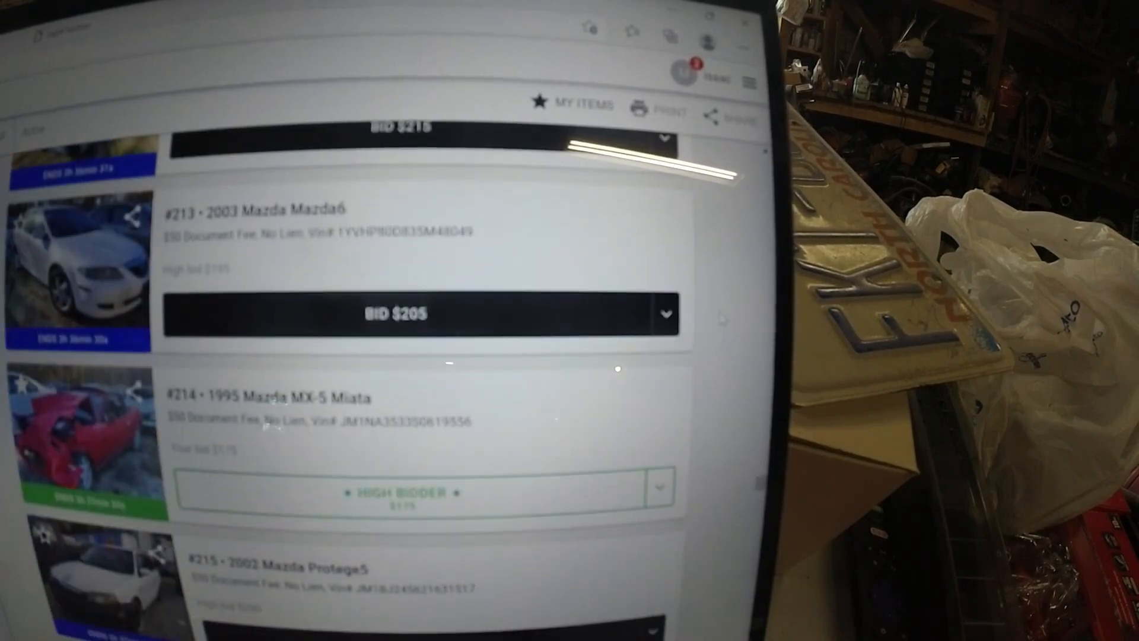
{"action": "scroll", "scroll_direction": "down", "scroll_amount": 3}
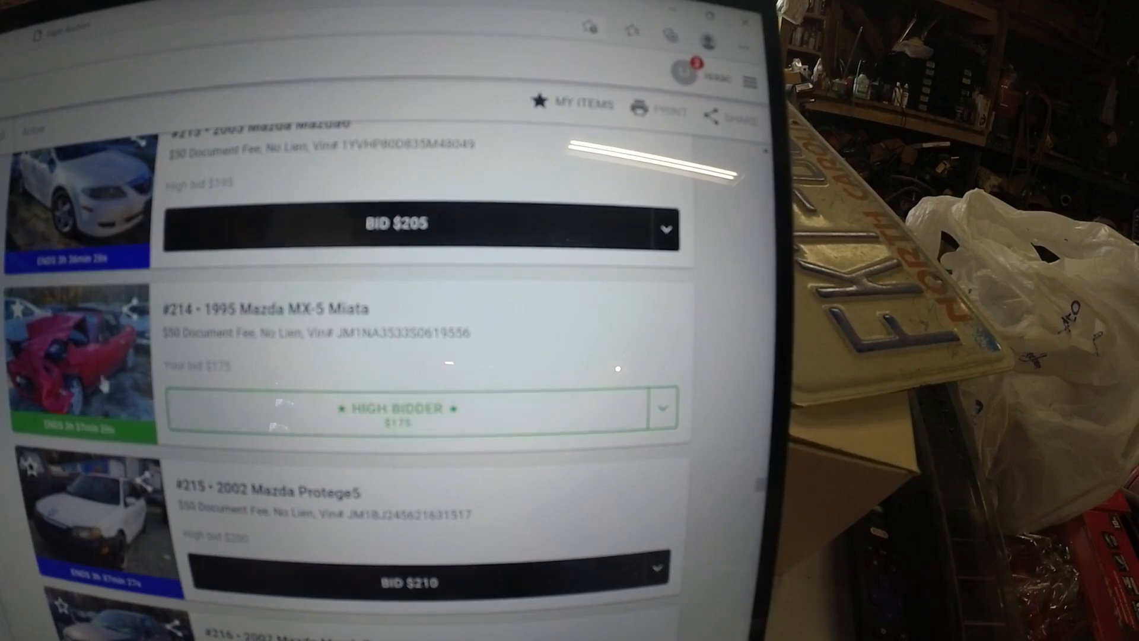
{"action": "left_click", "coordinate": [282, 308]}
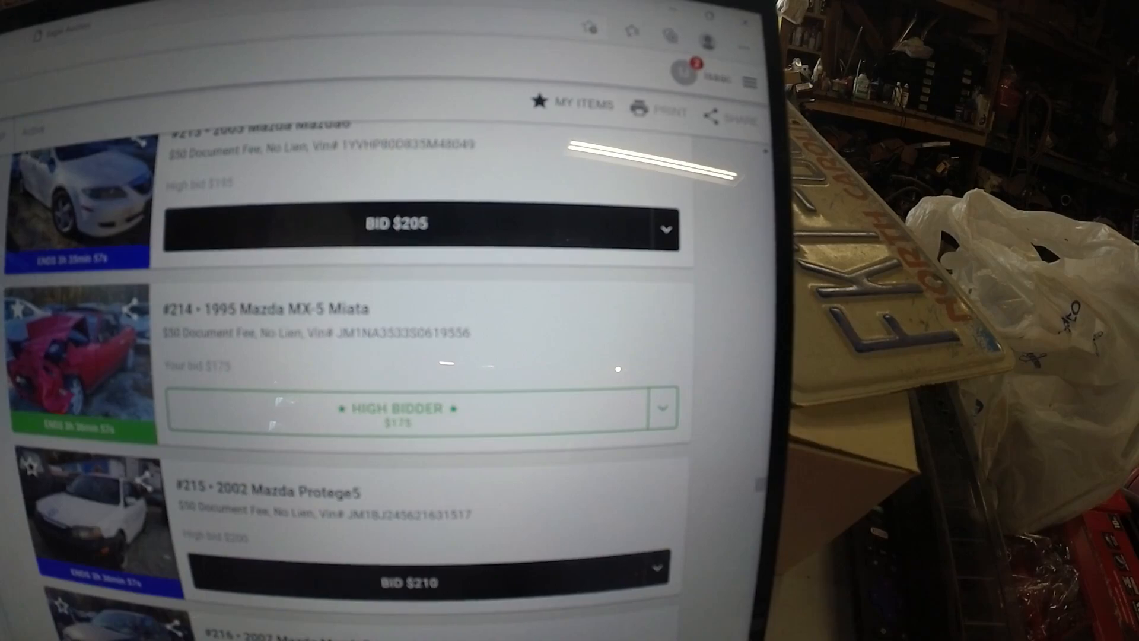
- Scroll around the listings looking for the Chevrolet lots
{"action": "scroll", "scroll_direction": "up", "scroll_amount": 3}
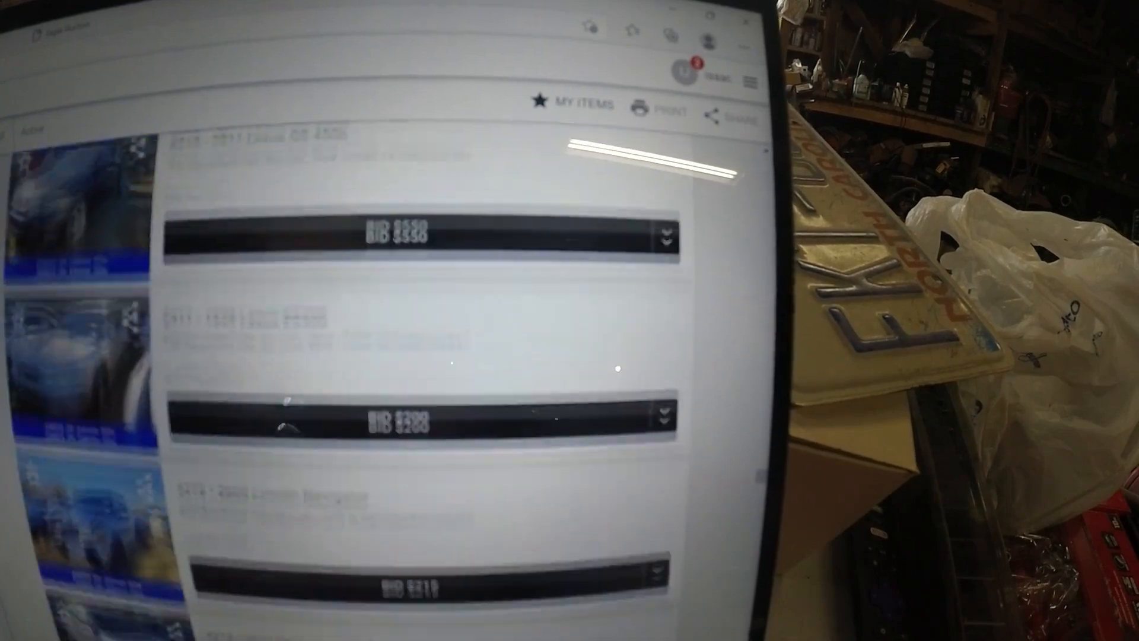
{"action": "scroll", "scroll_direction": "down", "scroll_amount": 3}
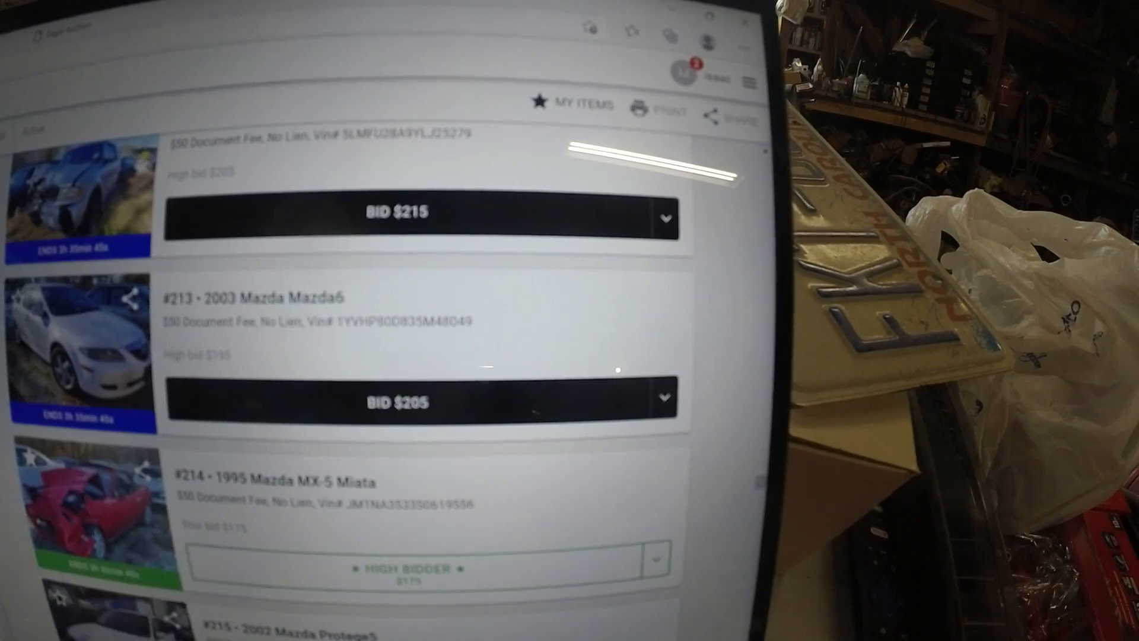
{"action": "scroll", "scroll_direction": "down", "scroll_amount": 3}
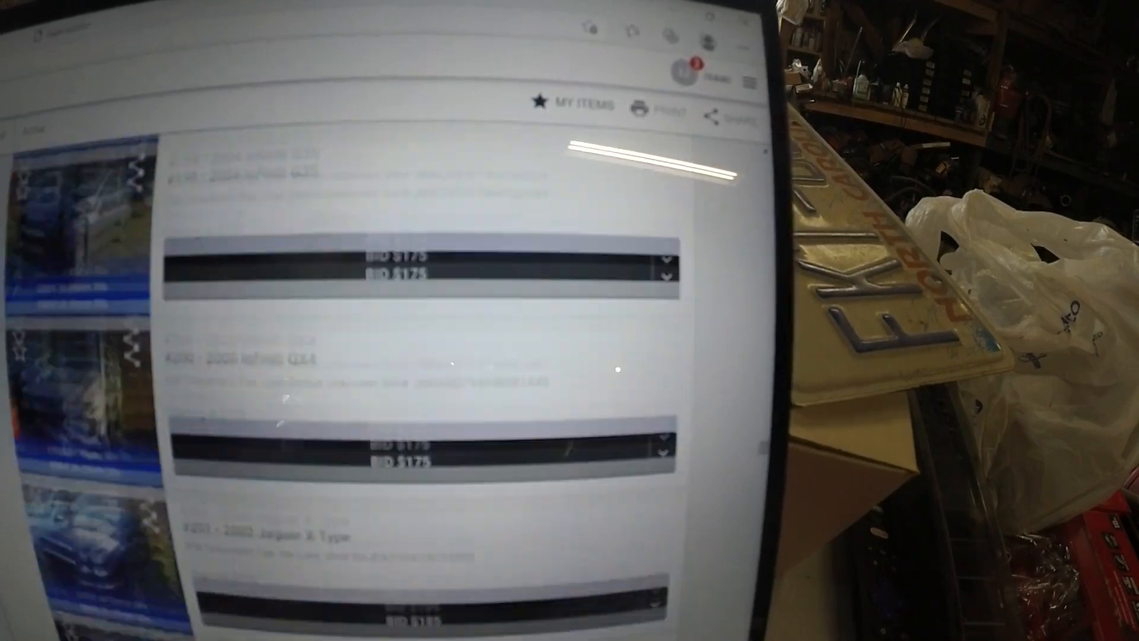
{"action": "scroll", "scroll_direction": "down", "scroll_amount": 3}
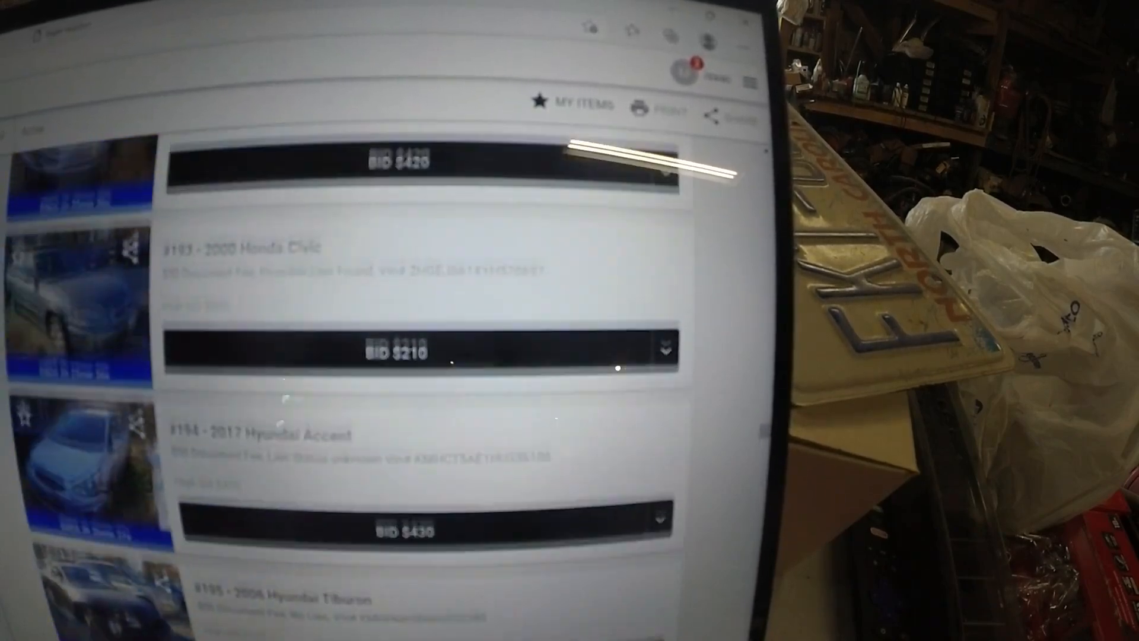
{"action": "scroll", "scroll_direction": "down", "scroll_amount": 3}
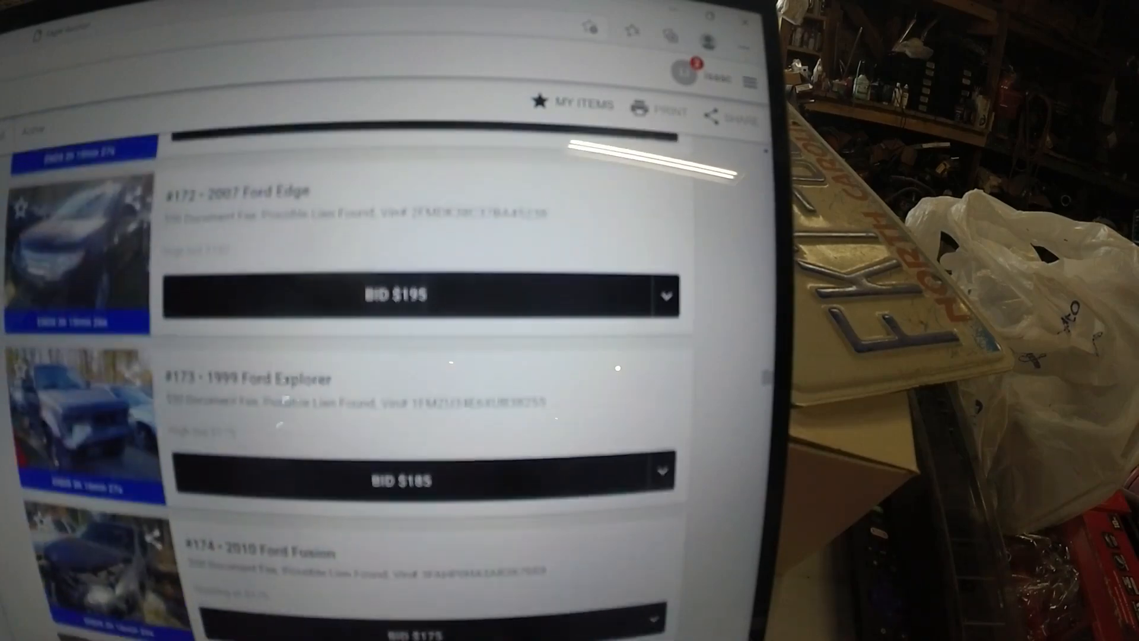
{"action": "scroll", "scroll_direction": "up", "scroll_amount": 3}
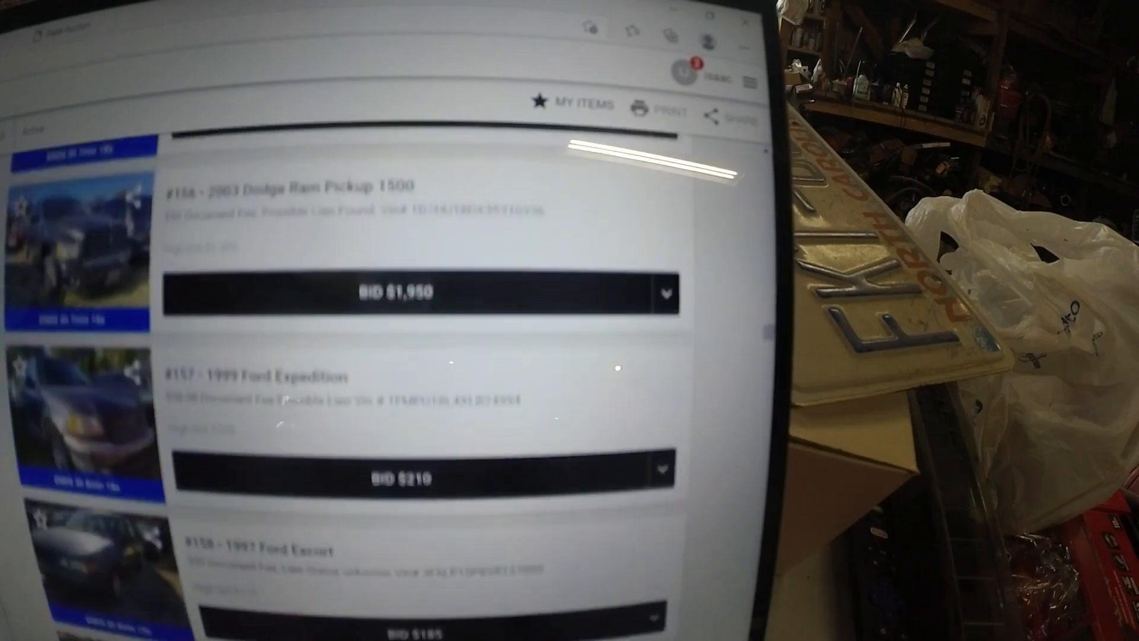
{"action": "scroll", "scroll_direction": "down", "scroll_amount": 3}
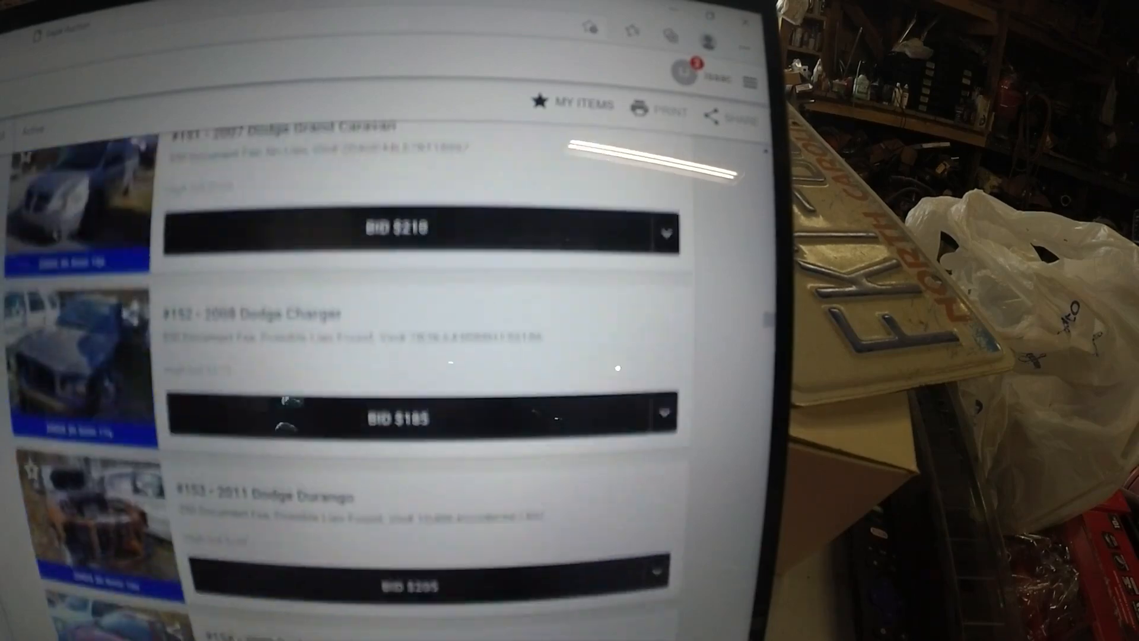
- Settle on lot #119 1998 Chevrolet Suburban, showing high bidder at $200
{"action": "scroll", "scroll_direction": "up", "scroll_amount": 3}
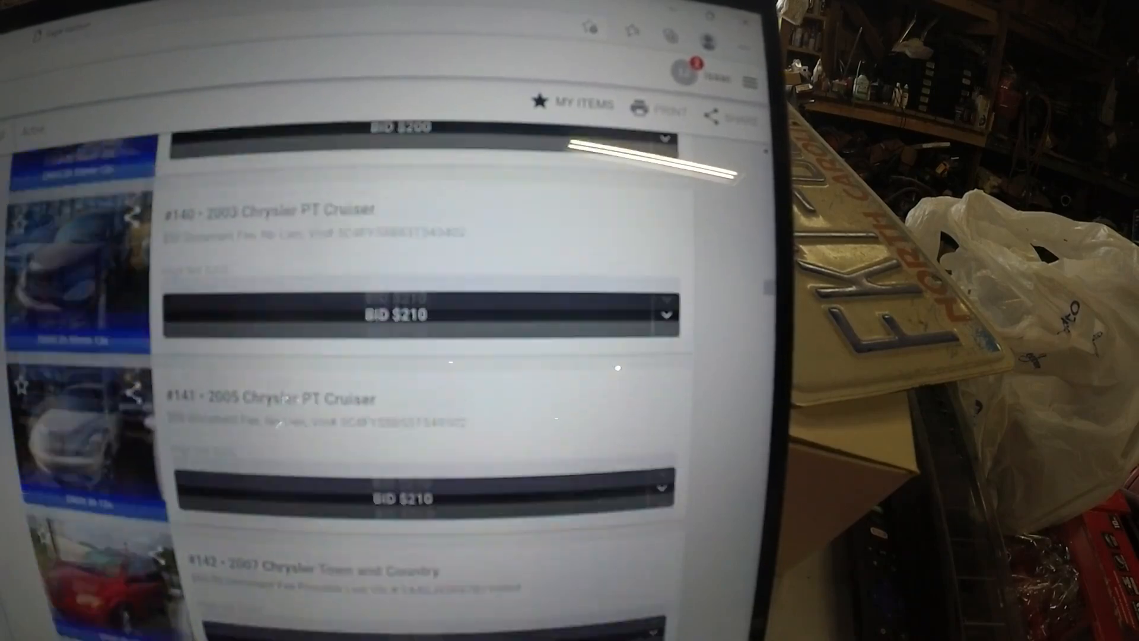
{"action": "scroll", "scroll_direction": "up", "scroll_amount": 3}
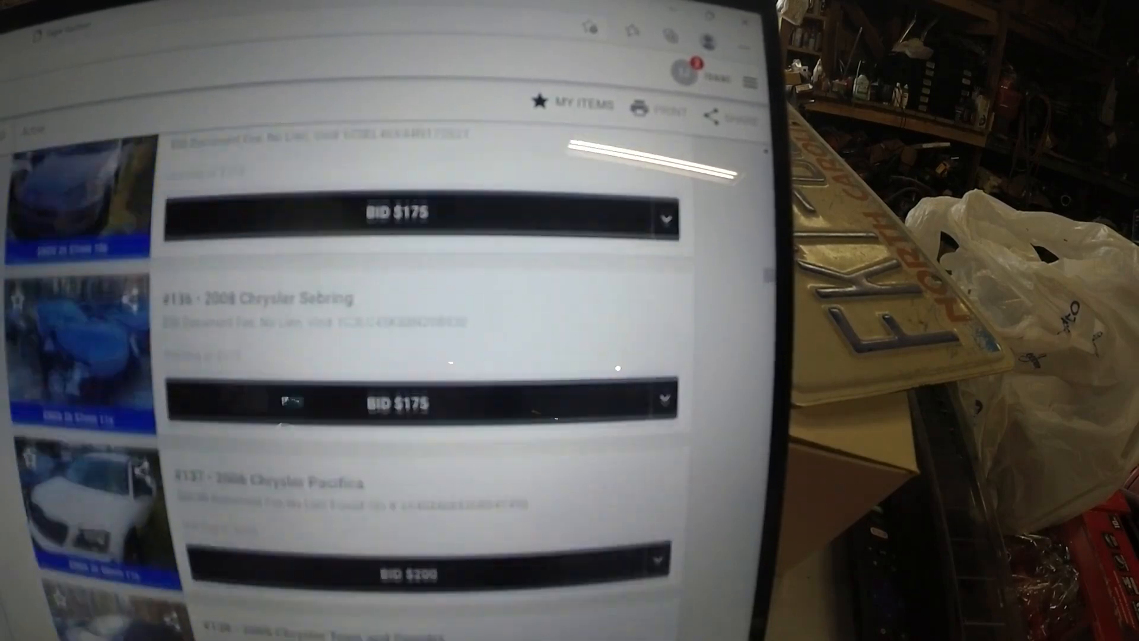
{"action": "scroll", "scroll_direction": "down", "scroll_amount": 3}
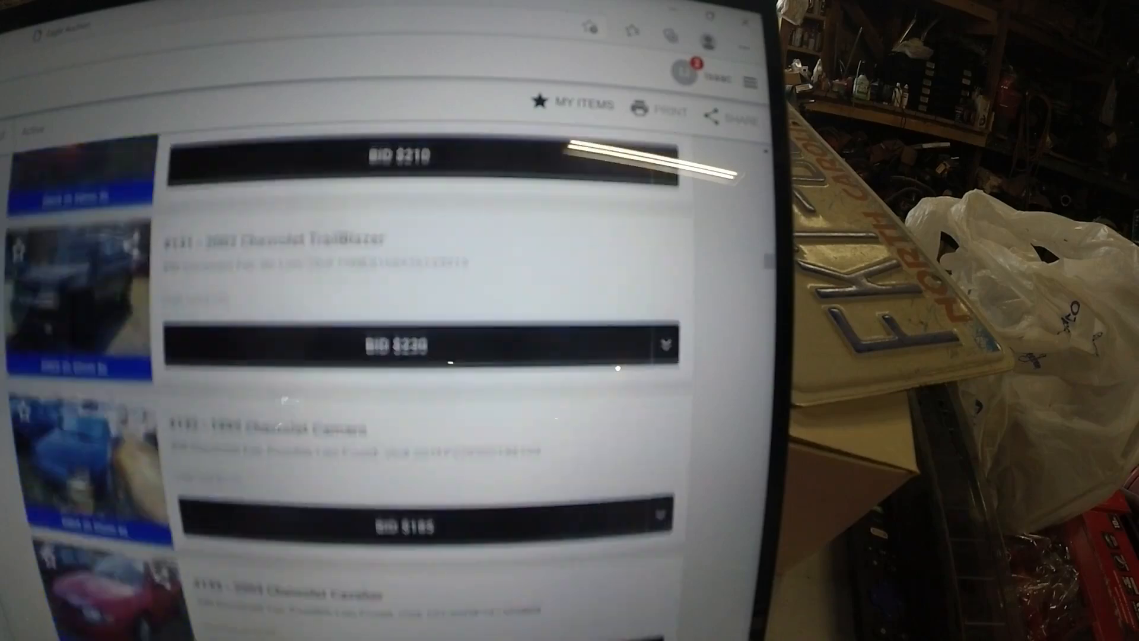
{"action": "scroll", "scroll_direction": "down", "scroll_amount": 3}
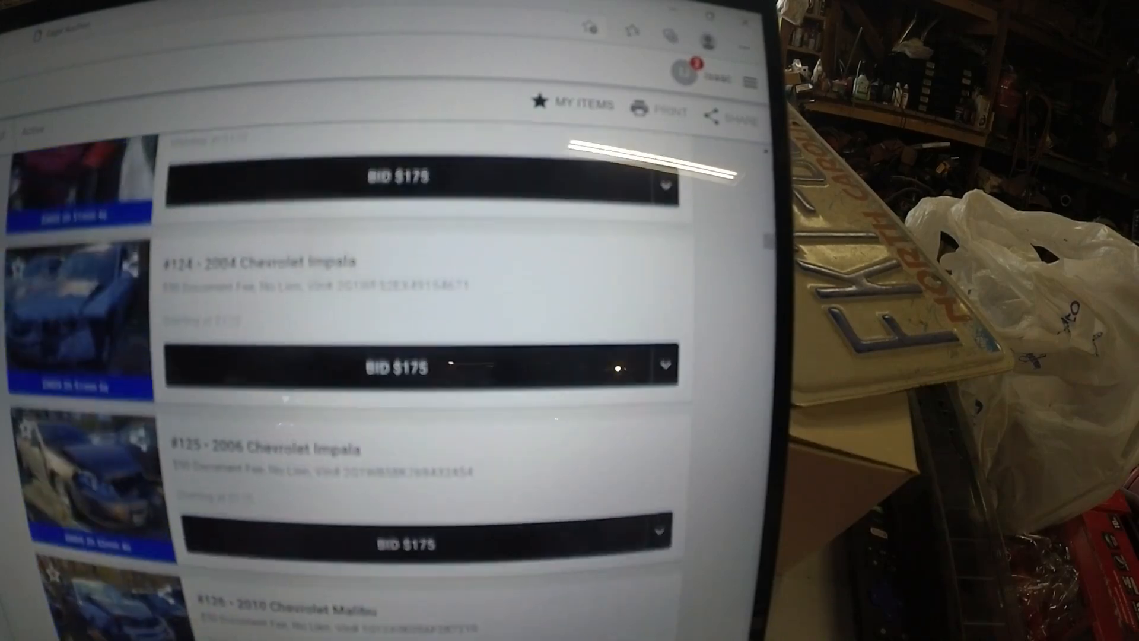
{"action": "scroll", "scroll_direction": "up", "scroll_amount": 3}
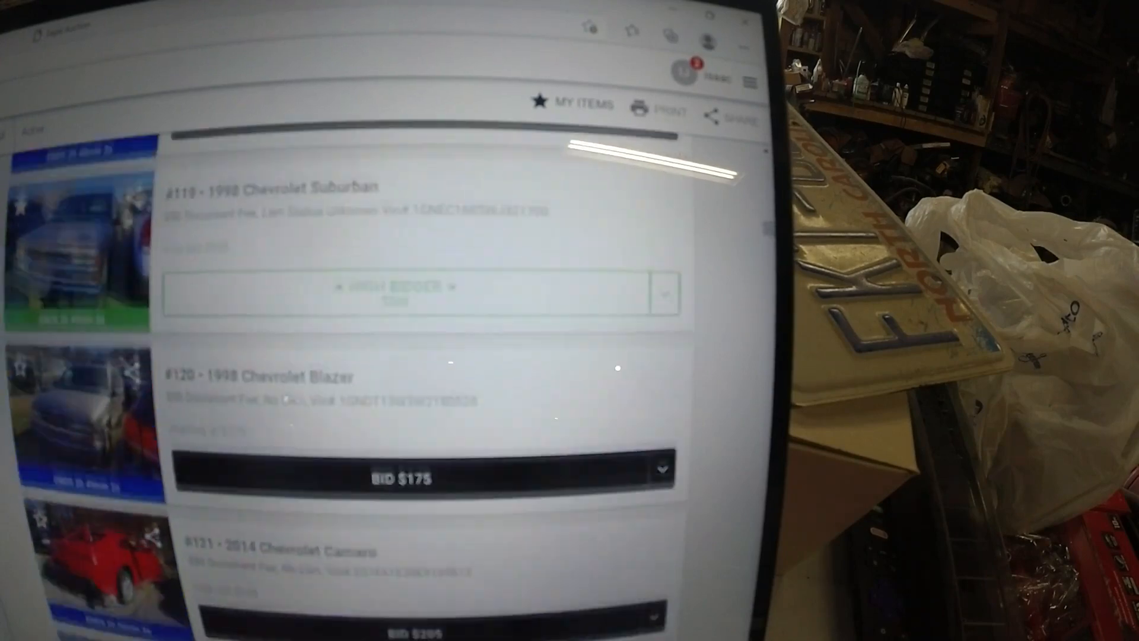
{"action": "scroll", "scroll_direction": "up", "scroll_amount": 3}
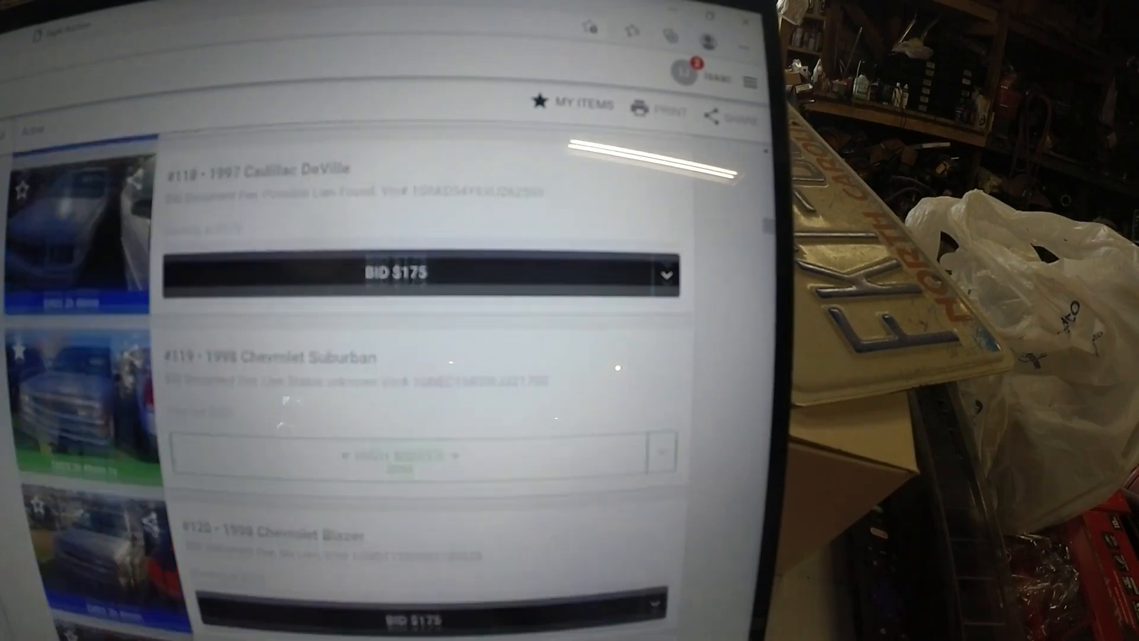
{"action": "scroll", "scroll_direction": "down", "scroll_amount": 3}
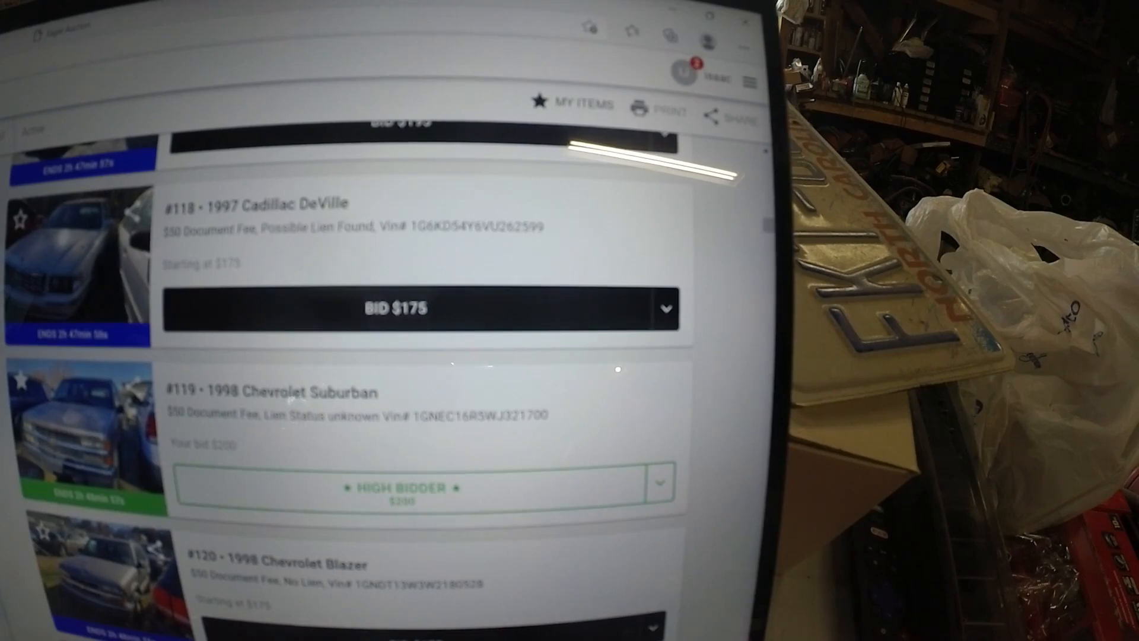
{"action": "left_click", "coordinate": [272, 393]}
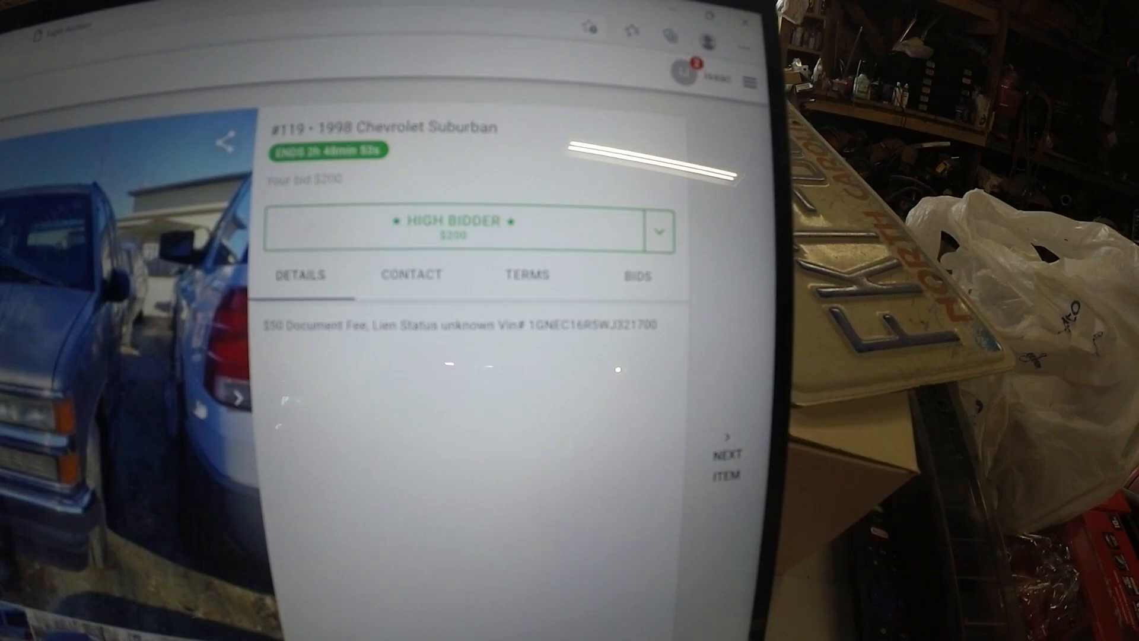
{"action": "left_click", "coordinate": [237, 398]}
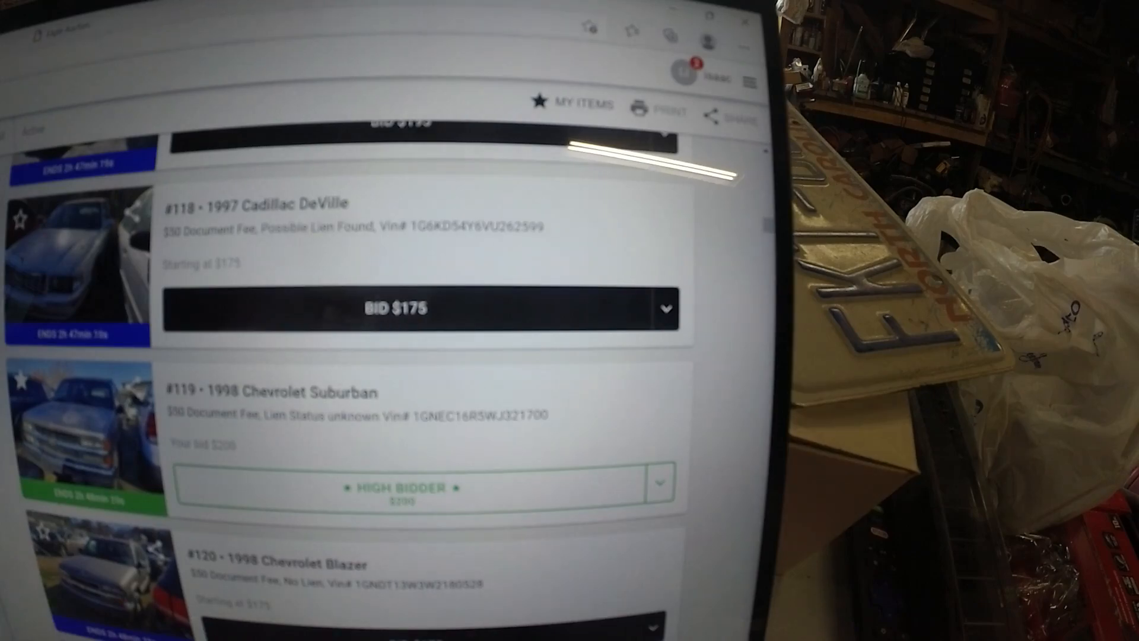
- Scroll to lot #119 Suburban, now outbid $300 against $310 with a BID $320 button
{"action": "scroll", "scroll_direction": "down", "scroll_amount": 3}
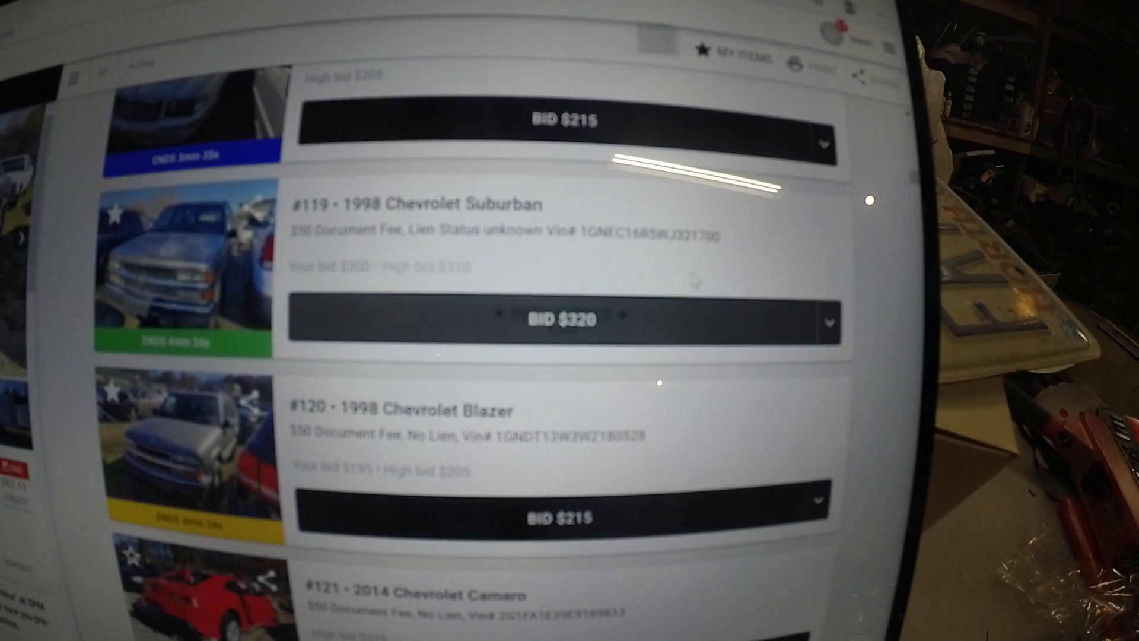
- Bid $320 on the 1998 Chevrolet Suburban and confirm it
{"action": "left_click", "coordinate": [565, 322]}
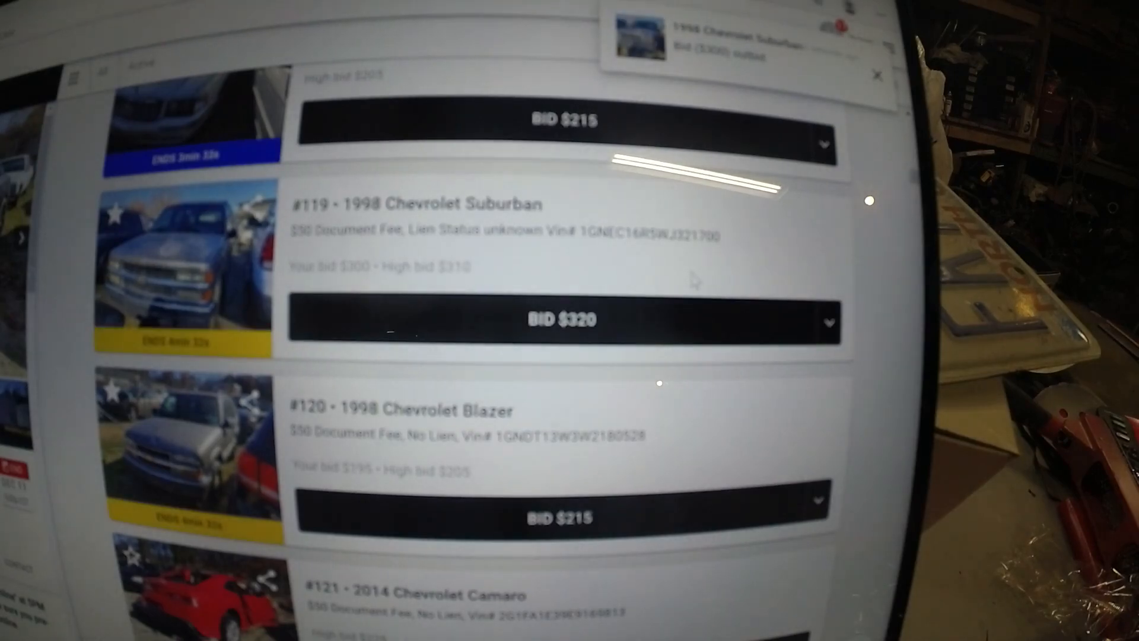
{"action": "left_click", "coordinate": [562, 320]}
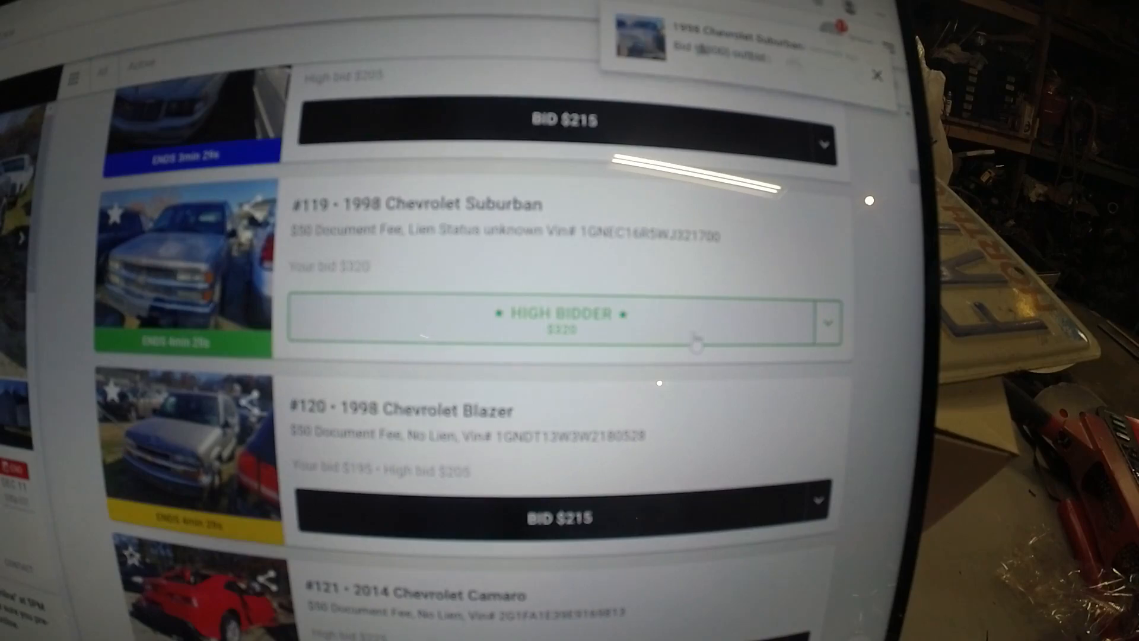
{"action": "scroll", "scroll_direction": "up", "scroll_amount": 3}
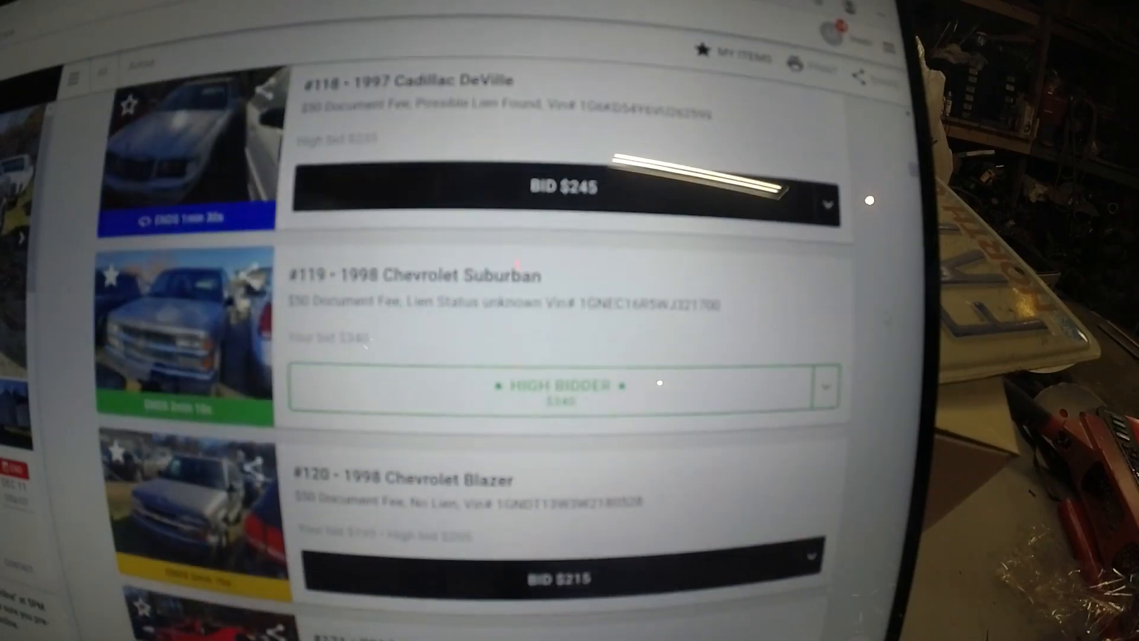
{"action": "scroll", "scroll_direction": "down", "scroll_amount": 3}
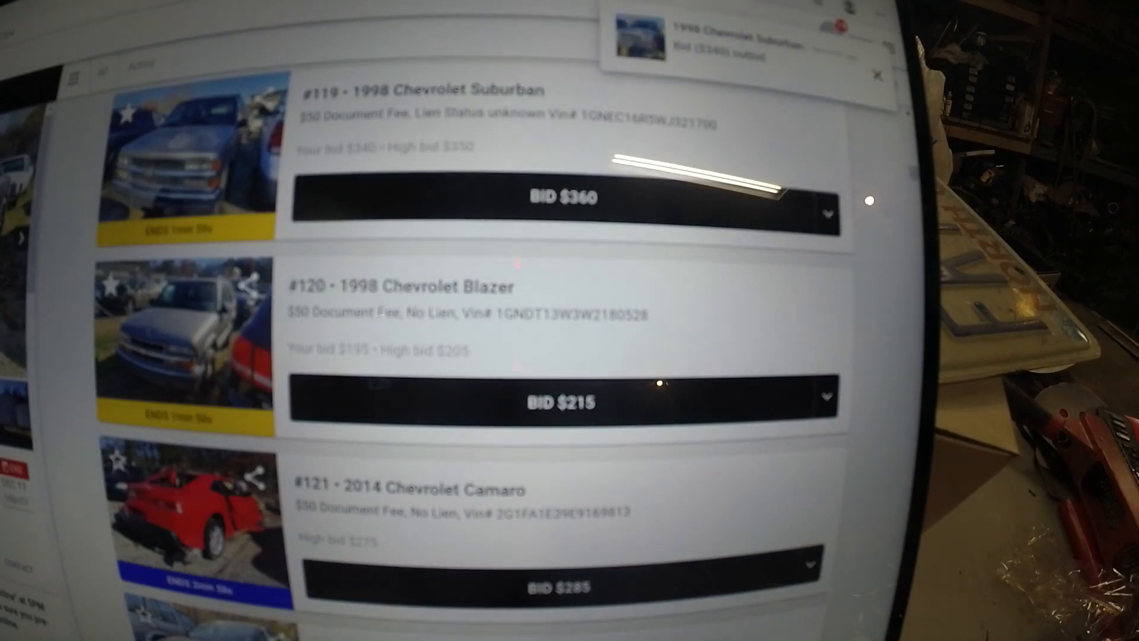
- Raise the Suburban bid to $360, $380, then $390 until high bidder shows
{"action": "left_click", "coordinate": [565, 198]}
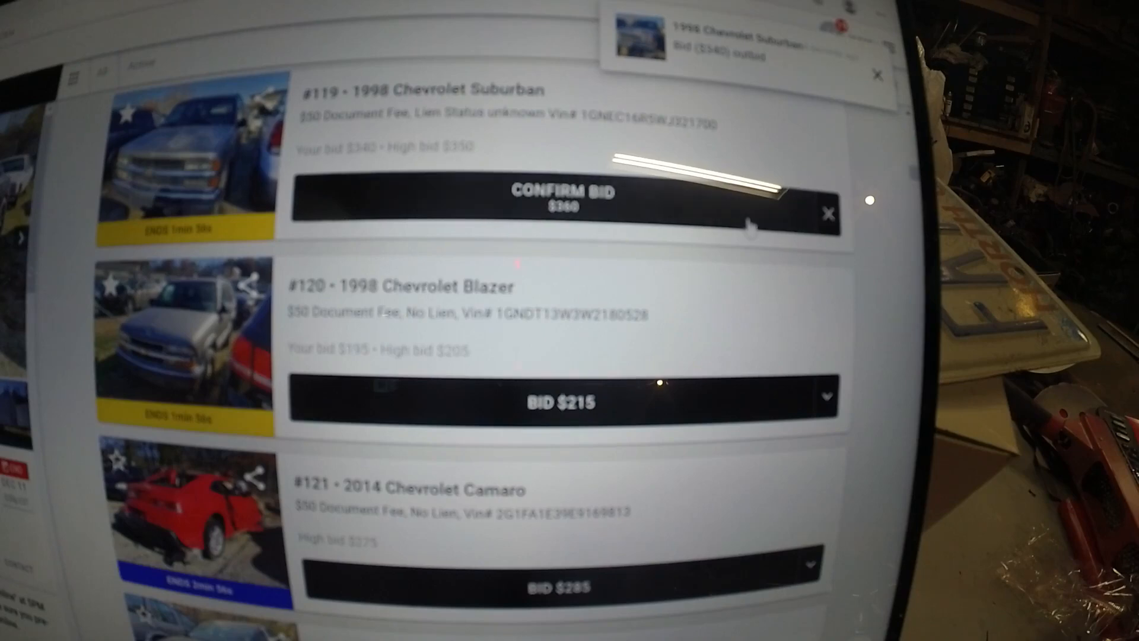
{"action": "left_click", "coordinate": [561, 199]}
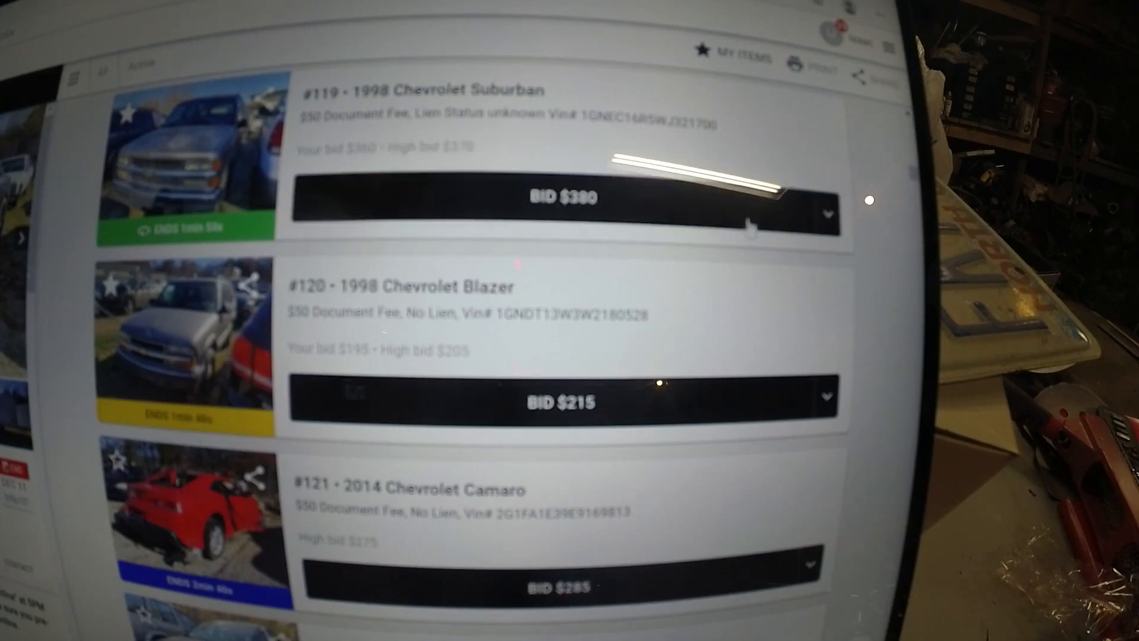
{"action": "left_click", "coordinate": [565, 198]}
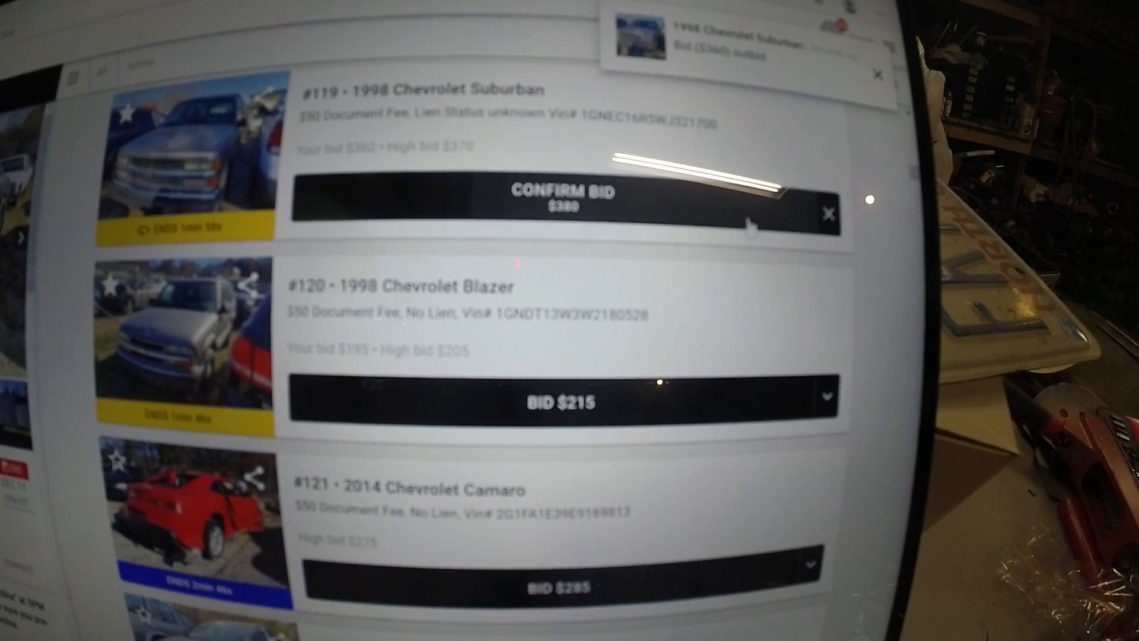
{"action": "left_click", "coordinate": [562, 200]}
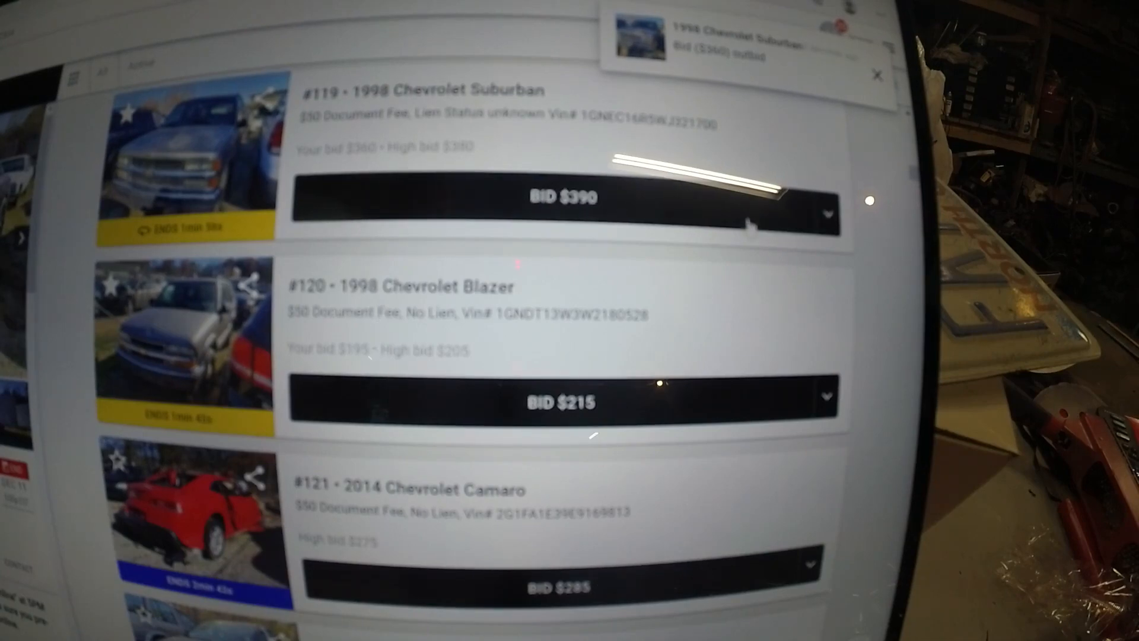
{"action": "left_click", "coordinate": [562, 198]}
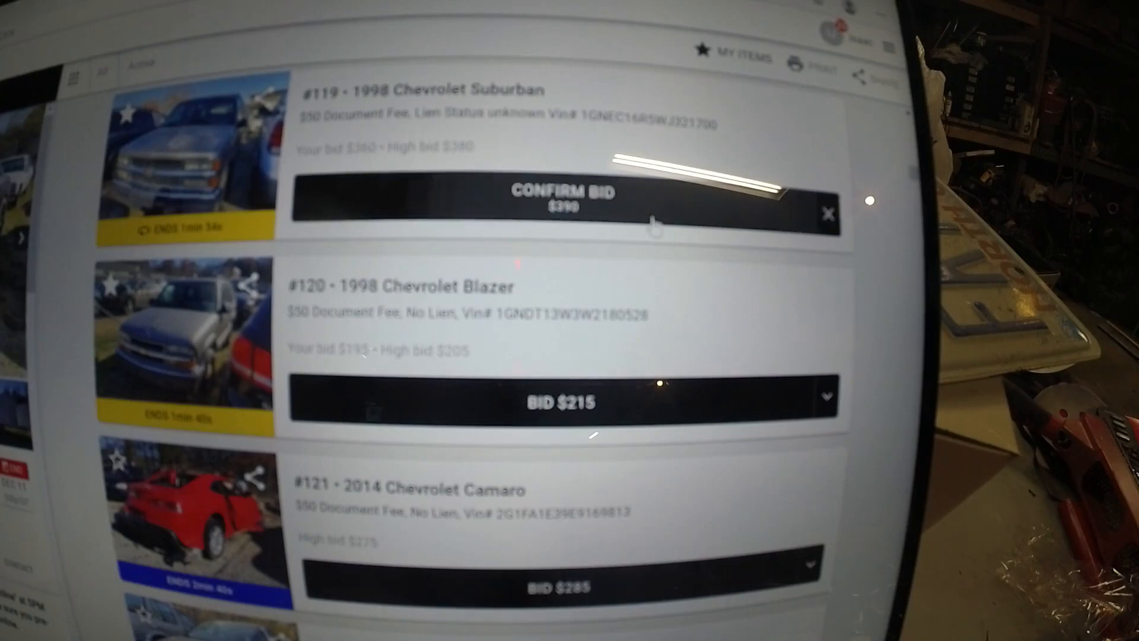
{"action": "left_click", "coordinate": [563, 196]}
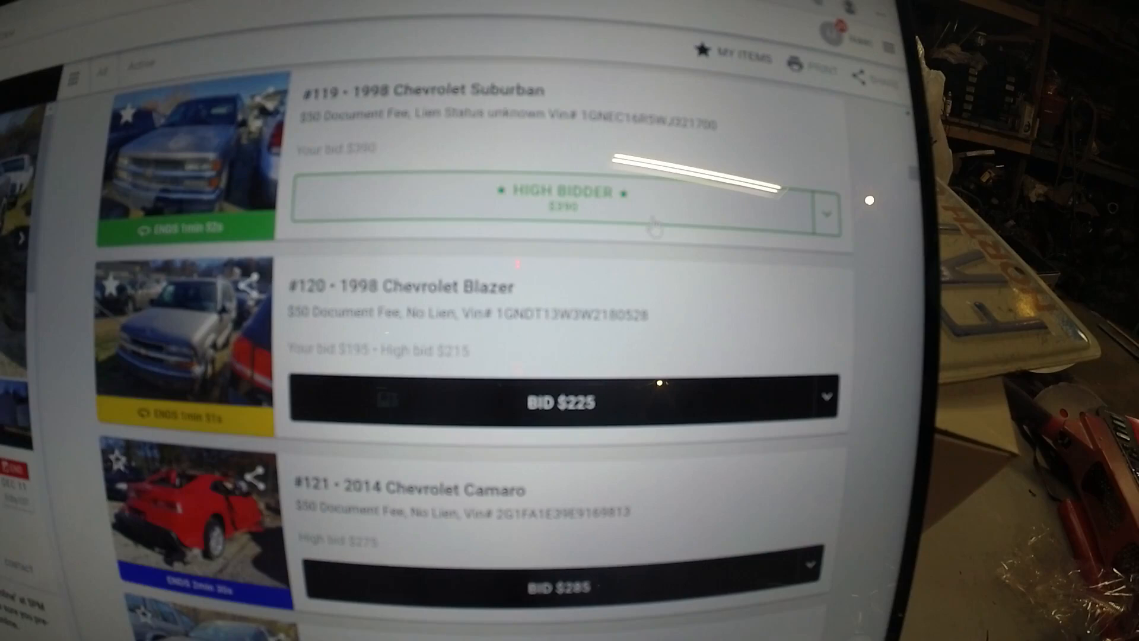
- Counter the outbid notices on the Suburban with bids of $410, $430 and $450
{"action": "scroll", "scroll_direction": "down", "scroll_amount": 3}
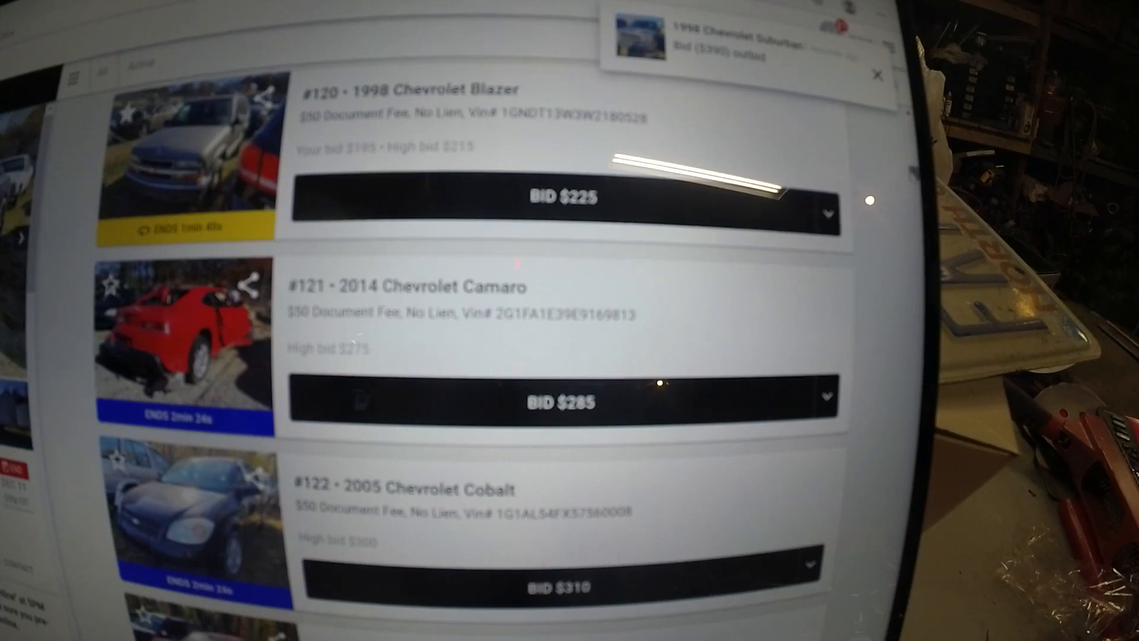
{"action": "scroll", "scroll_direction": "up", "scroll_amount": 3}
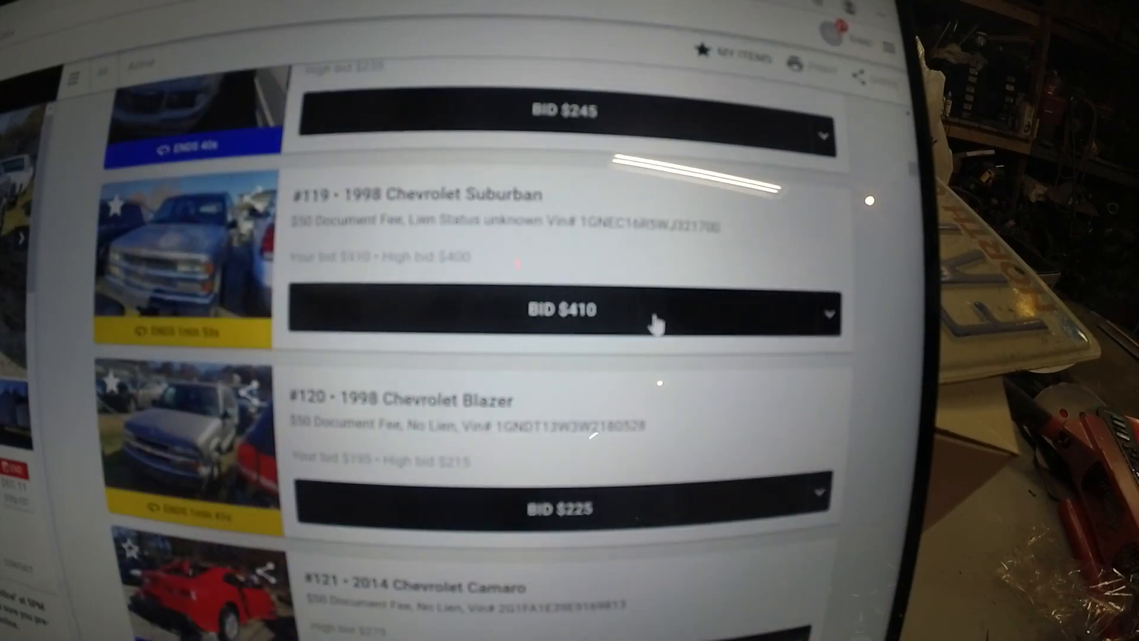
{"action": "left_click", "coordinate": [562, 311]}
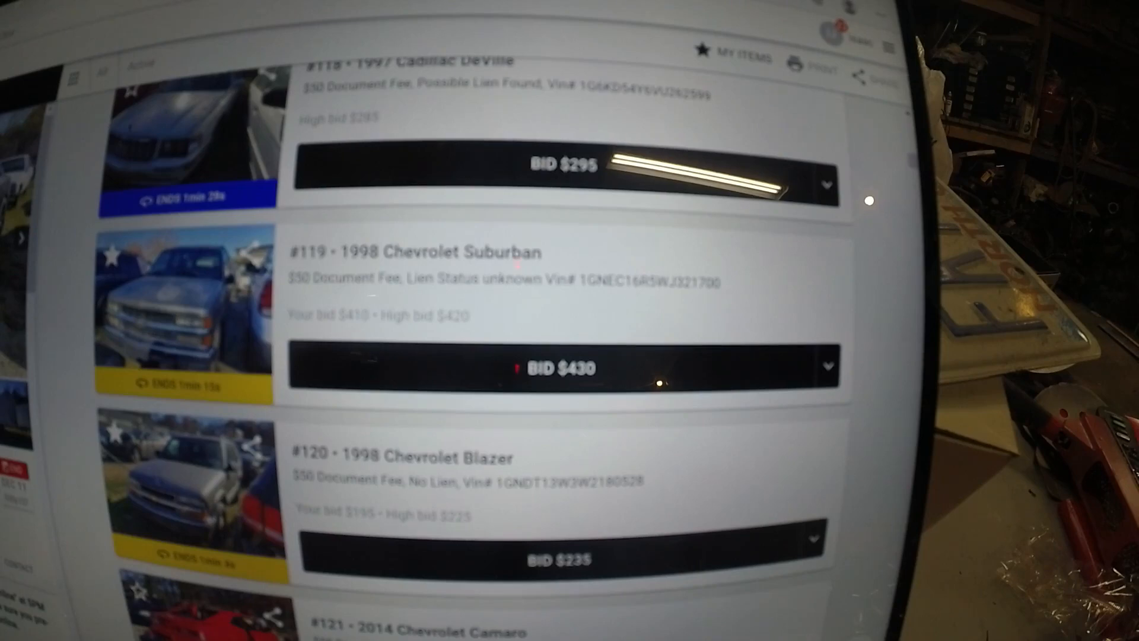
{"action": "mouse_move", "coordinate": [733, 371]}
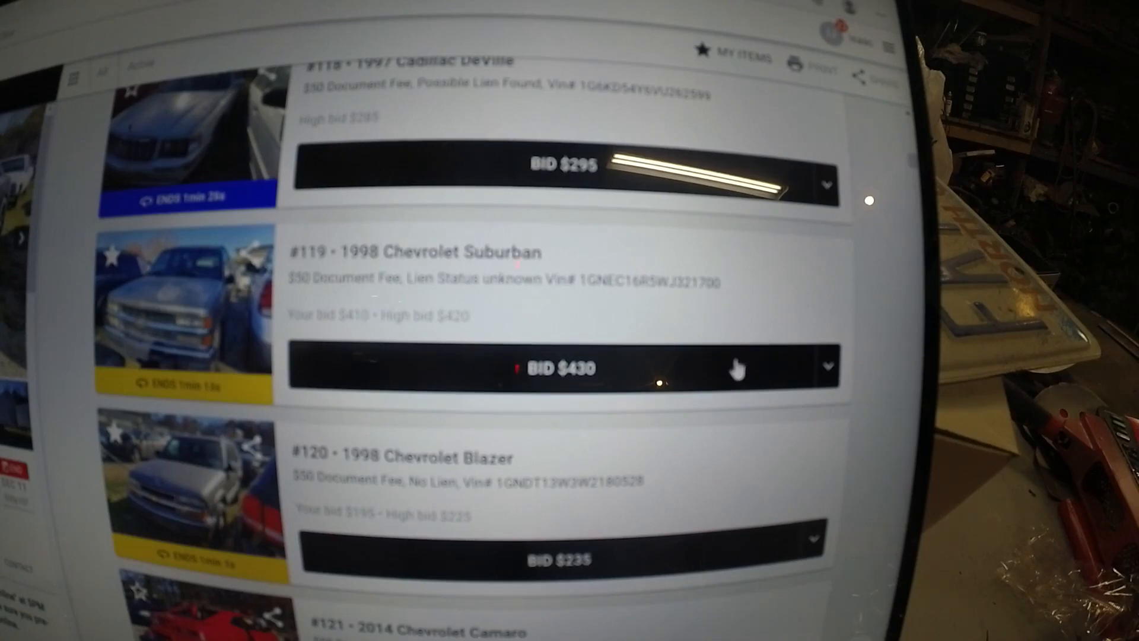
{"action": "left_click", "coordinate": [560, 368]}
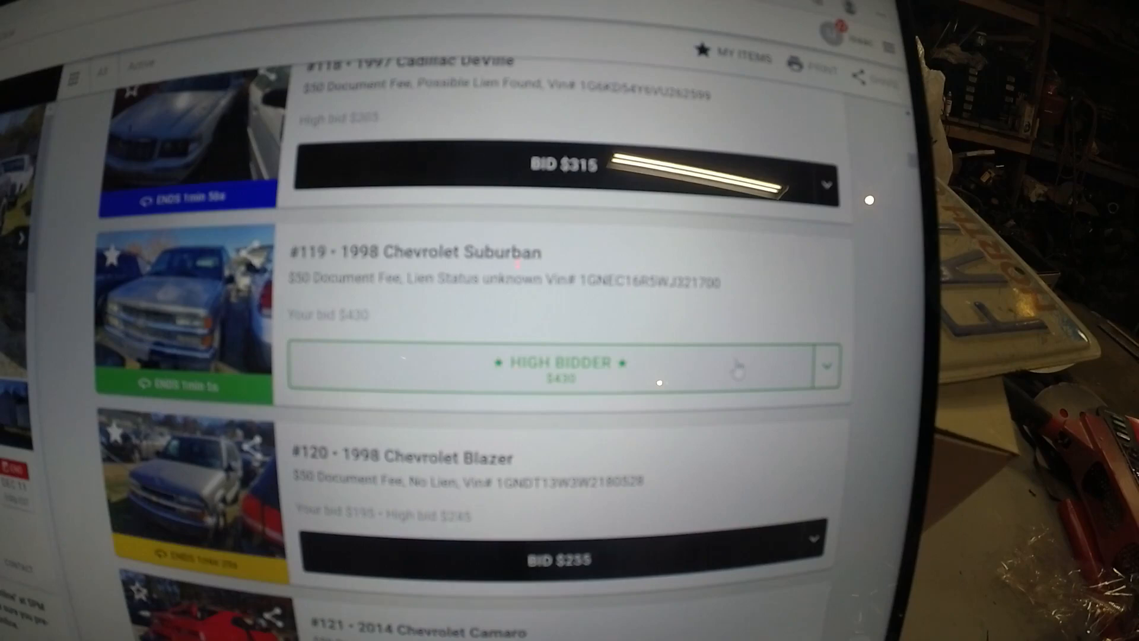
{"action": "left_click", "coordinate": [558, 366]}
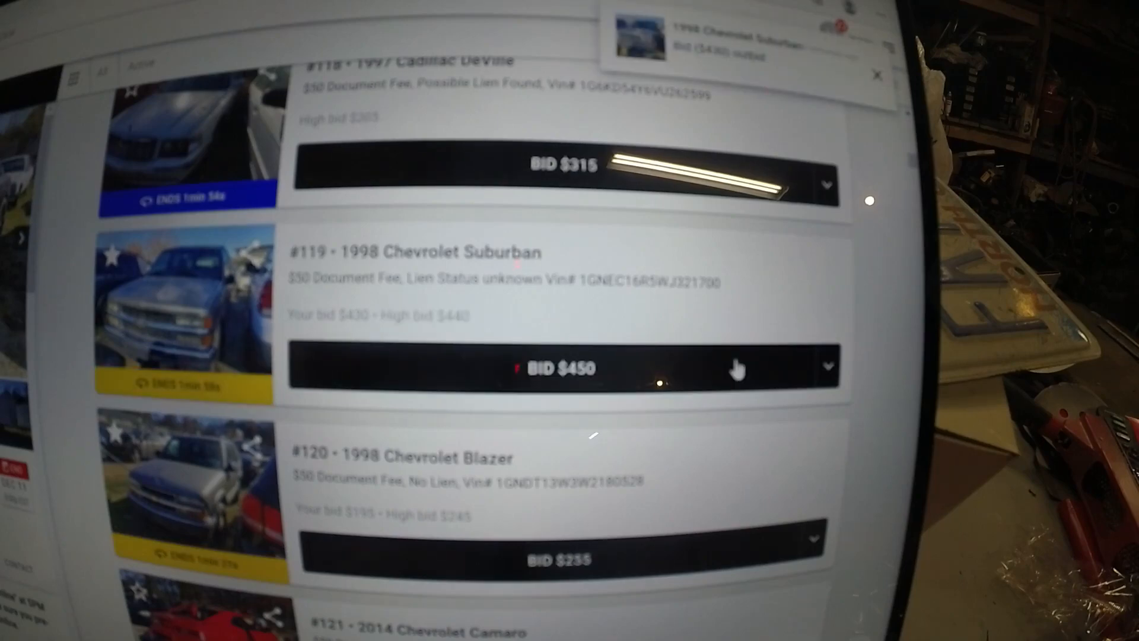
{"action": "left_click", "coordinate": [561, 368]}
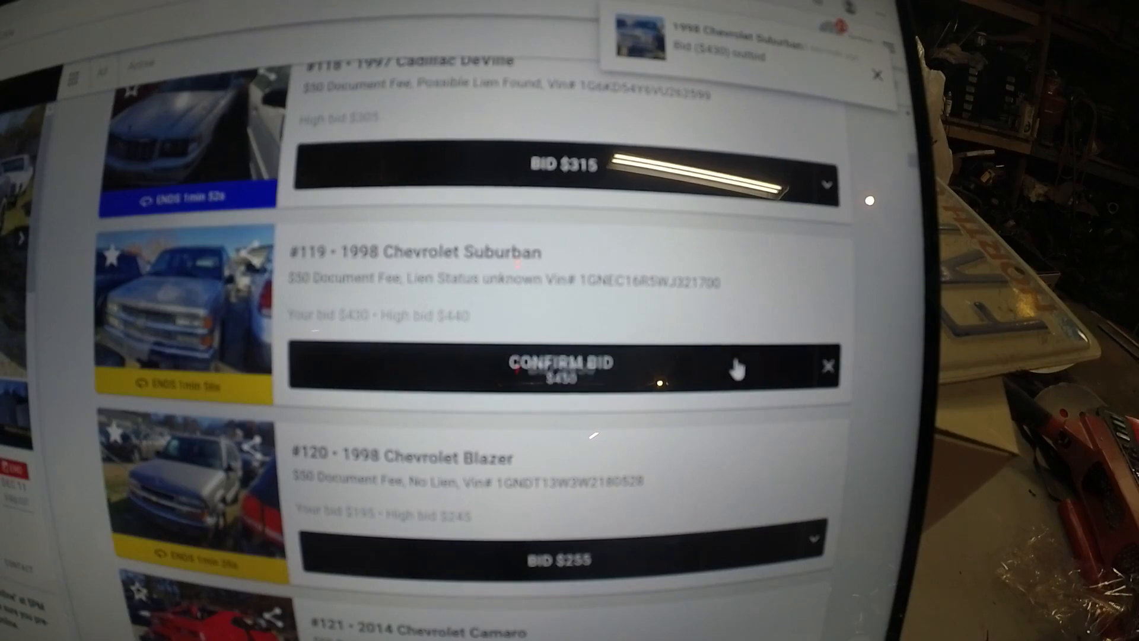
{"action": "left_click", "coordinate": [558, 367]}
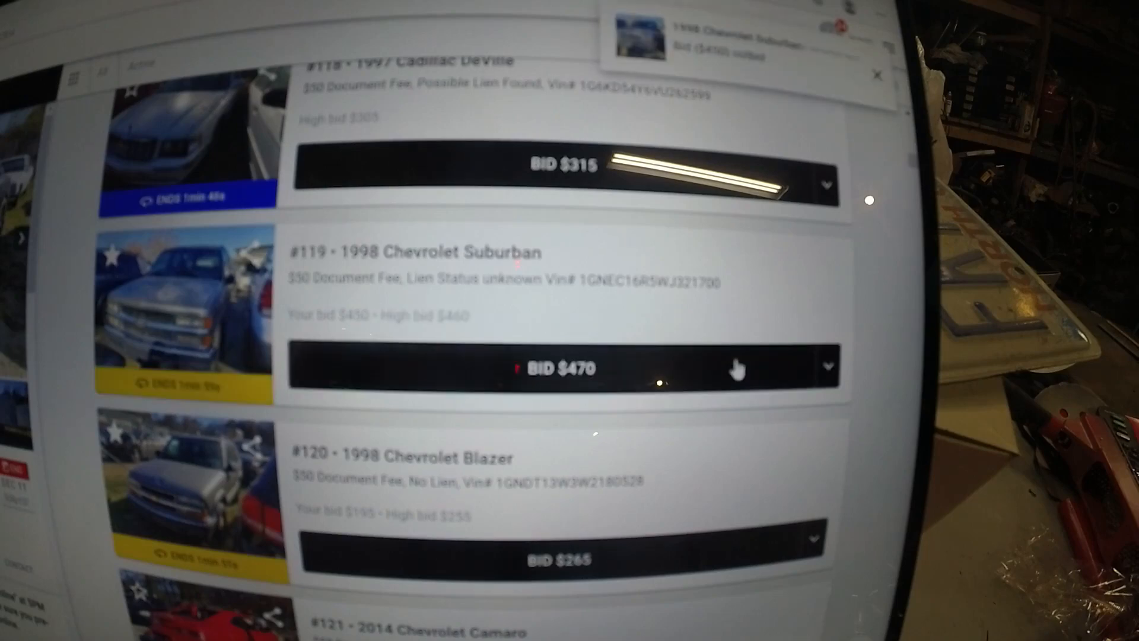
- Keep raising the Suburban bid through $470 and $490 to high bidder at $525
{"action": "left_click", "coordinate": [567, 368]}
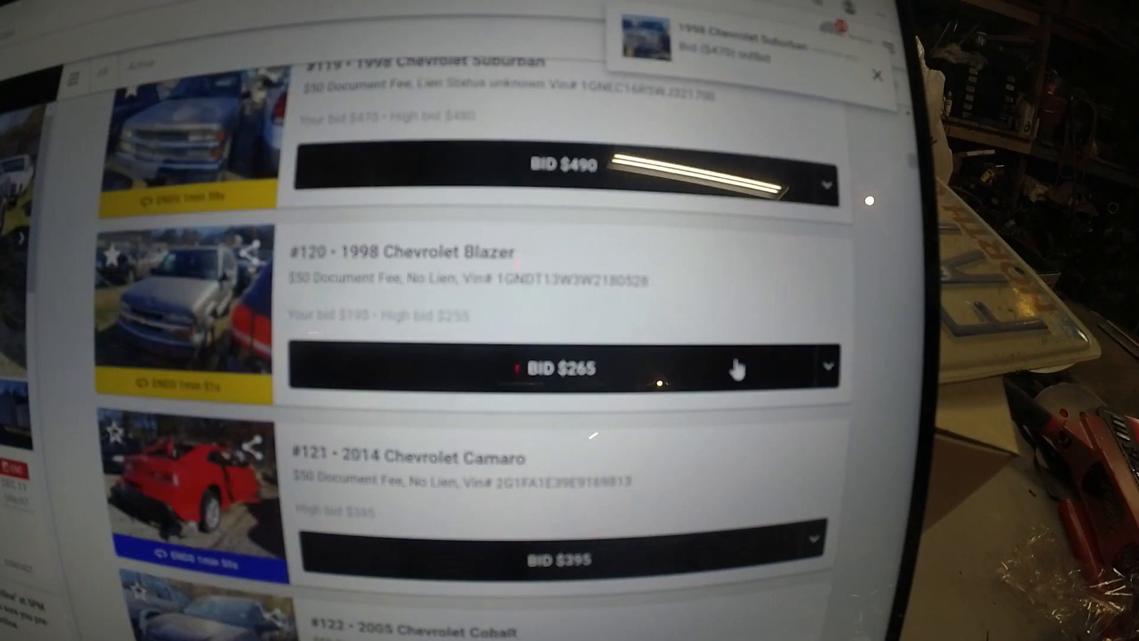
{"action": "left_click", "coordinate": [562, 167]}
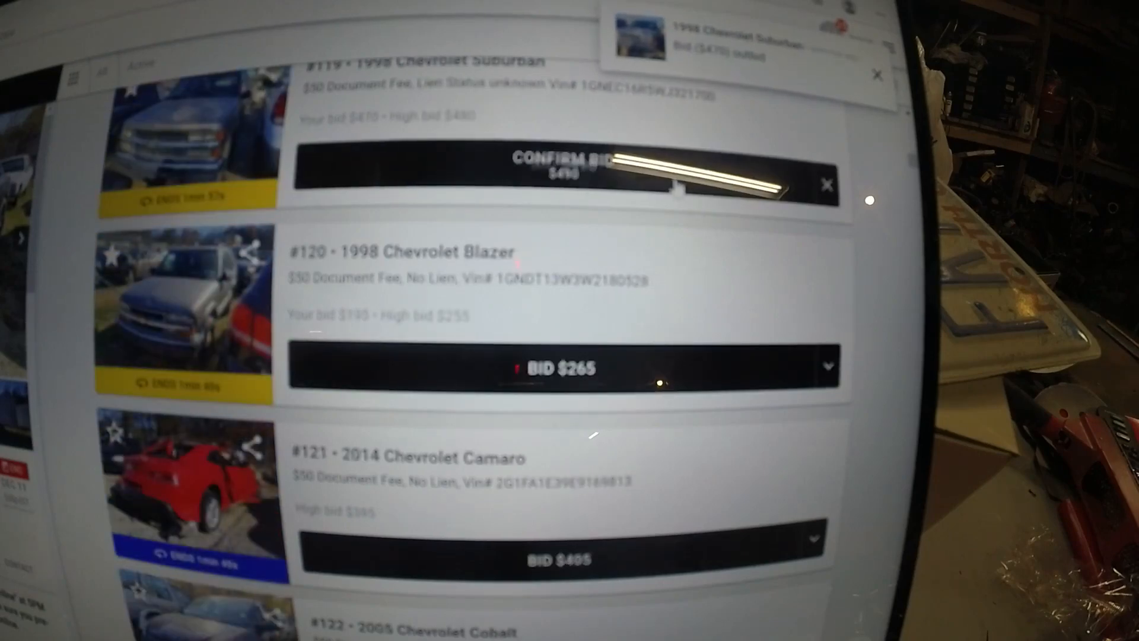
{"action": "left_click", "coordinate": [559, 166]}
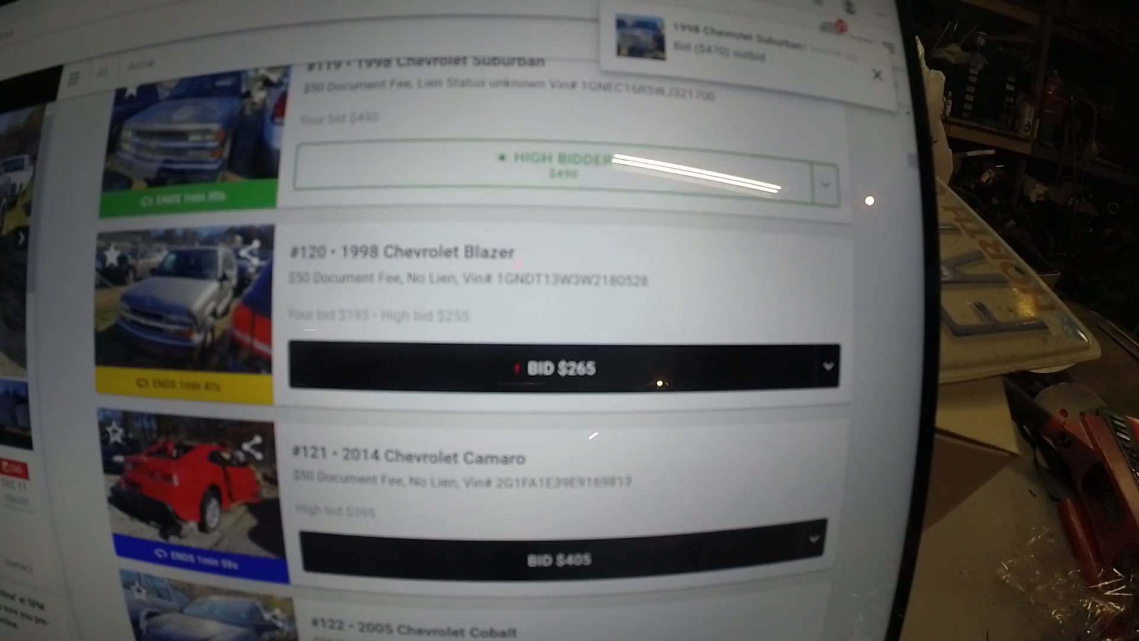
{"action": "left_click", "coordinate": [878, 74]}
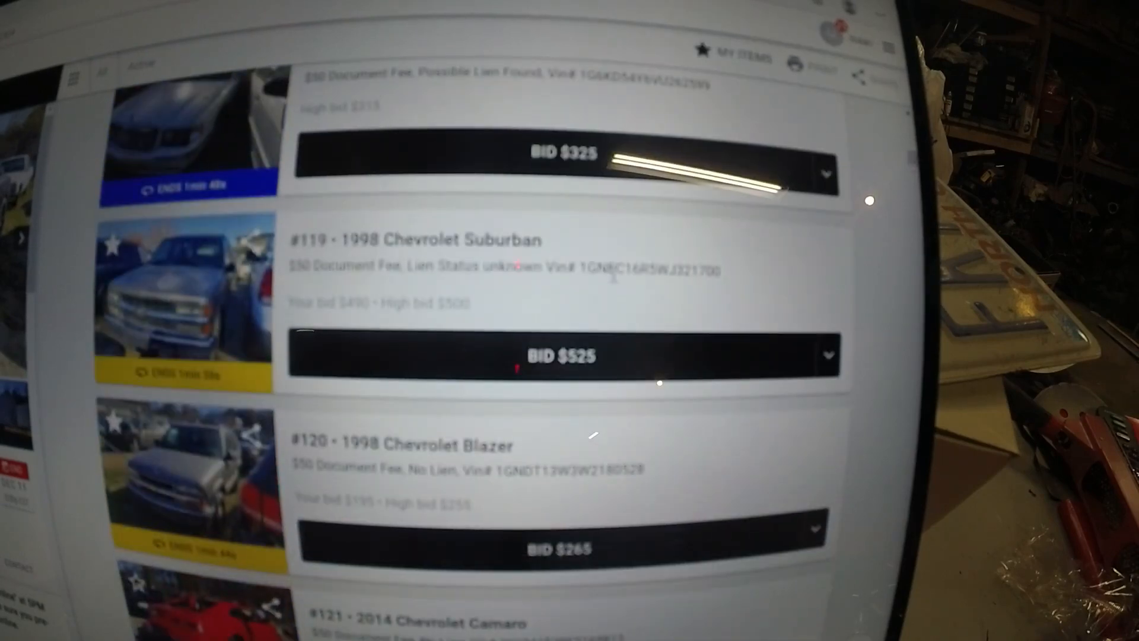
{"action": "left_click", "coordinate": [562, 355]}
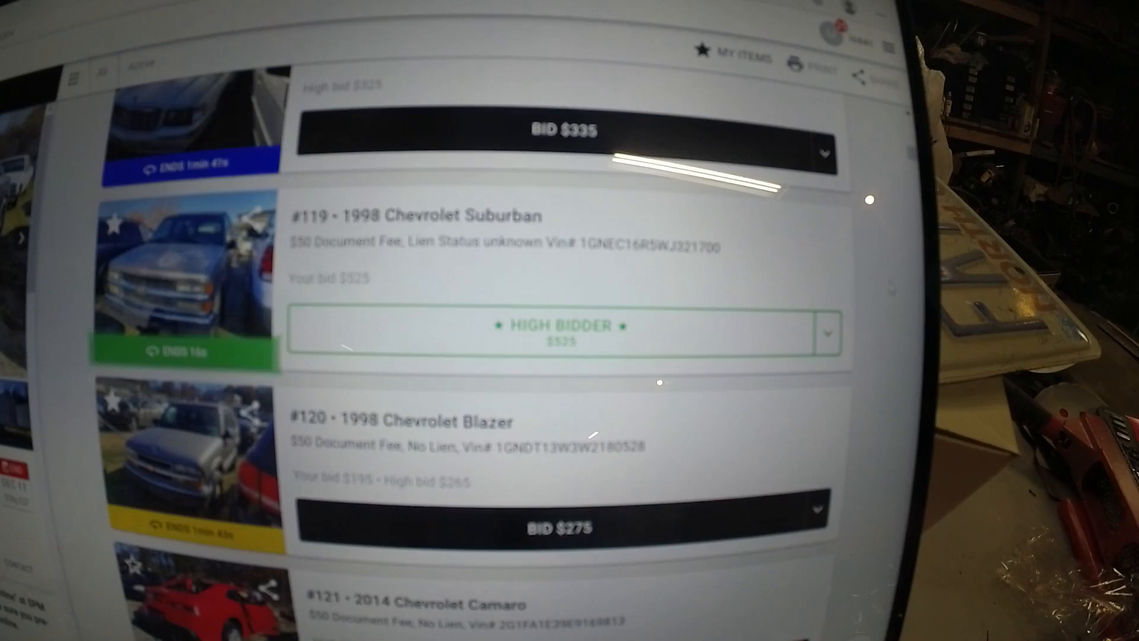
{"action": "scroll", "scroll_direction": "down", "scroll_amount": 3}
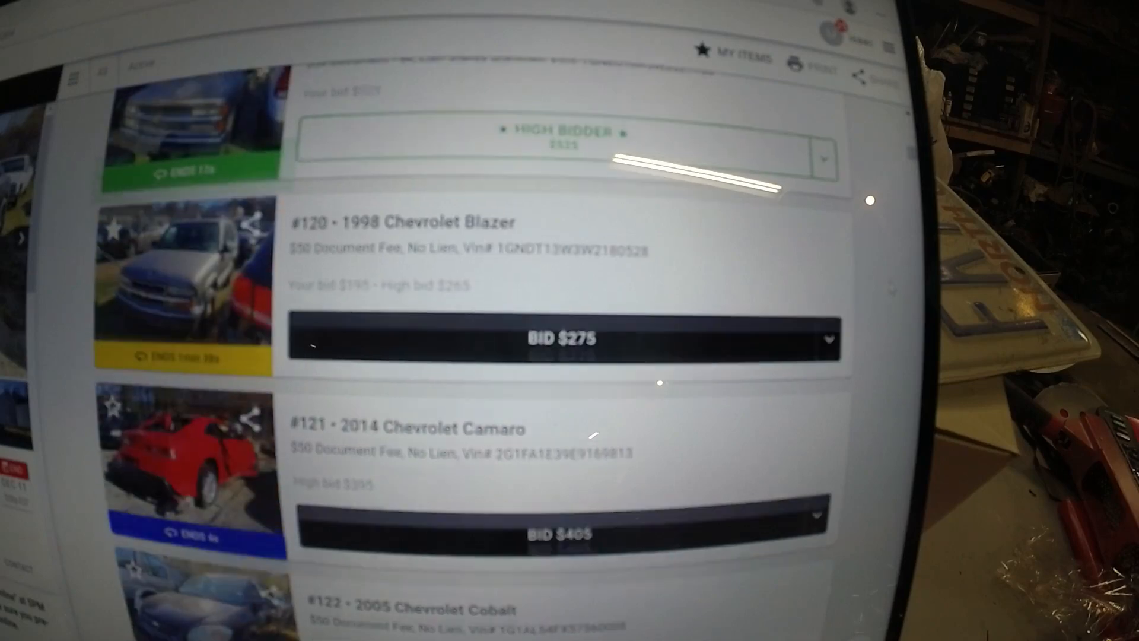
{"action": "scroll", "scroll_direction": "up", "scroll_amount": 3}
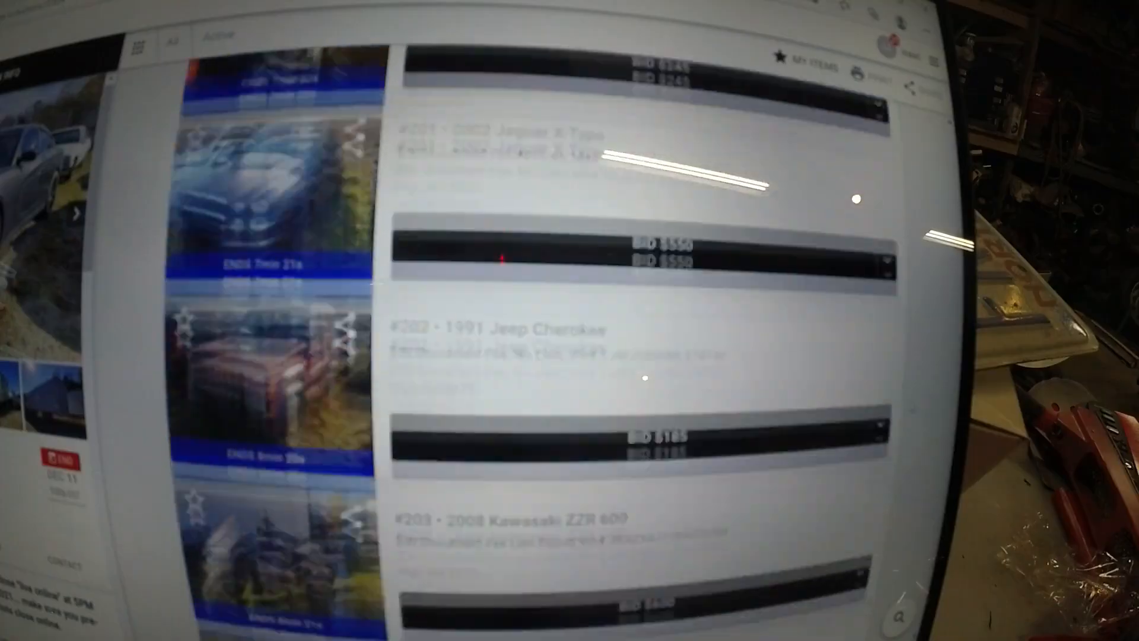
- Scroll the active list down to lot #222, the 1982 Mercedes-Benz 300D, now topped at $270
{"action": "scroll", "scroll_direction": "down", "scroll_amount": 3}
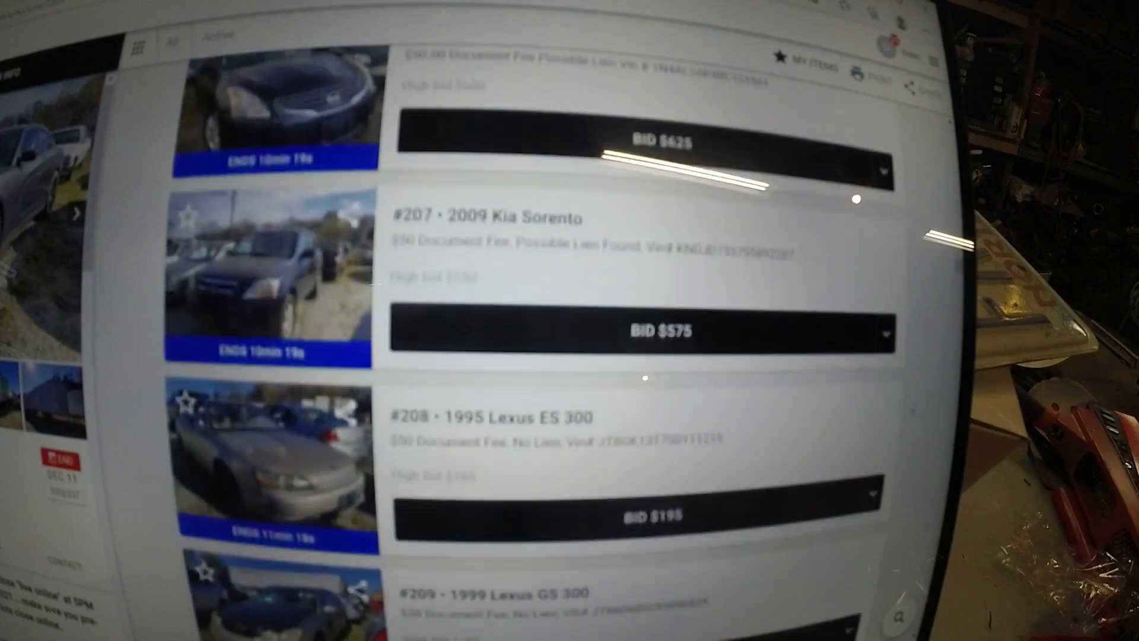
{"action": "scroll", "scroll_direction": "down", "scroll_amount": 3}
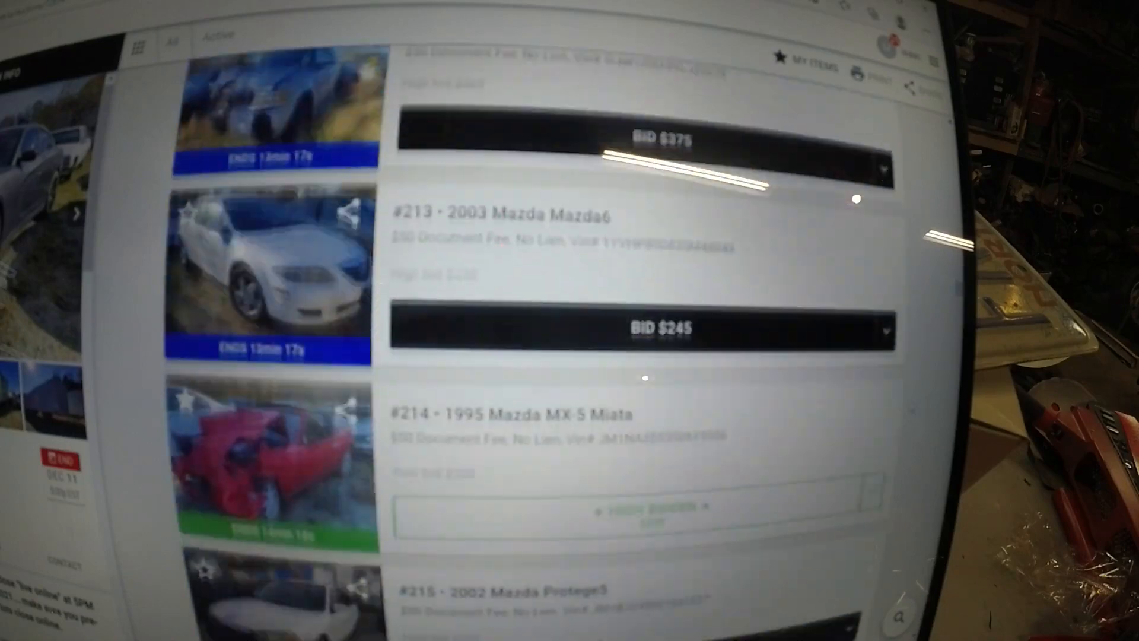
{"action": "scroll", "scroll_direction": "down", "scroll_amount": 3}
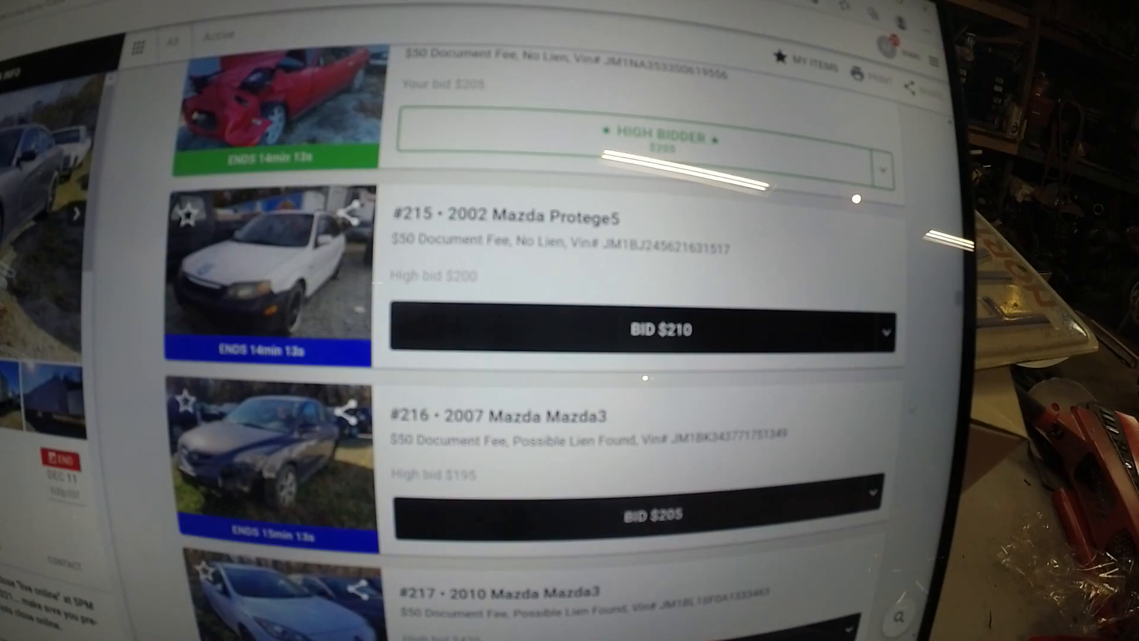
{"action": "scroll", "scroll_direction": "down", "scroll_amount": 3}
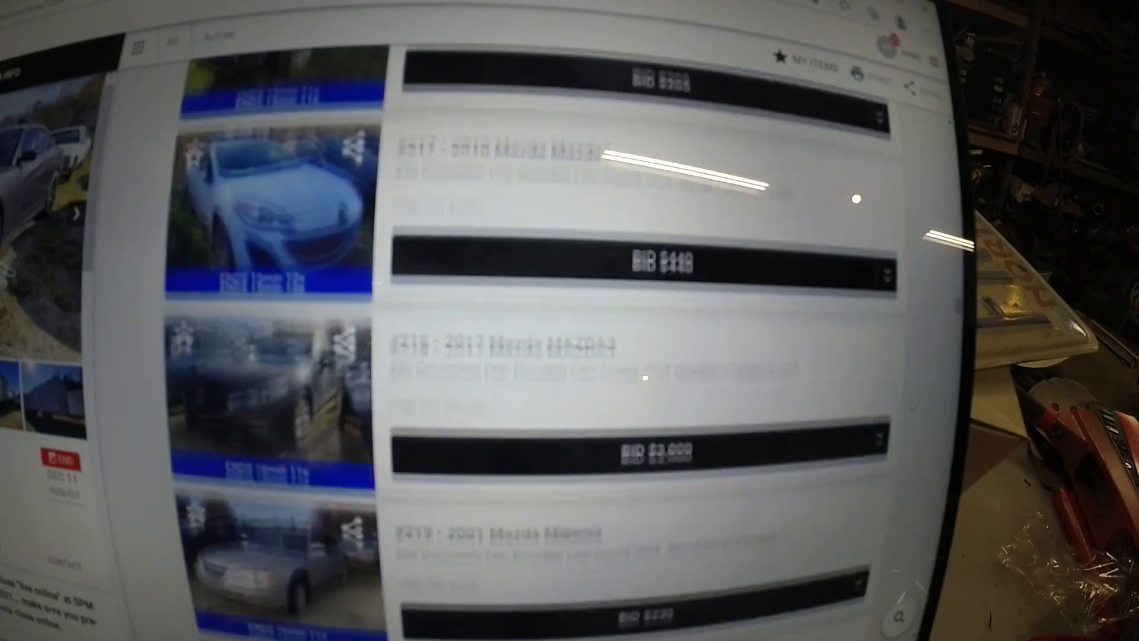
{"action": "scroll", "scroll_direction": "down", "scroll_amount": 3}
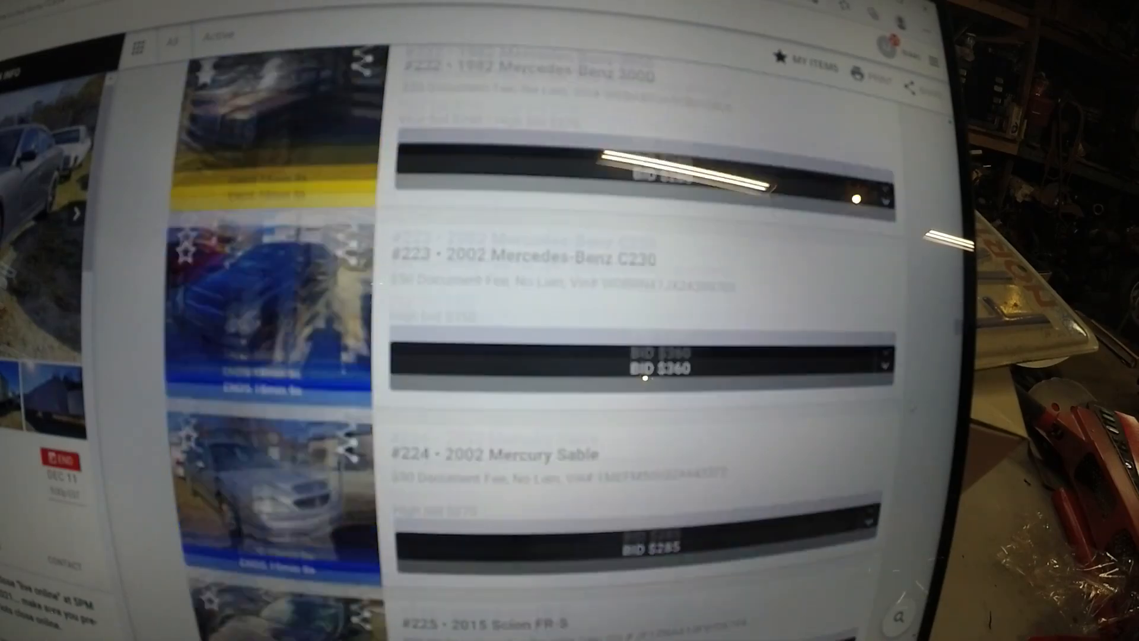
{"action": "scroll", "scroll_direction": "up", "scroll_amount": 3}
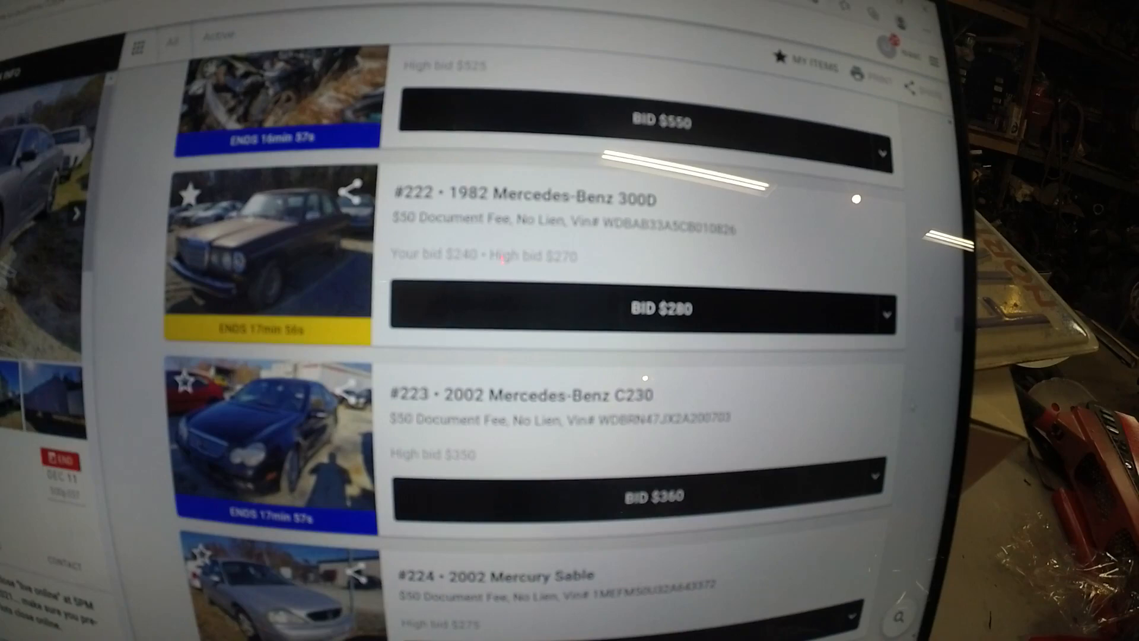
- Bid $225 on lot #214, the 1995 Mazda MX-5 Miata, retaking the lead from $215
{"action": "scroll", "scroll_direction": "up", "scroll_amount": 3}
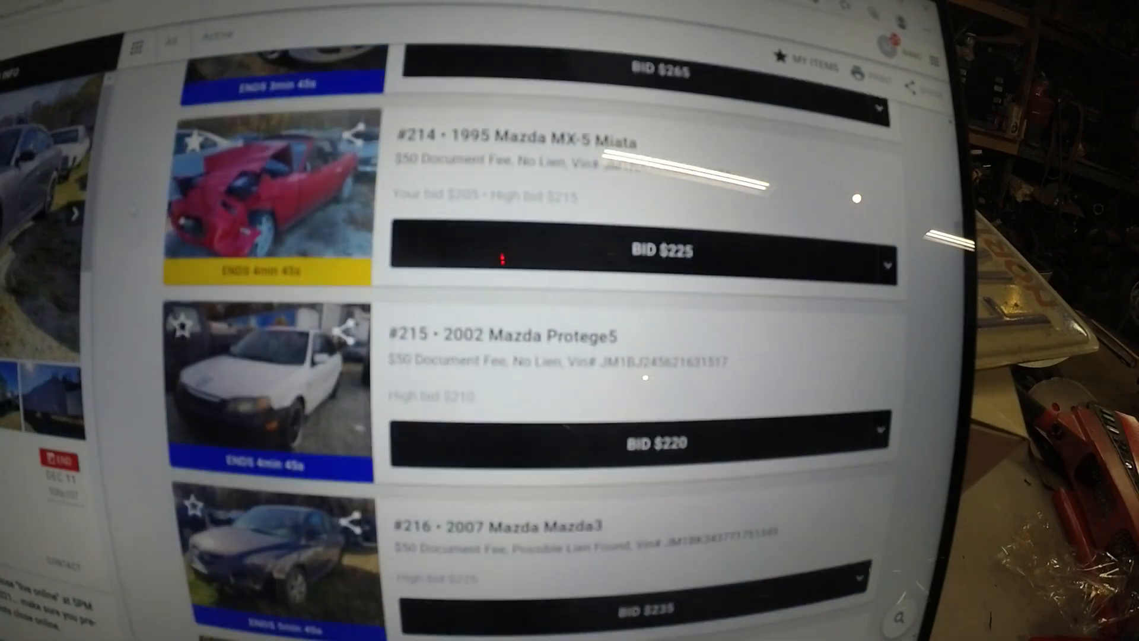
{"action": "mouse_move", "coordinate": [633, 271]}
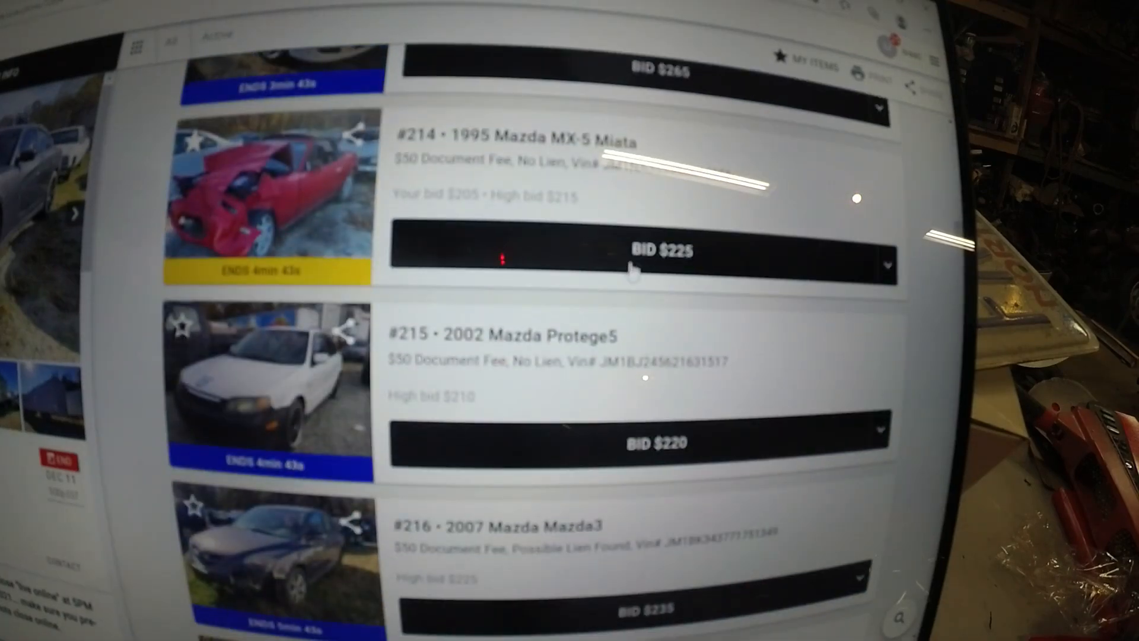
{"action": "left_click", "coordinate": [659, 252]}
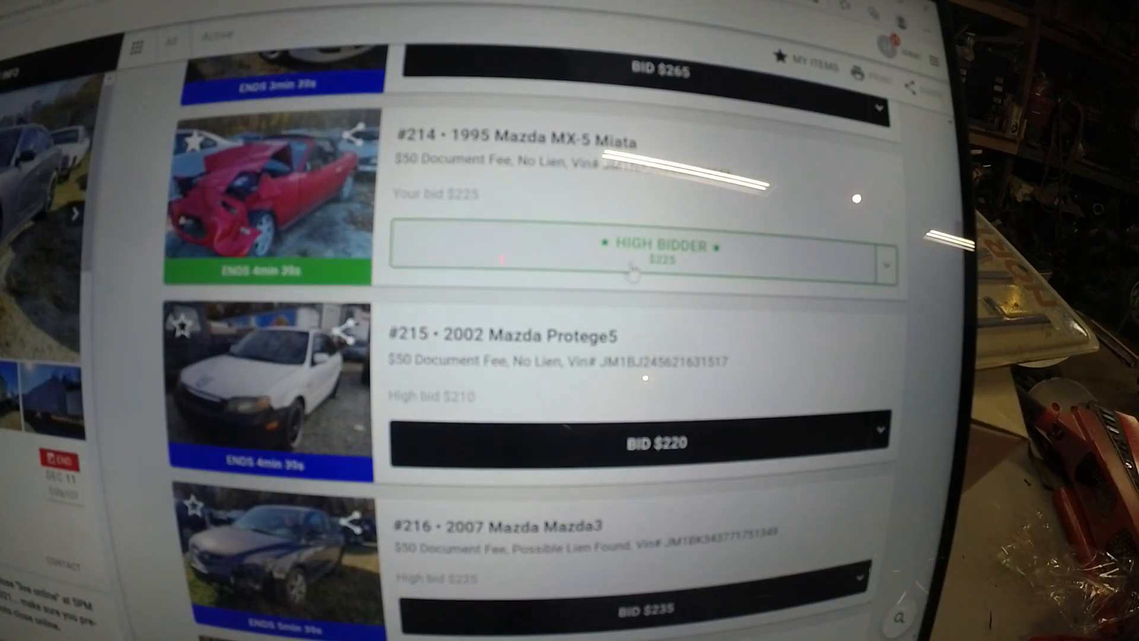
{"action": "scroll", "scroll_direction": "down", "scroll_amount": 3}
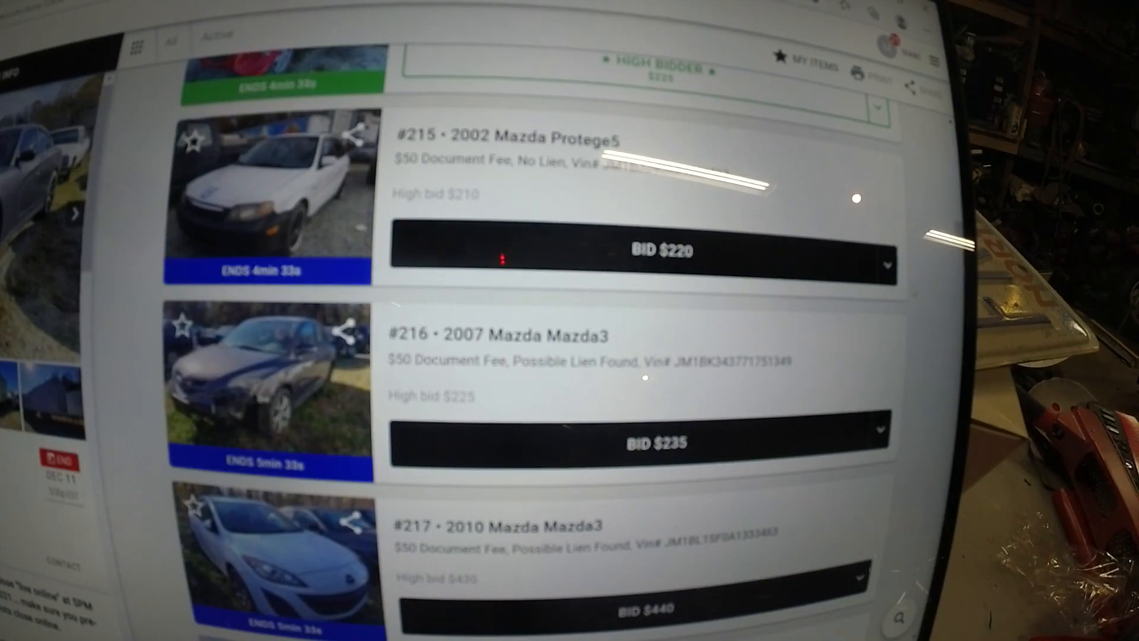
{"action": "scroll", "scroll_direction": "up", "scroll_amount": 3}
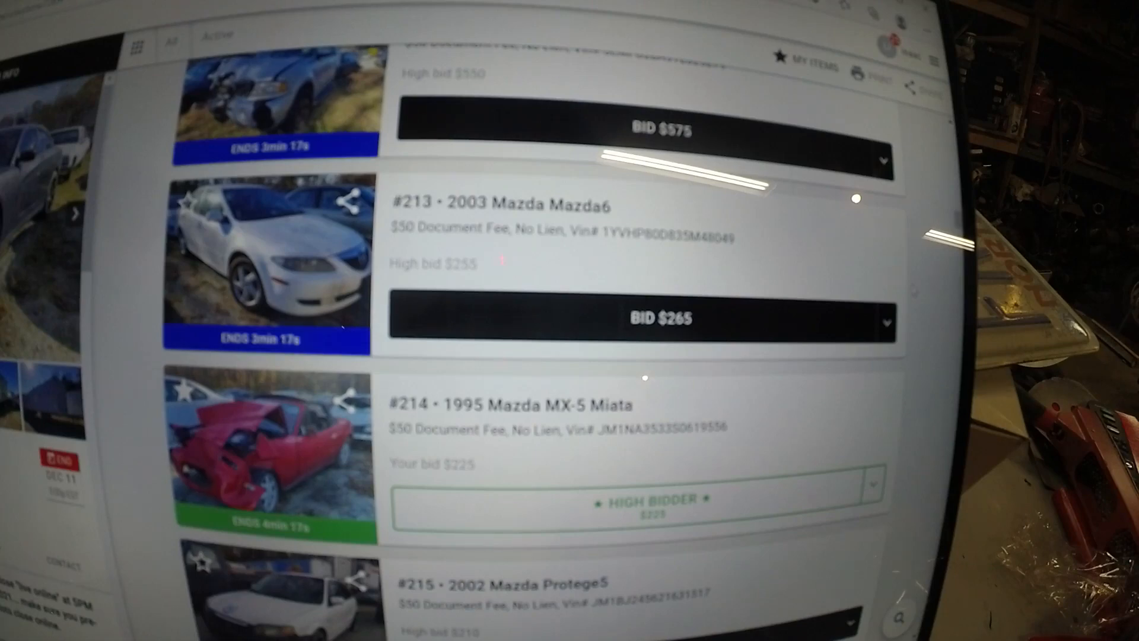
- Raise the Miata bid to $245 and then $265 against competing bids
{"action": "scroll", "scroll_direction": "down", "scroll_amount": 3}
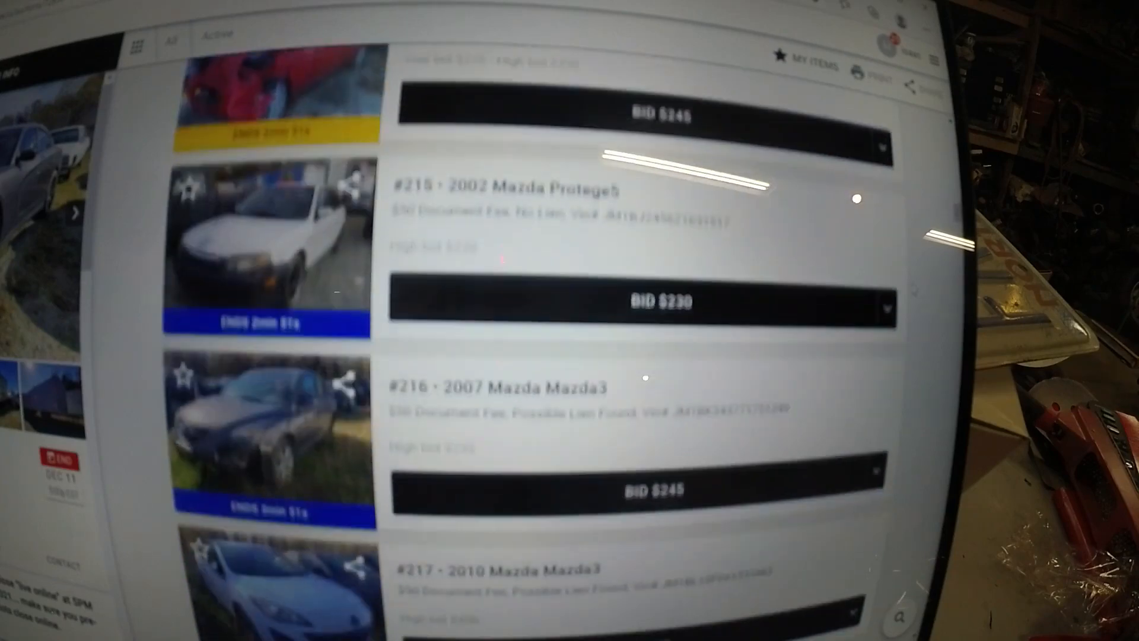
{"action": "scroll", "scroll_direction": "up", "scroll_amount": 3}
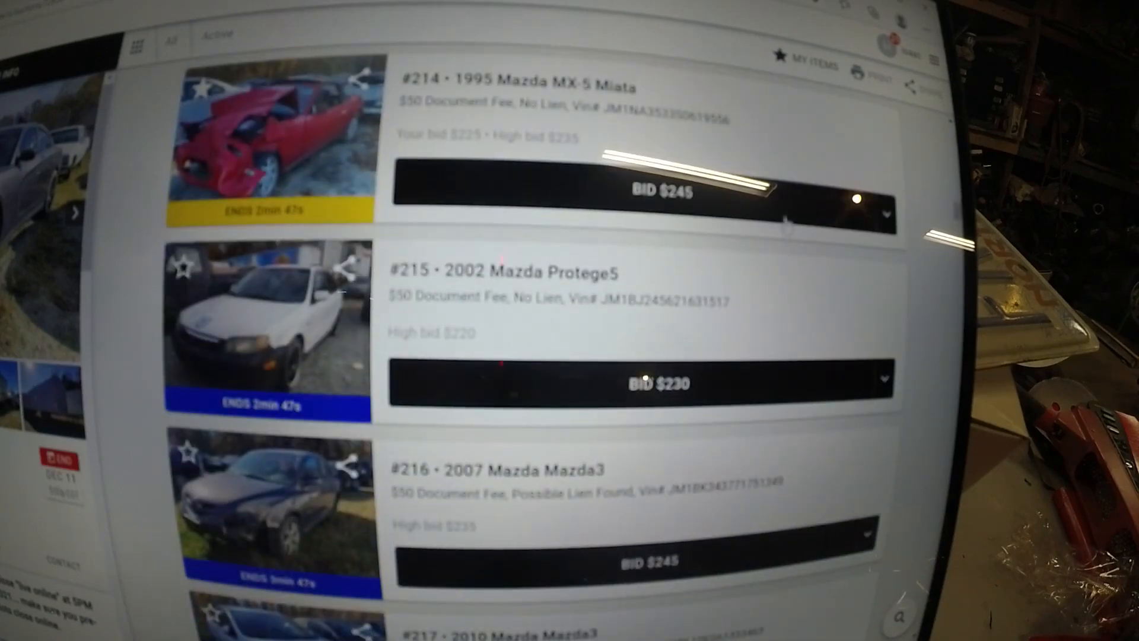
{"action": "left_click", "coordinate": [641, 191]}
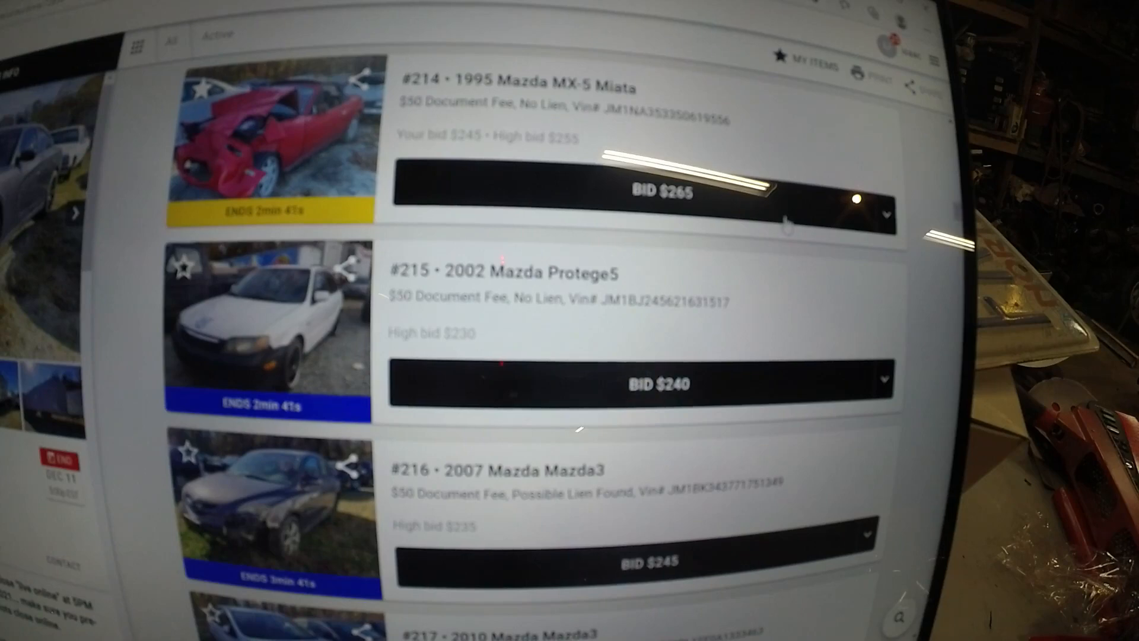
{"action": "scroll", "scroll_direction": "down", "scroll_amount": 3}
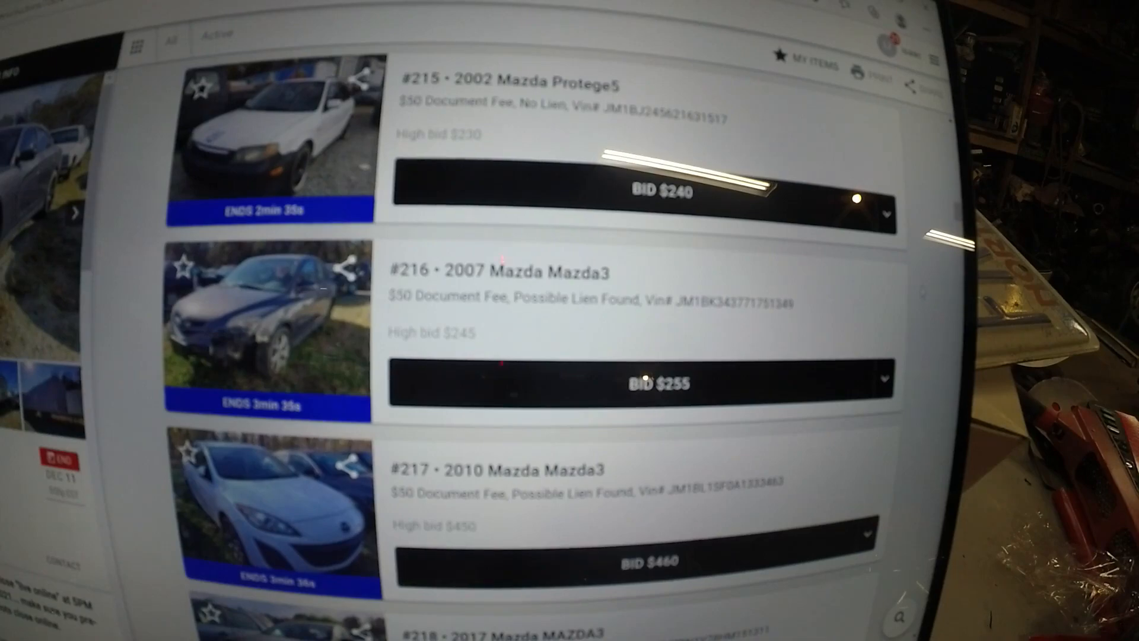
{"action": "scroll", "scroll_direction": "up", "scroll_amount": 3}
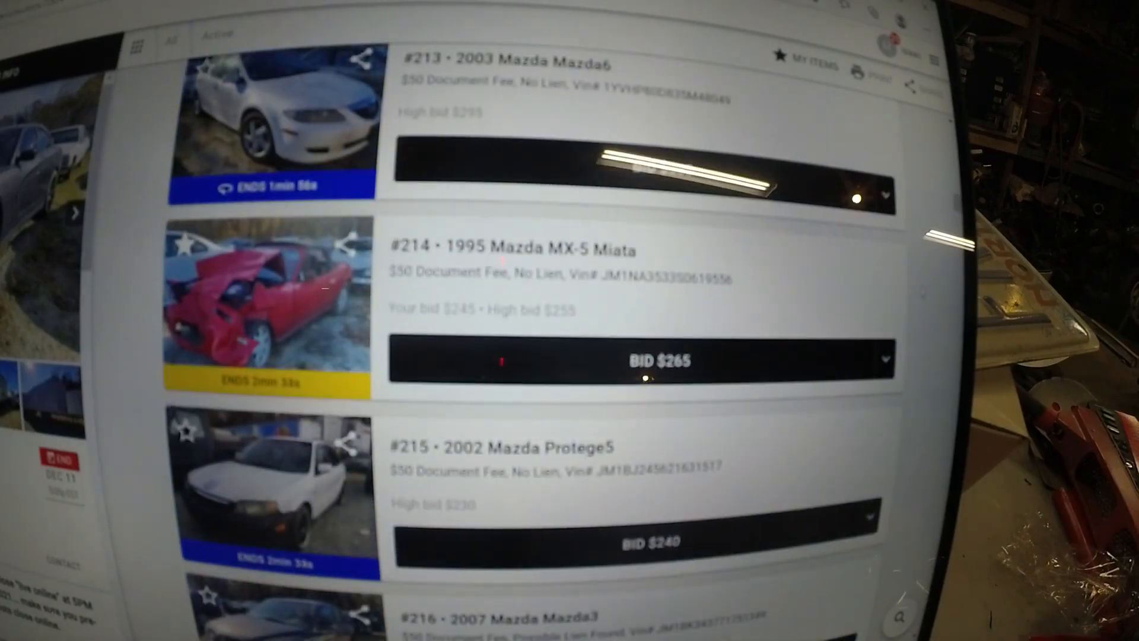
{"action": "left_click", "coordinate": [639, 361]}
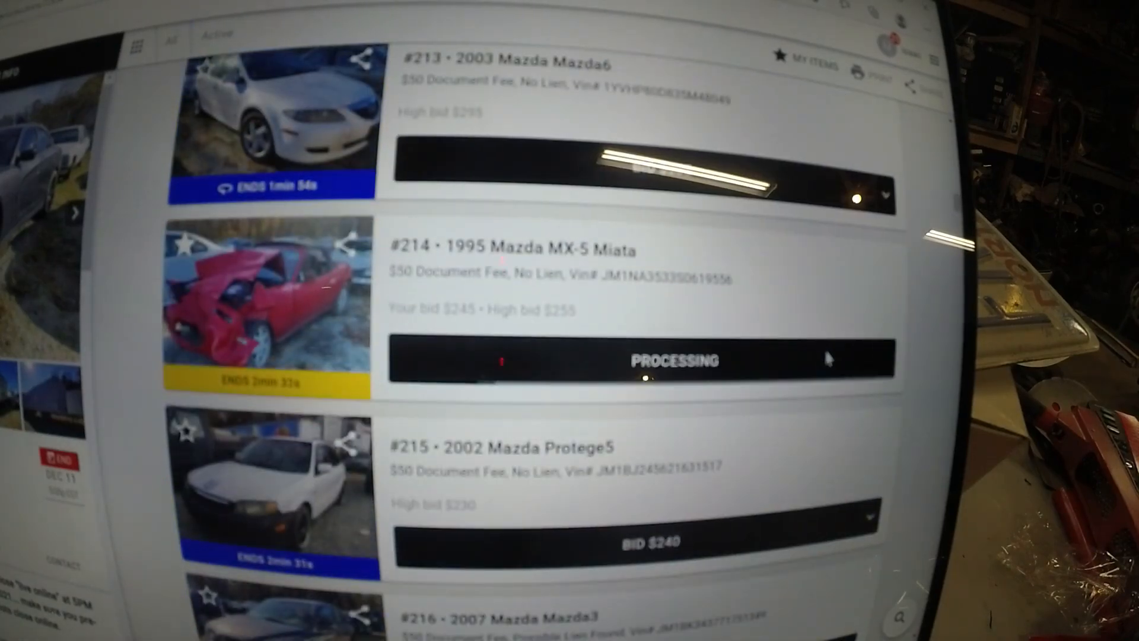
{"action": "scroll", "scroll_direction": "down", "scroll_amount": 3}
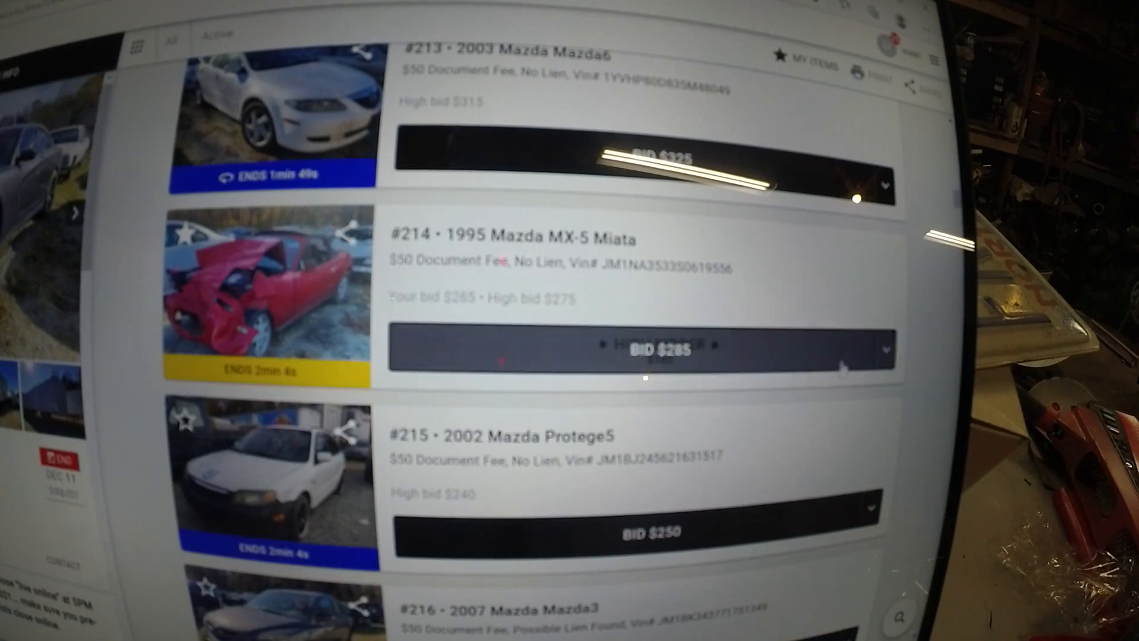
- Raise the Miata bid through $285, $305, a confirmed $345, and finally $365
{"action": "left_click", "coordinate": [645, 347]}
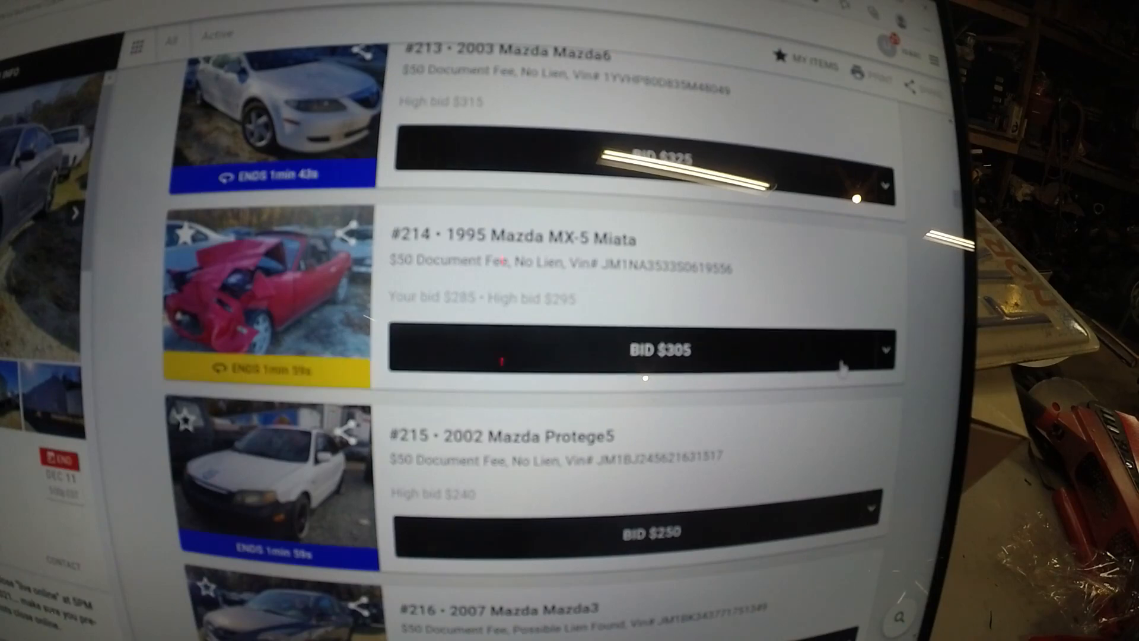
{"action": "left_click", "coordinate": [647, 348]}
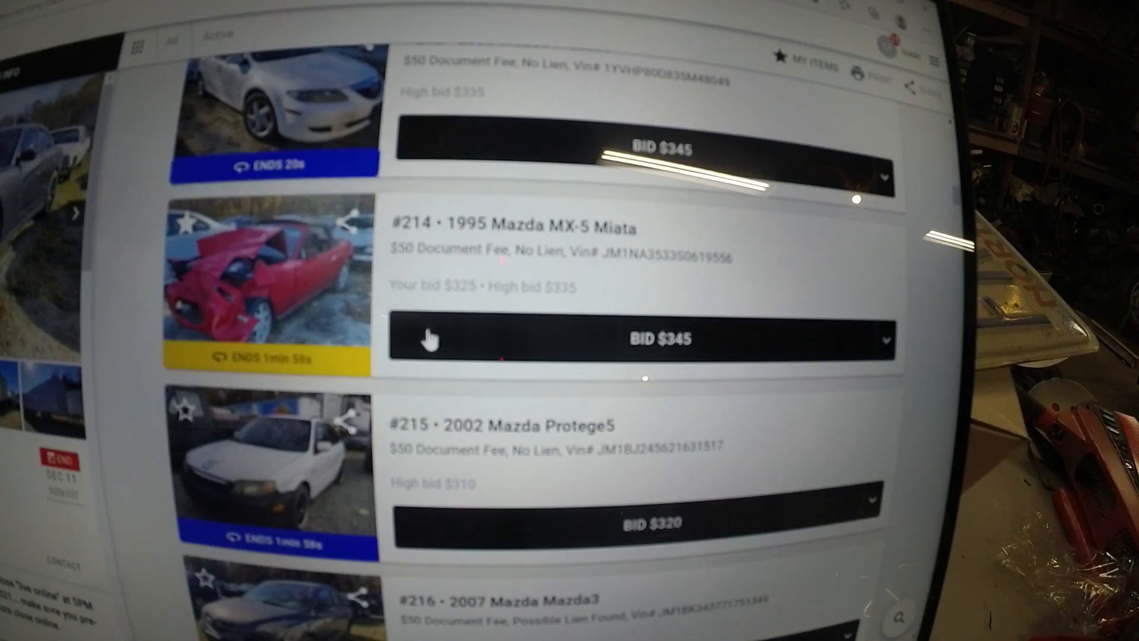
{"action": "left_click", "coordinate": [646, 339]}
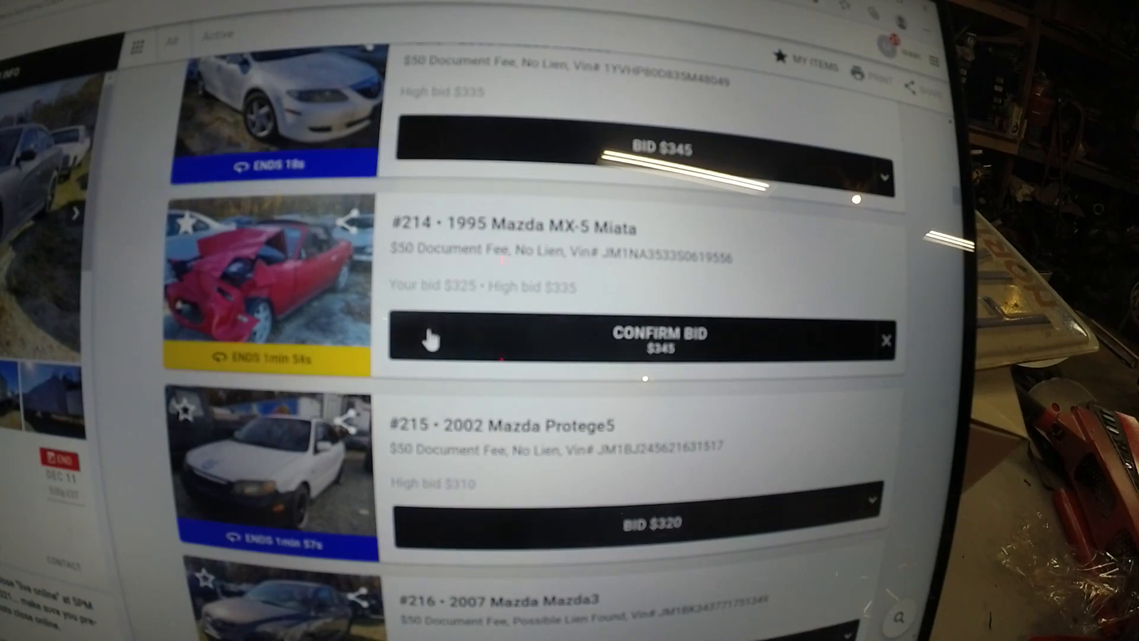
{"action": "left_click", "coordinate": [645, 340]}
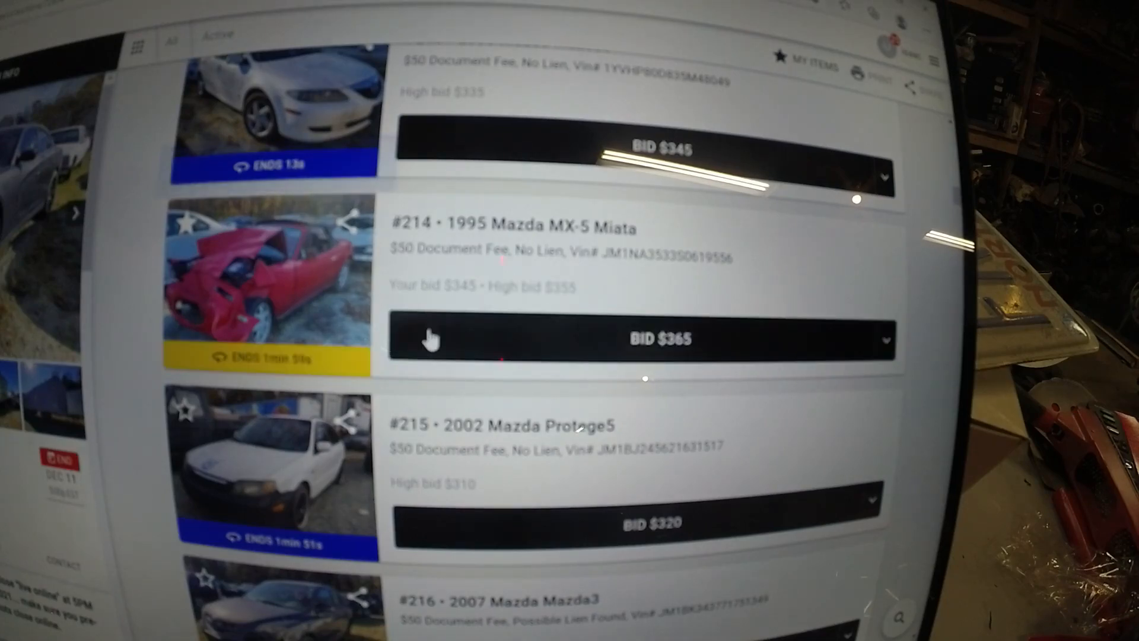
{"action": "left_click", "coordinate": [639, 339]}
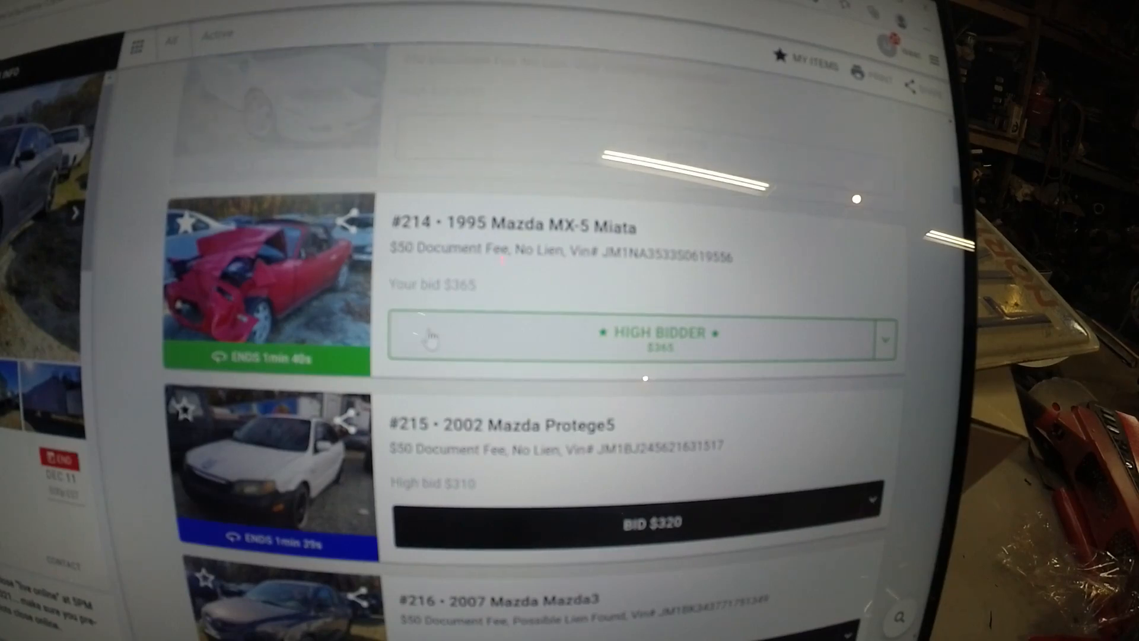
- Bid $385 and then $405 on the Miata, still trailing a $415 high bid
{"action": "scroll", "scroll_direction": "down", "scroll_amount": 3}
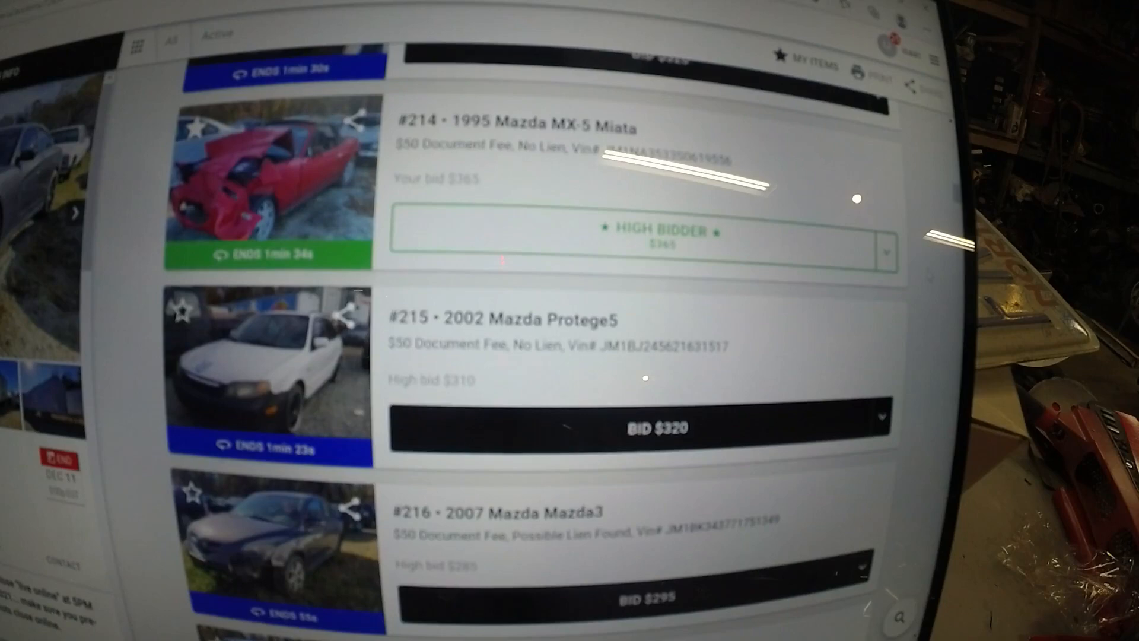
{"action": "scroll", "scroll_direction": "up", "scroll_amount": 3}
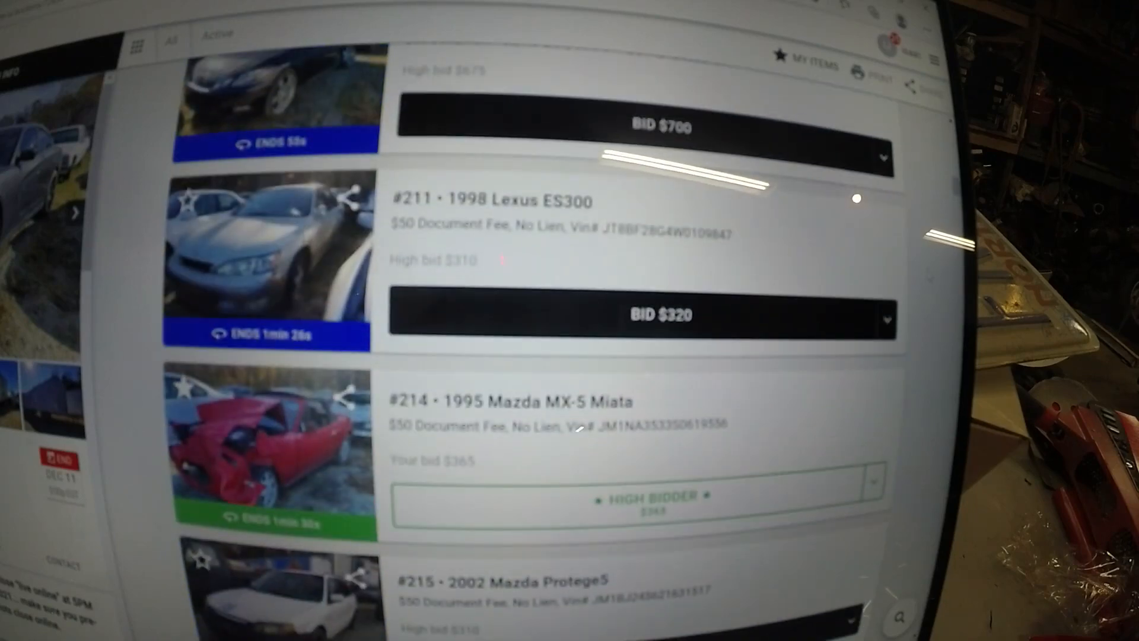
{"action": "scroll", "scroll_direction": "down", "scroll_amount": 3}
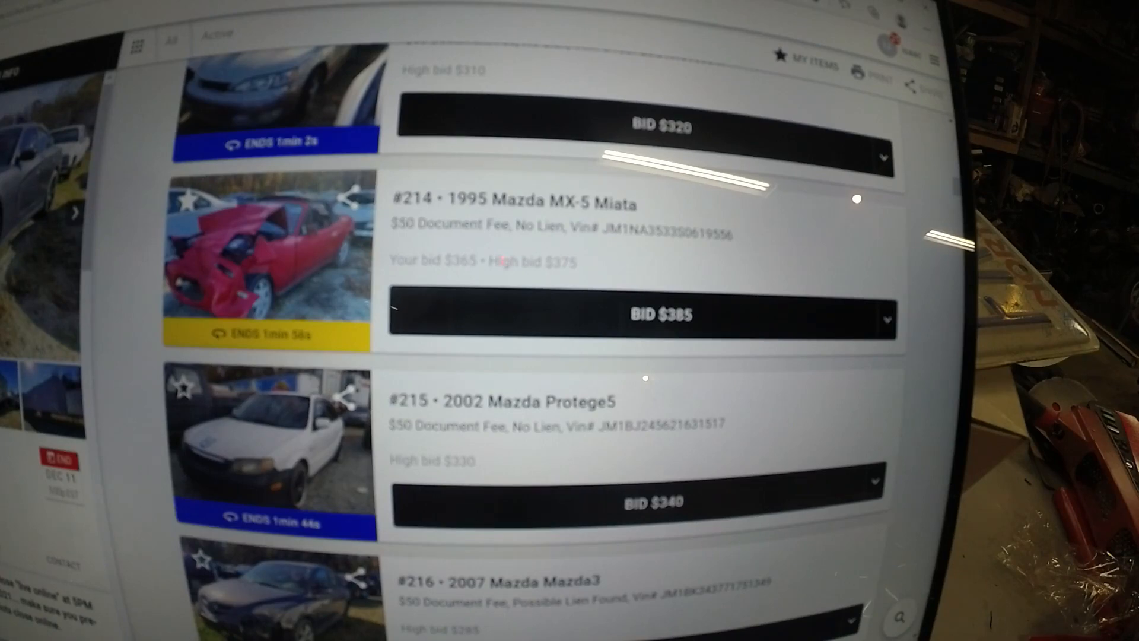
{"action": "left_click", "coordinate": [658, 315]}
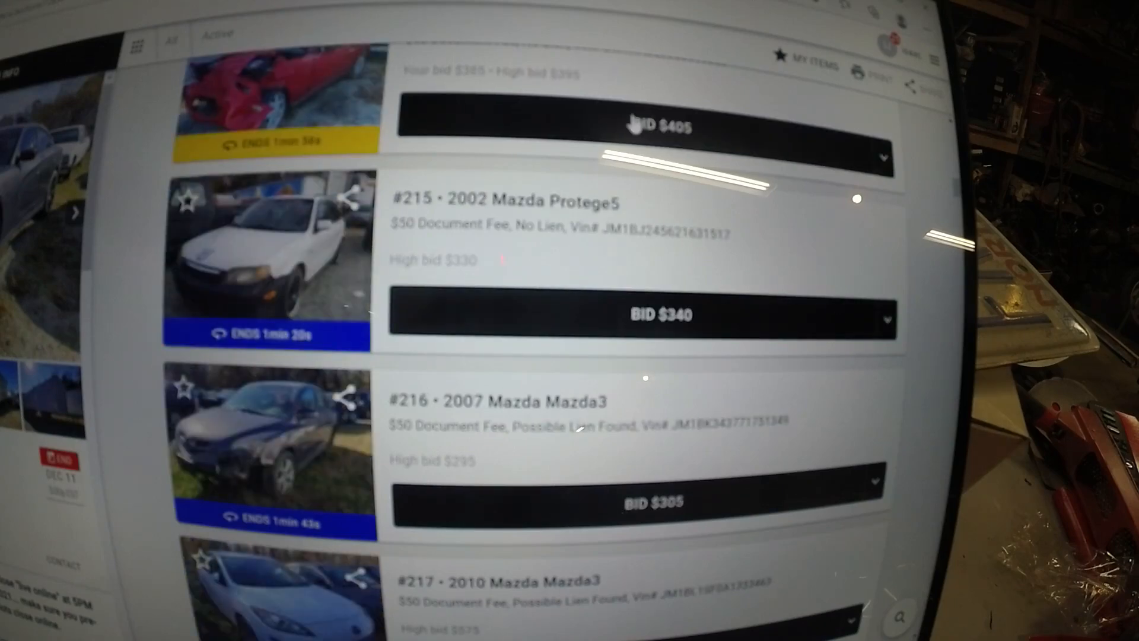
{"action": "left_click", "coordinate": [647, 126]}
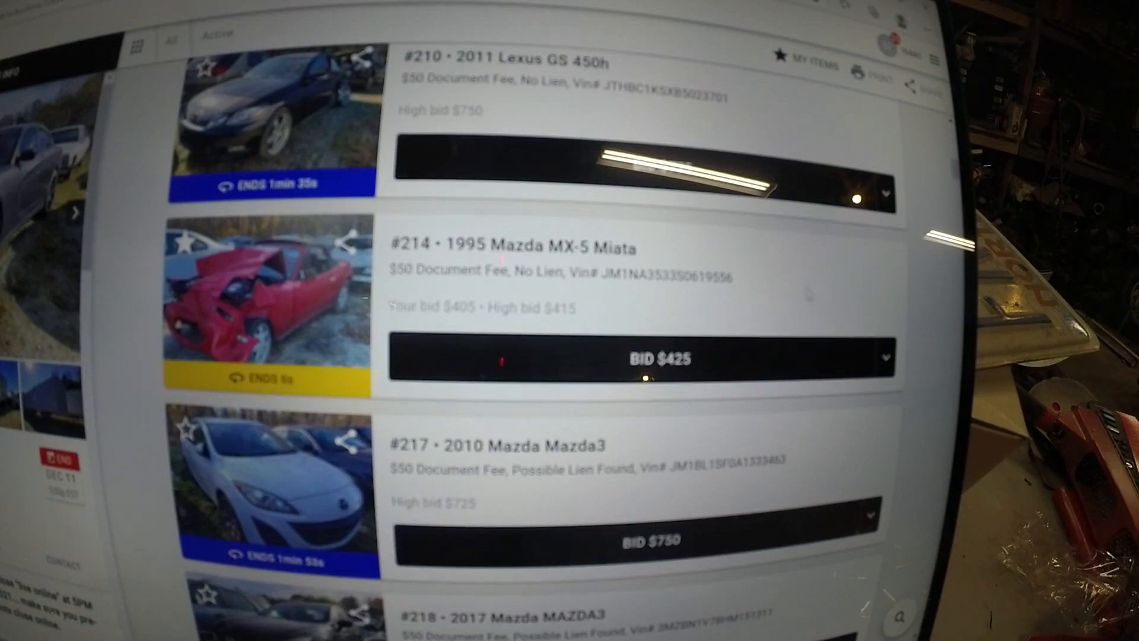
- Bid $425 on the Miata and confirm it, retaking the lead from $415
{"action": "left_click", "coordinate": [657, 357]}
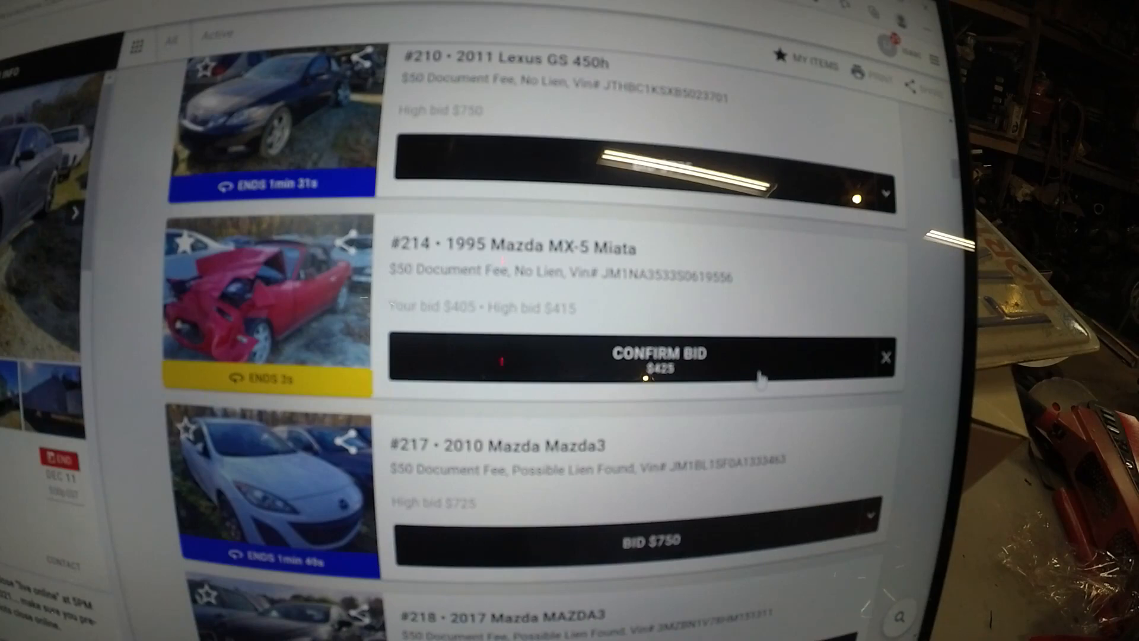
{"action": "left_click", "coordinate": [654, 354]}
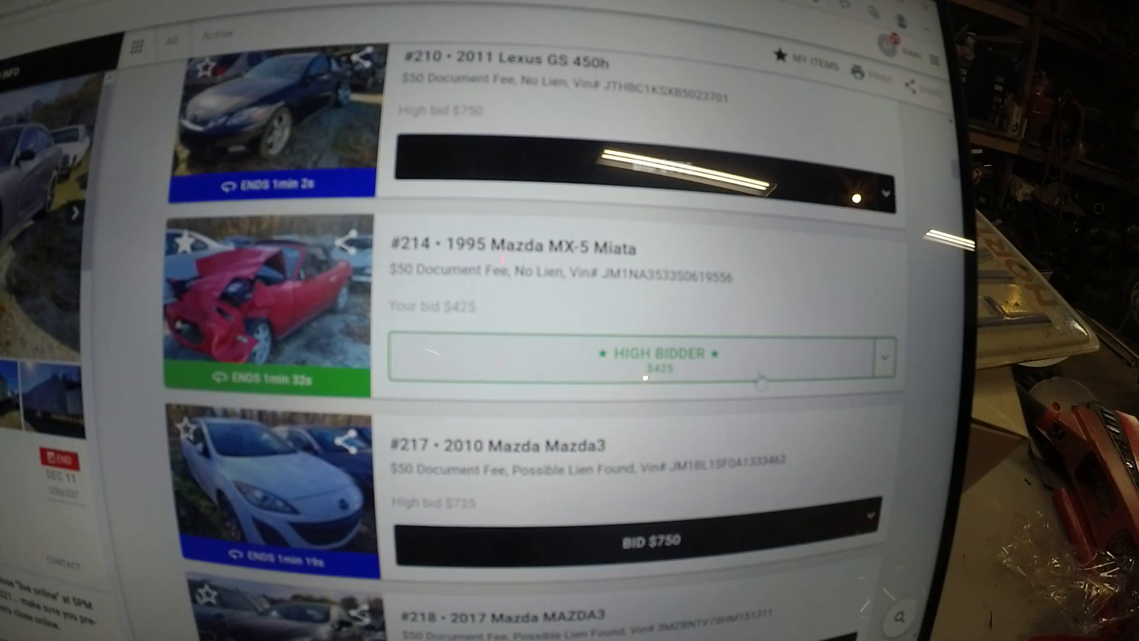
- Select the 1982 Mercedes-Benz 300D listing and watch it show high bidder at $280
{"action": "scroll", "scroll_direction": "down", "scroll_amount": 3}
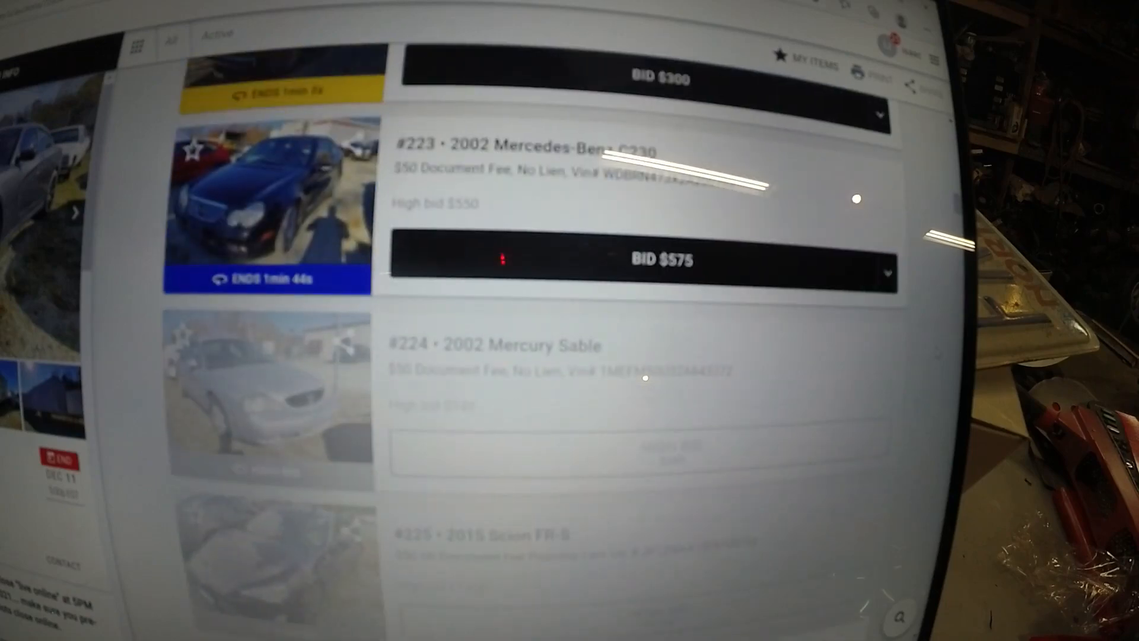
{"action": "scroll", "scroll_direction": "up", "scroll_amount": 3}
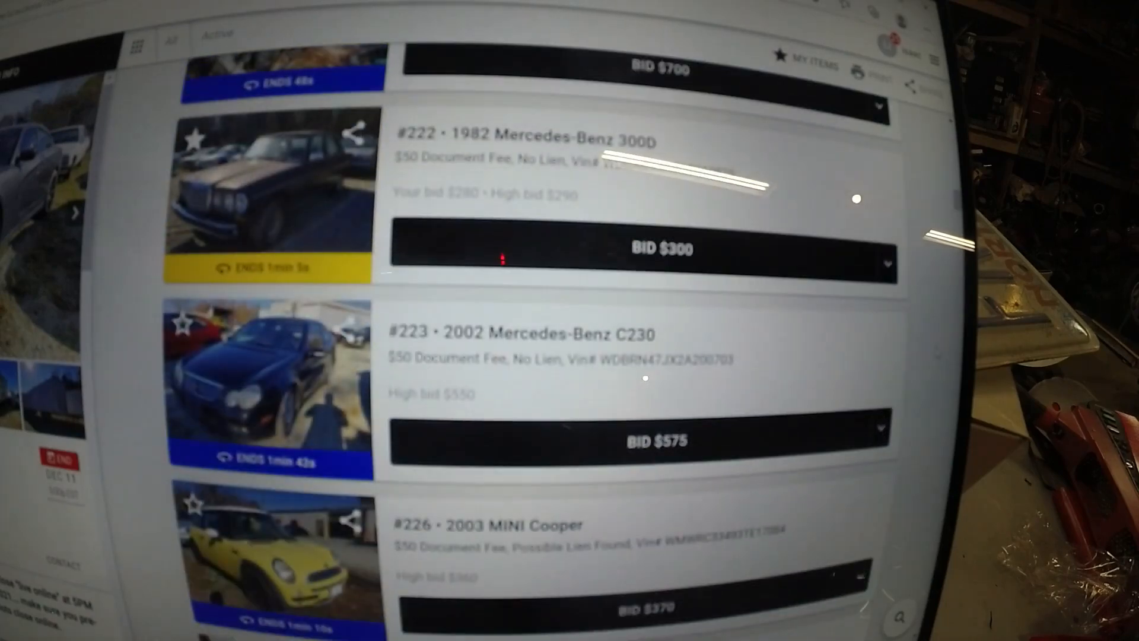
{"action": "scroll", "scroll_direction": "up", "scroll_amount": 3}
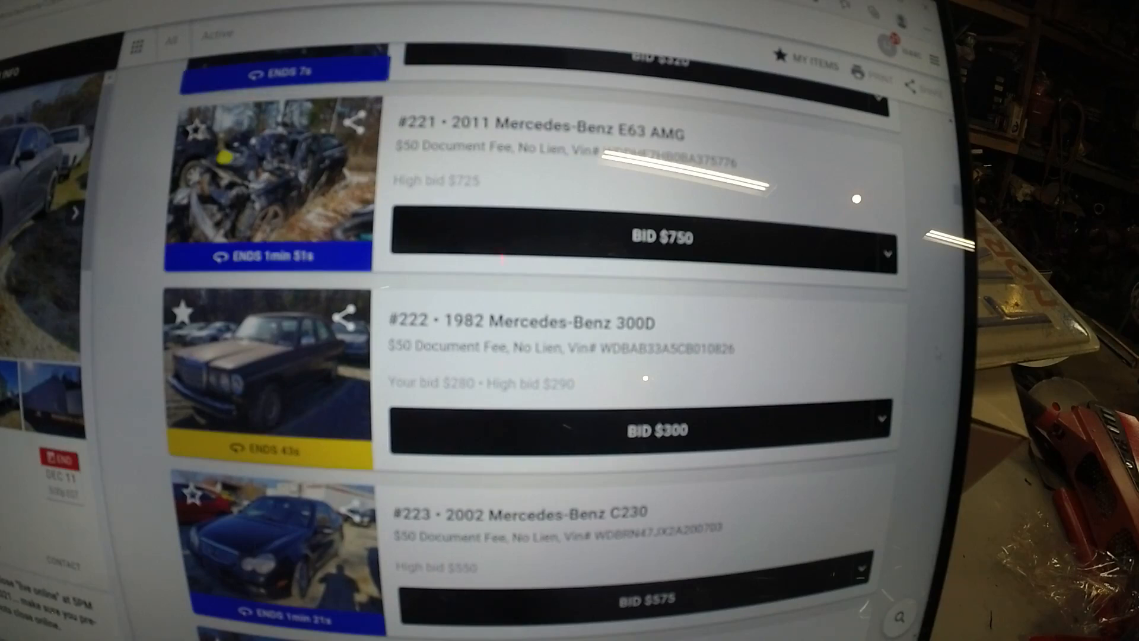
{"action": "left_click", "coordinate": [645, 428]}
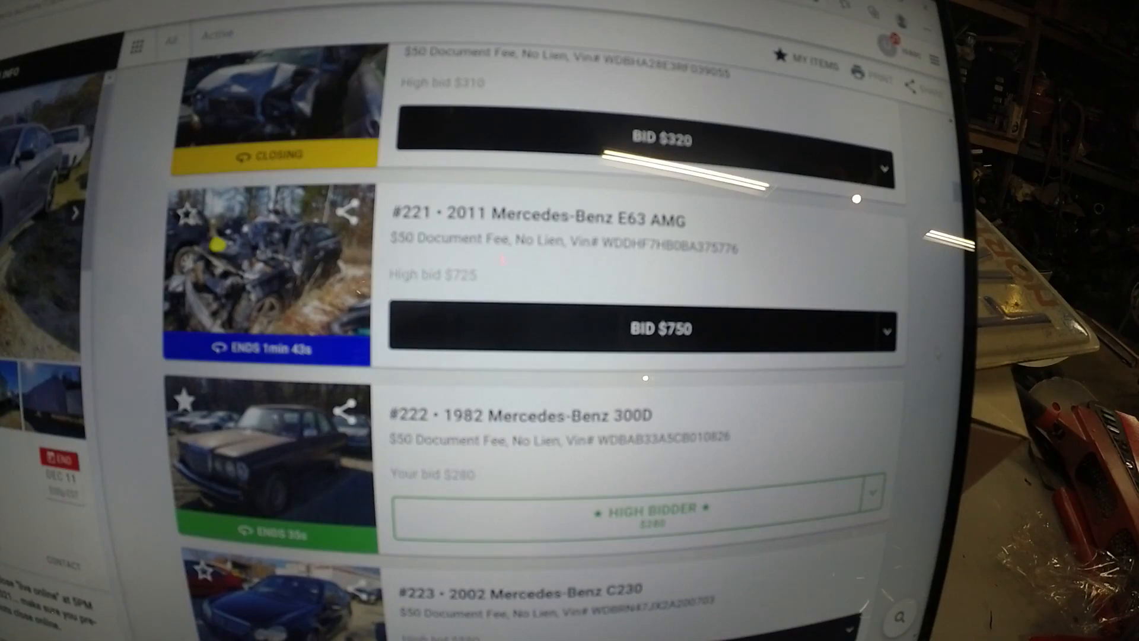
{"action": "scroll", "scroll_direction": "down", "scroll_amount": 3}
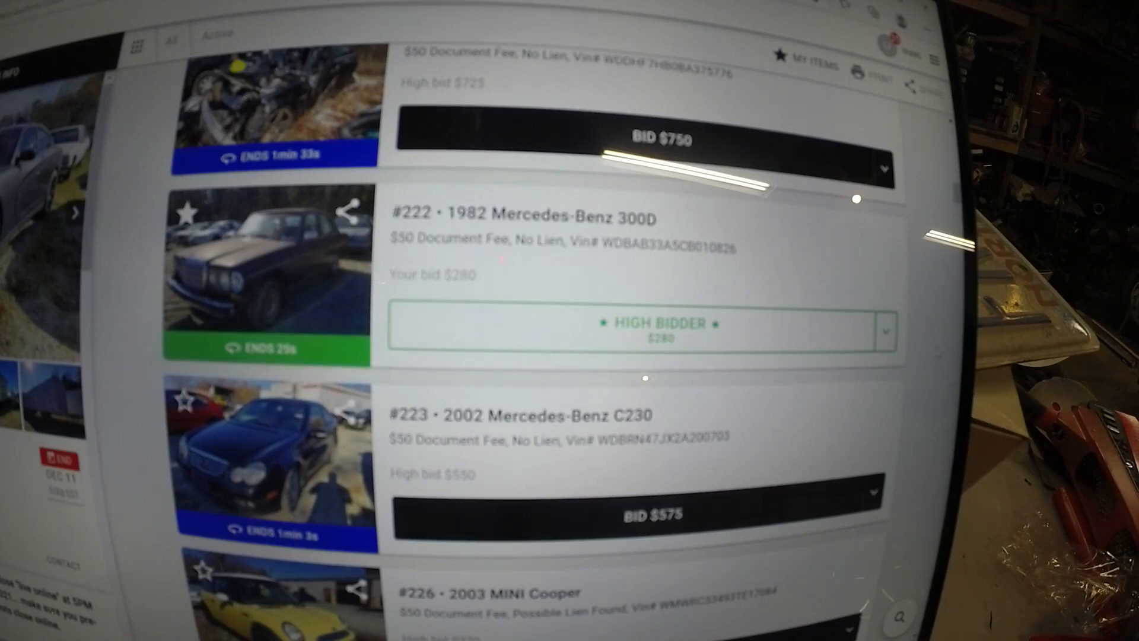
{"action": "scroll", "scroll_direction": "down", "scroll_amount": 3}
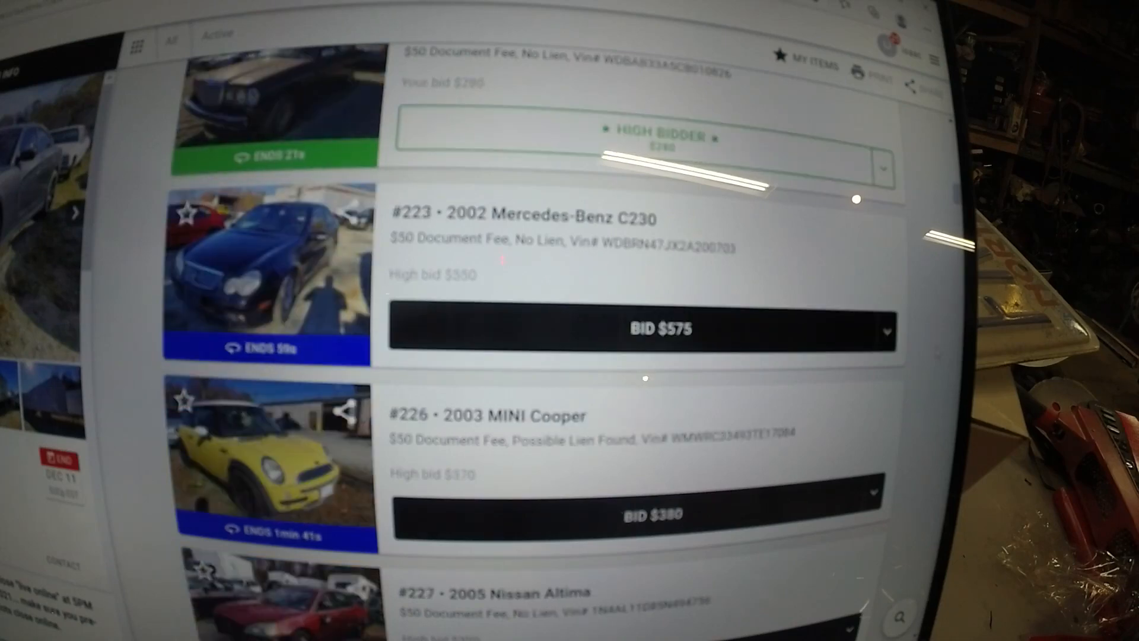
{"action": "scroll", "scroll_direction": "up", "scroll_amount": 3}
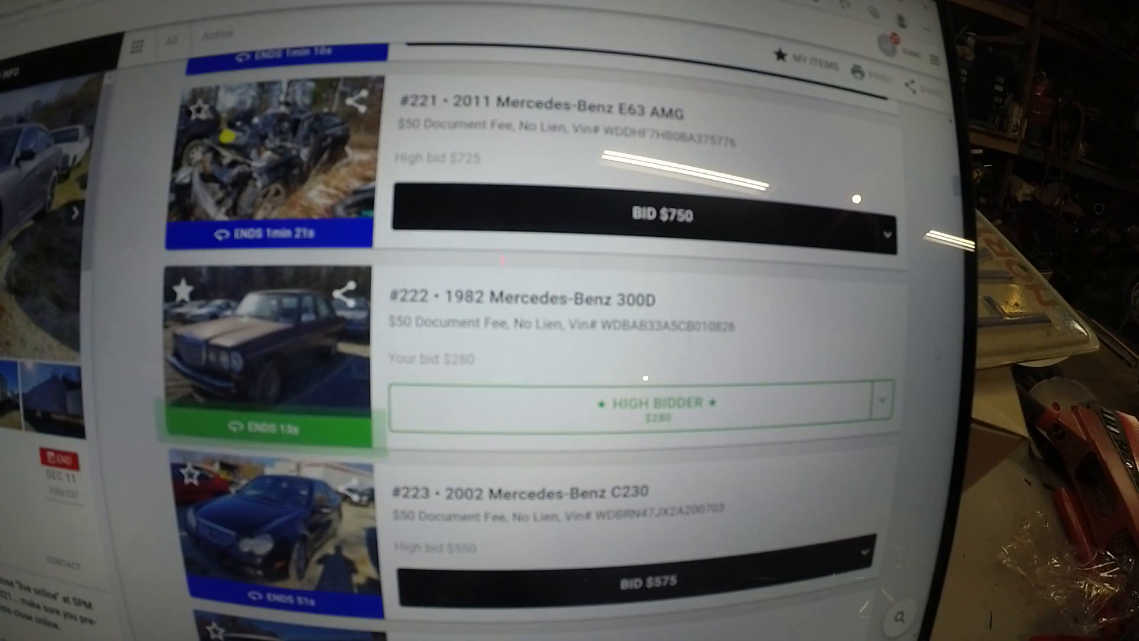
- Scroll to the top of the Active list and back to lot #222 showing won at $280
{"action": "scroll", "scroll_direction": "up", "scroll_amount": 3}
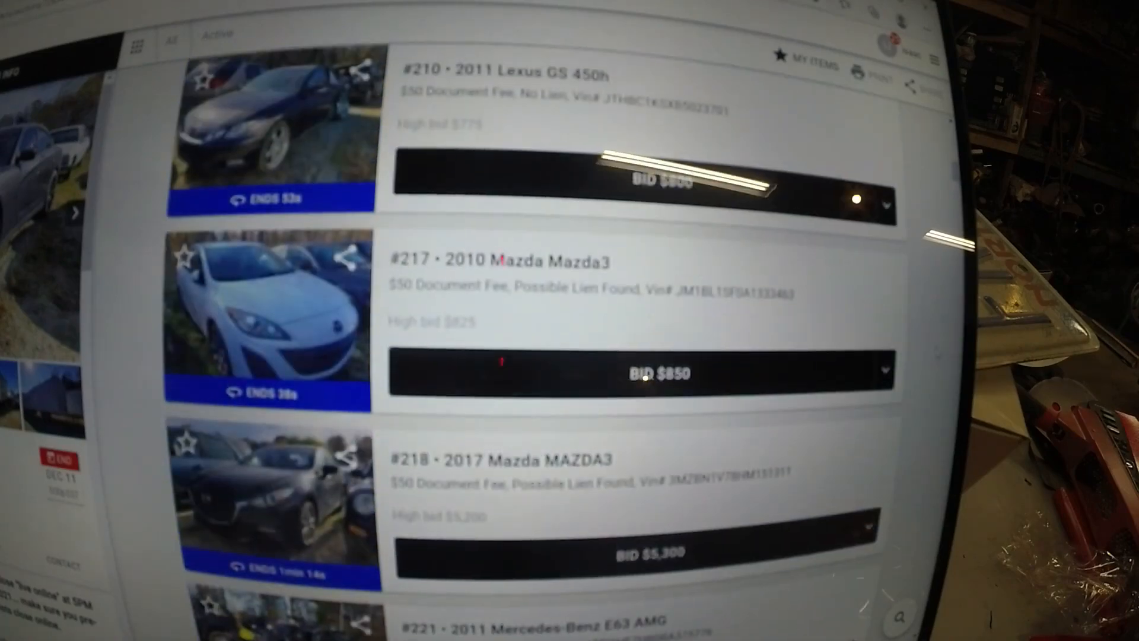
{"action": "scroll", "scroll_direction": "up", "scroll_amount": 3}
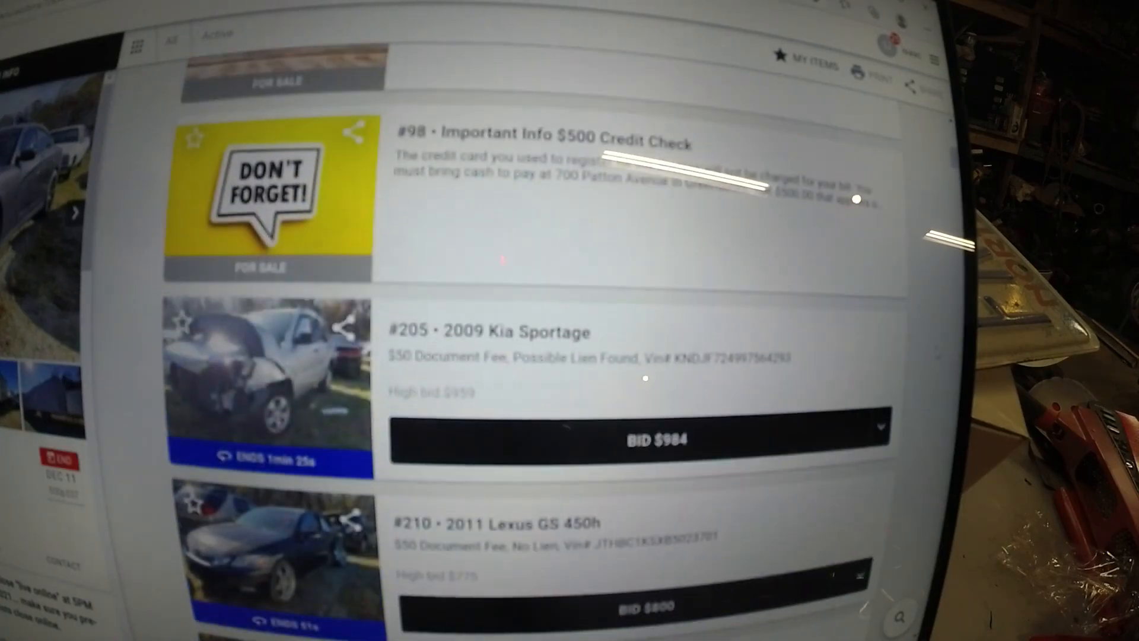
{"action": "scroll", "scroll_direction": "up", "scroll_amount": 3}
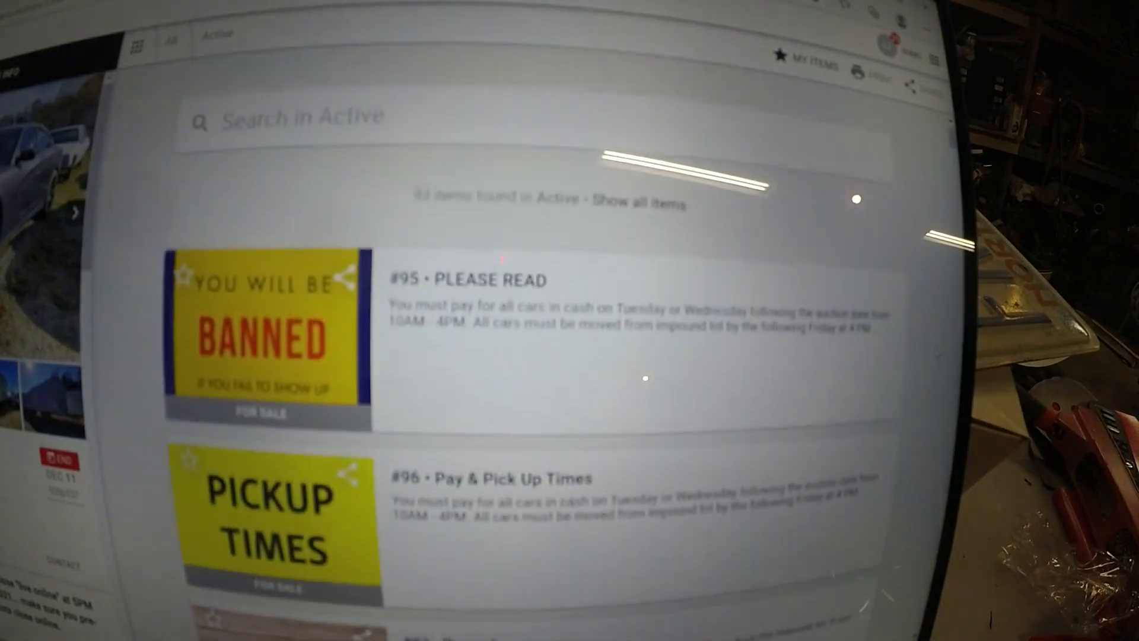
{"action": "scroll", "scroll_direction": "down", "scroll_amount": 3}
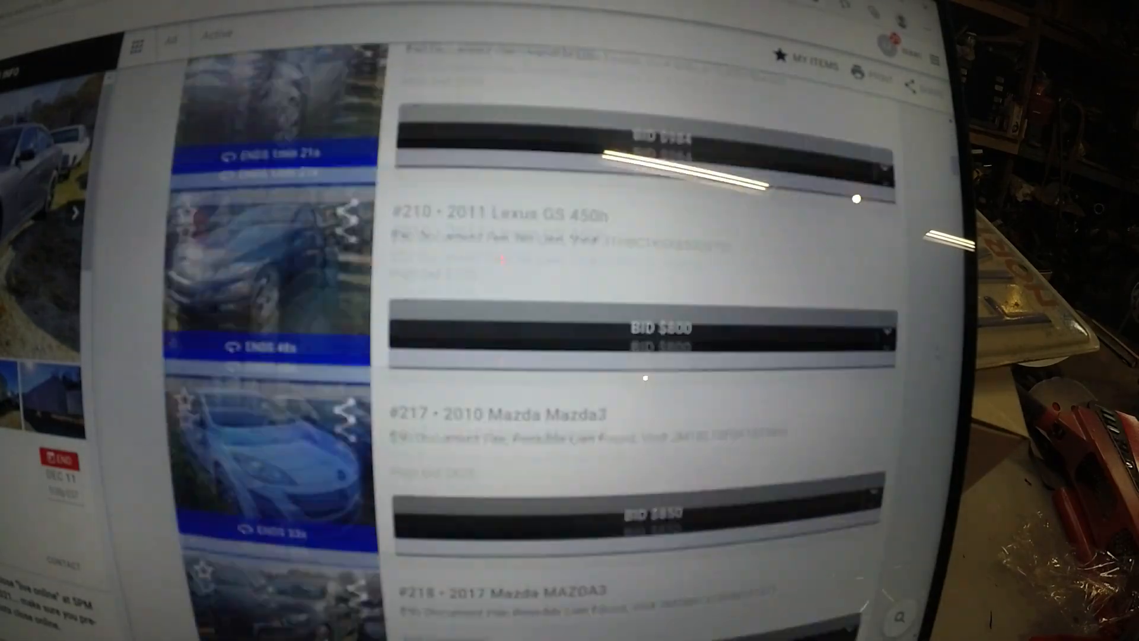
{"action": "scroll", "scroll_direction": "down", "scroll_amount": 3}
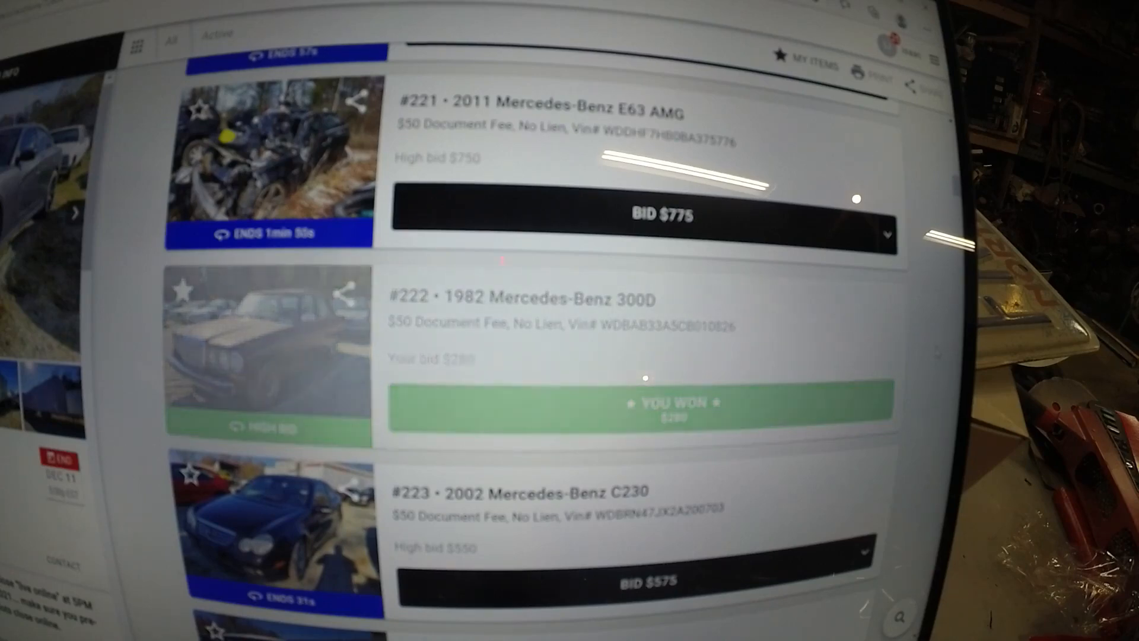
- Scroll through lots #245–313, past the Toyota, Volvo and Dodge lots to the Ford Taurus and Explorer
{"action": "scroll", "scroll_direction": "up", "scroll_amount": 3}
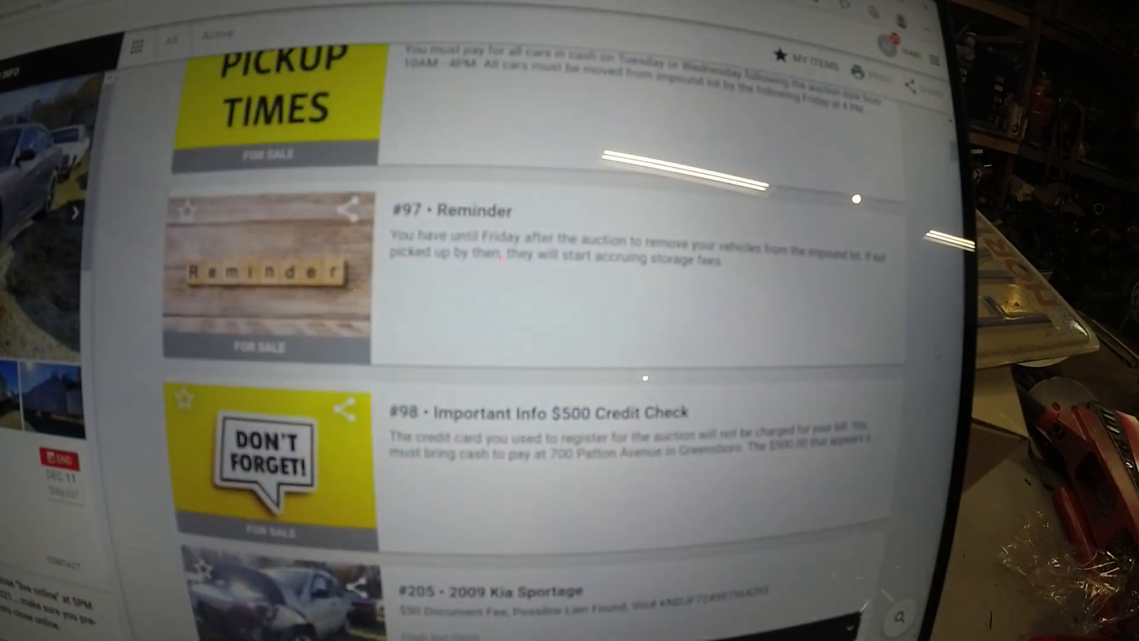
{"action": "scroll", "scroll_direction": "down", "scroll_amount": 3}
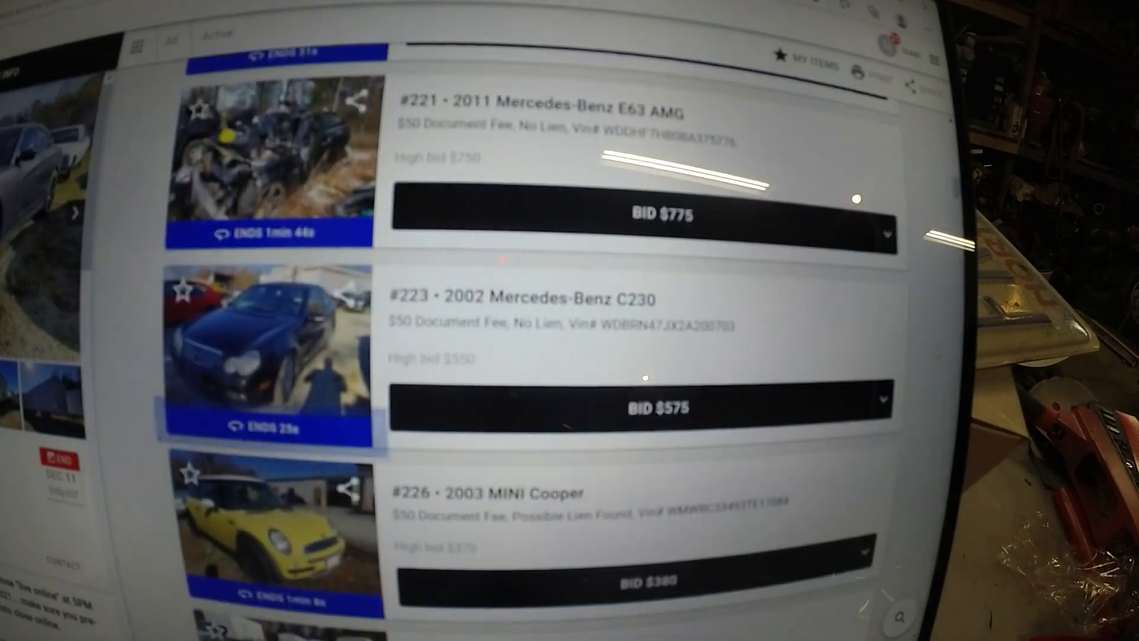
{"action": "scroll", "scroll_direction": "down", "scroll_amount": 3}
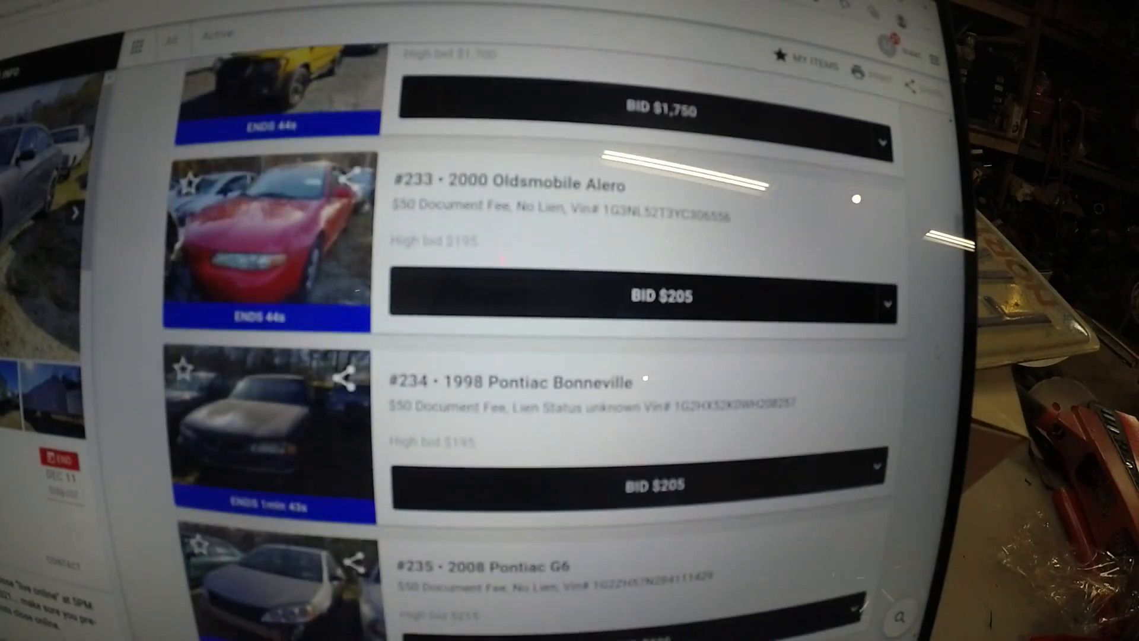
{"action": "scroll", "scroll_direction": "down", "scroll_amount": 3}
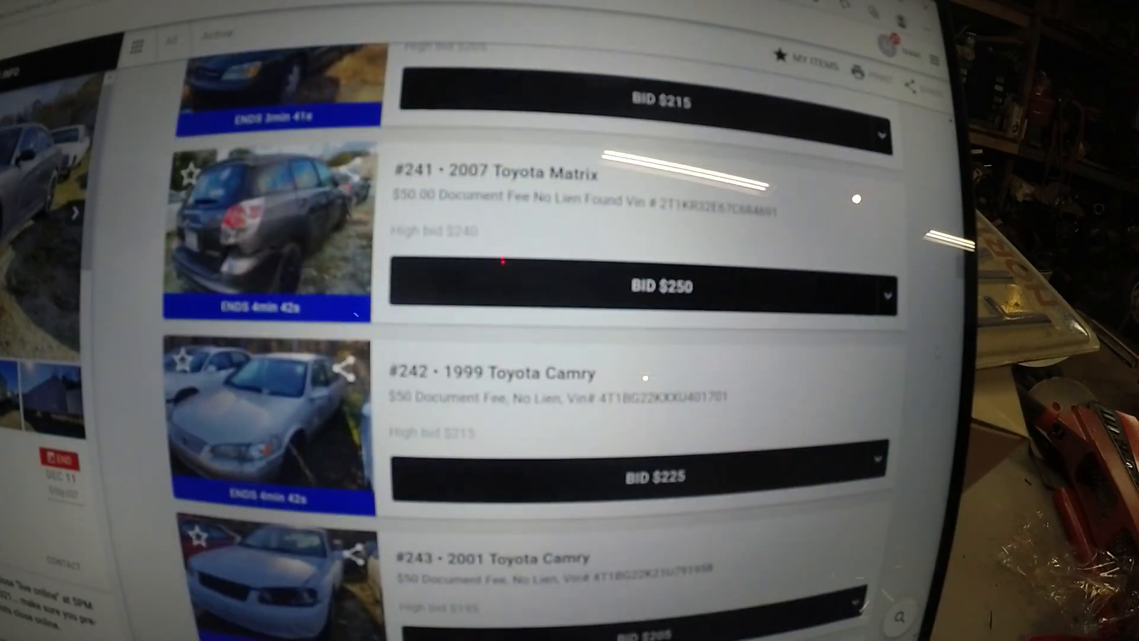
{"action": "scroll", "scroll_direction": "down", "scroll_amount": 3}
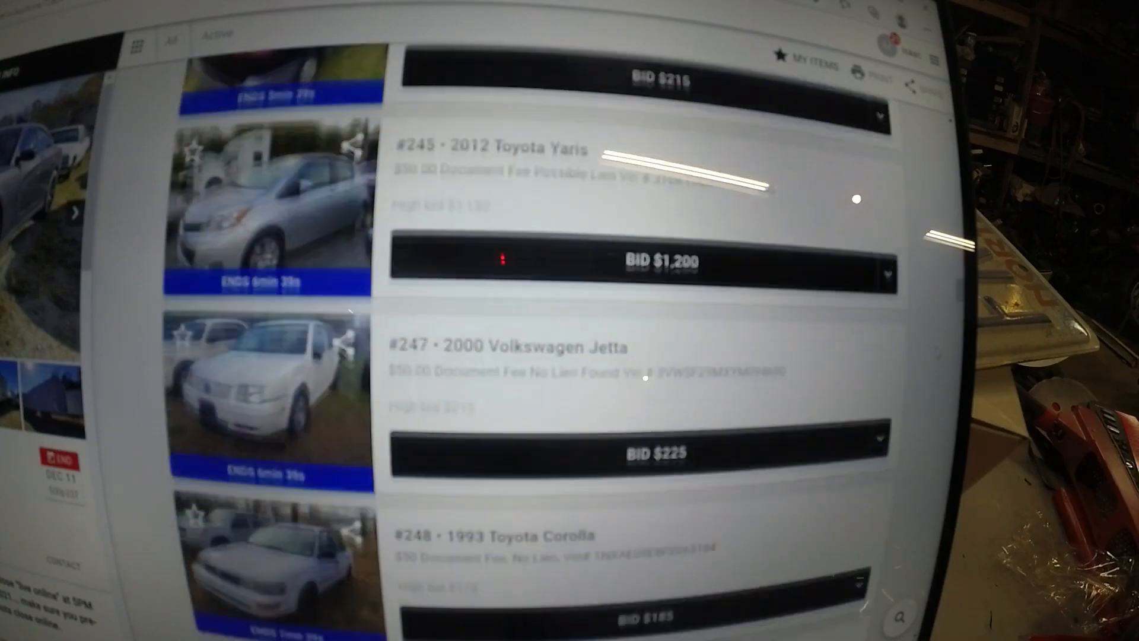
{"action": "scroll", "scroll_direction": "down", "scroll_amount": 3}
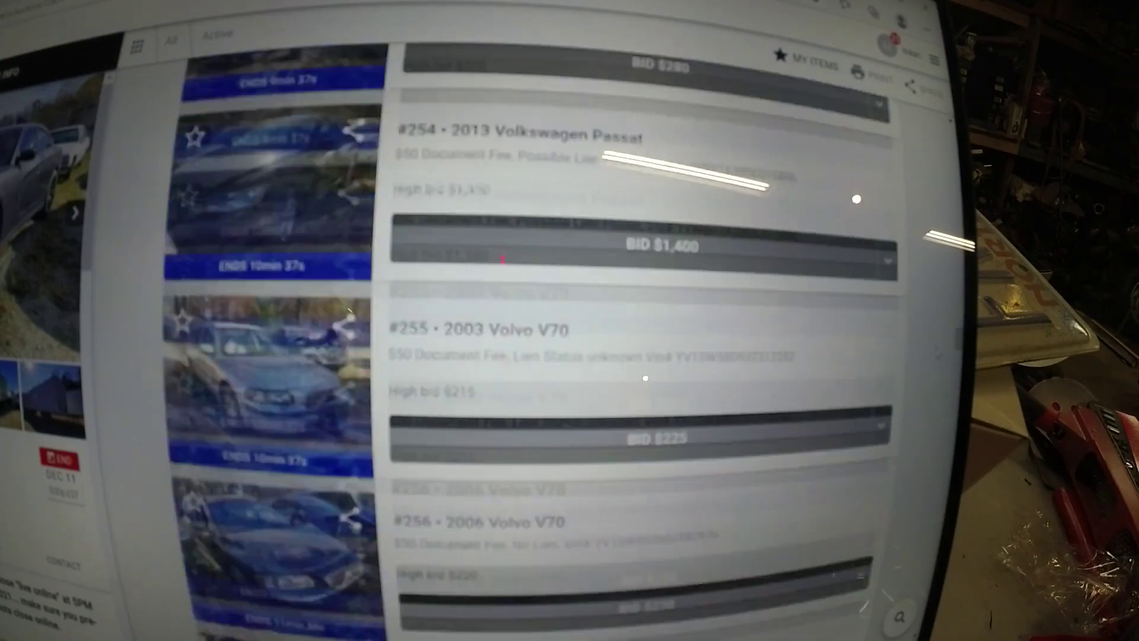
{"action": "scroll", "scroll_direction": "down", "scroll_amount": 3}
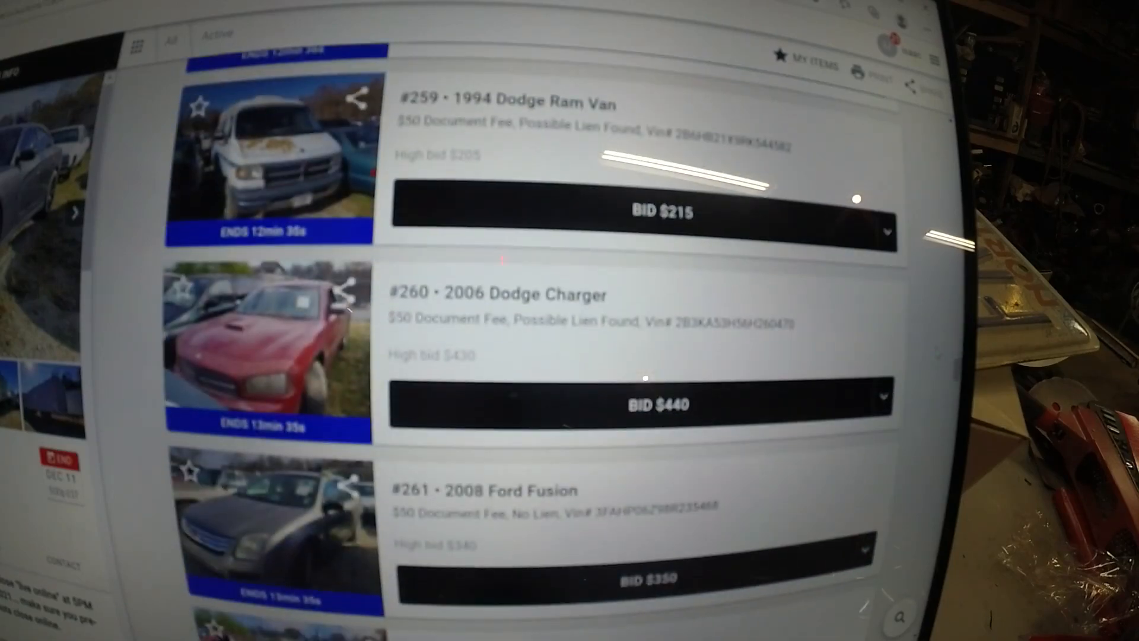
{"action": "scroll", "scroll_direction": "down", "scroll_amount": 3}
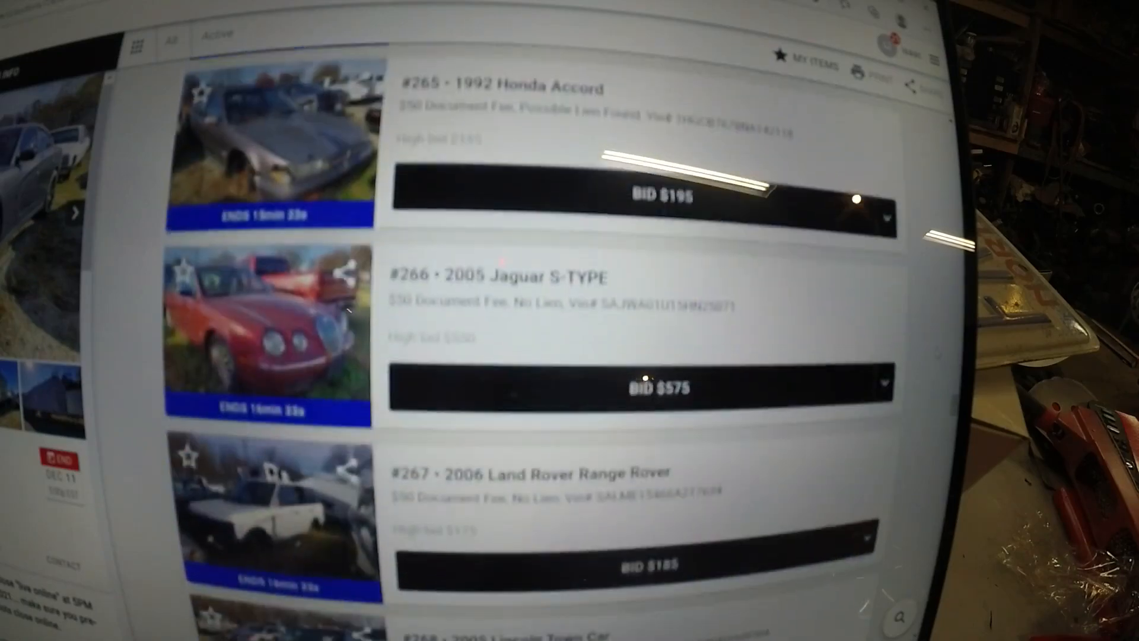
{"action": "scroll", "scroll_direction": "down", "scroll_amount": 3}
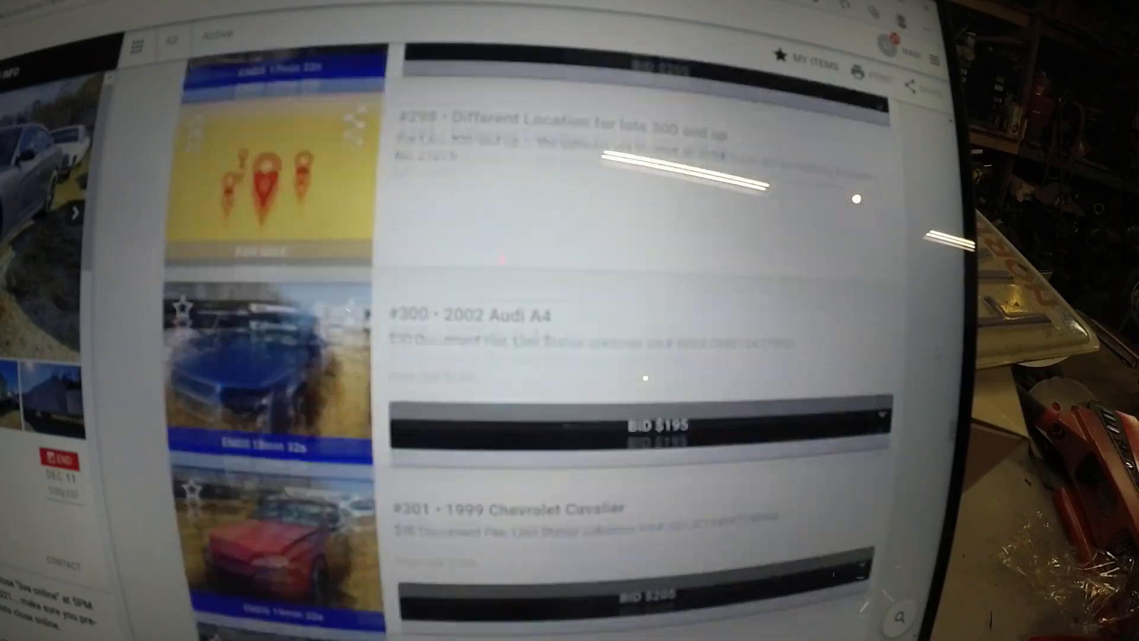
{"action": "scroll", "scroll_direction": "down", "scroll_amount": 3}
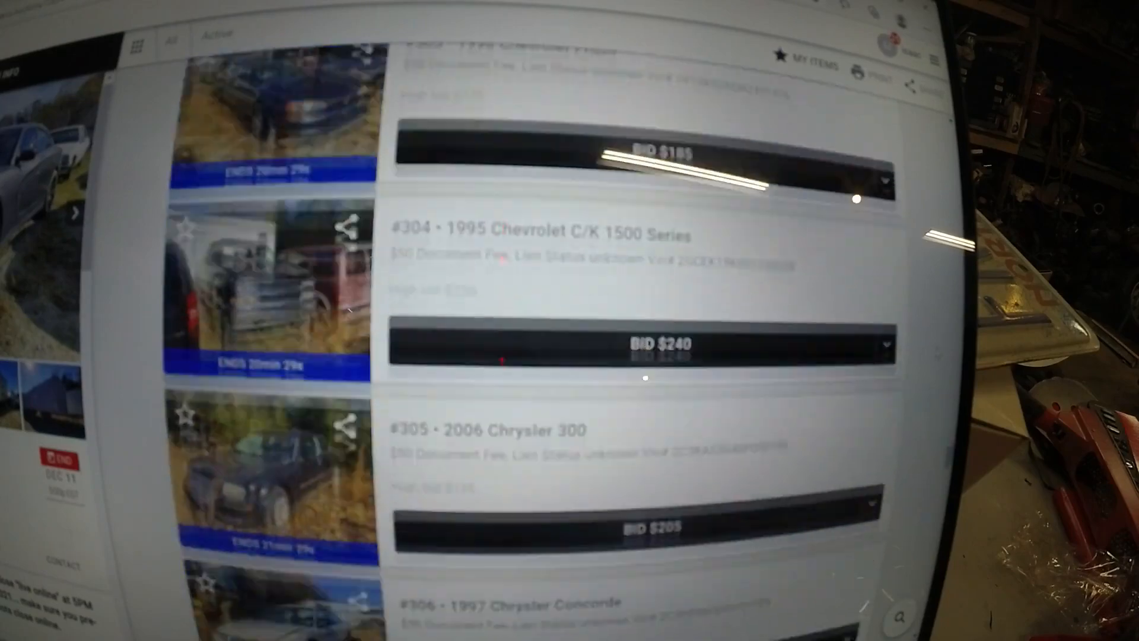
{"action": "scroll", "scroll_direction": "down", "scroll_amount": 3}
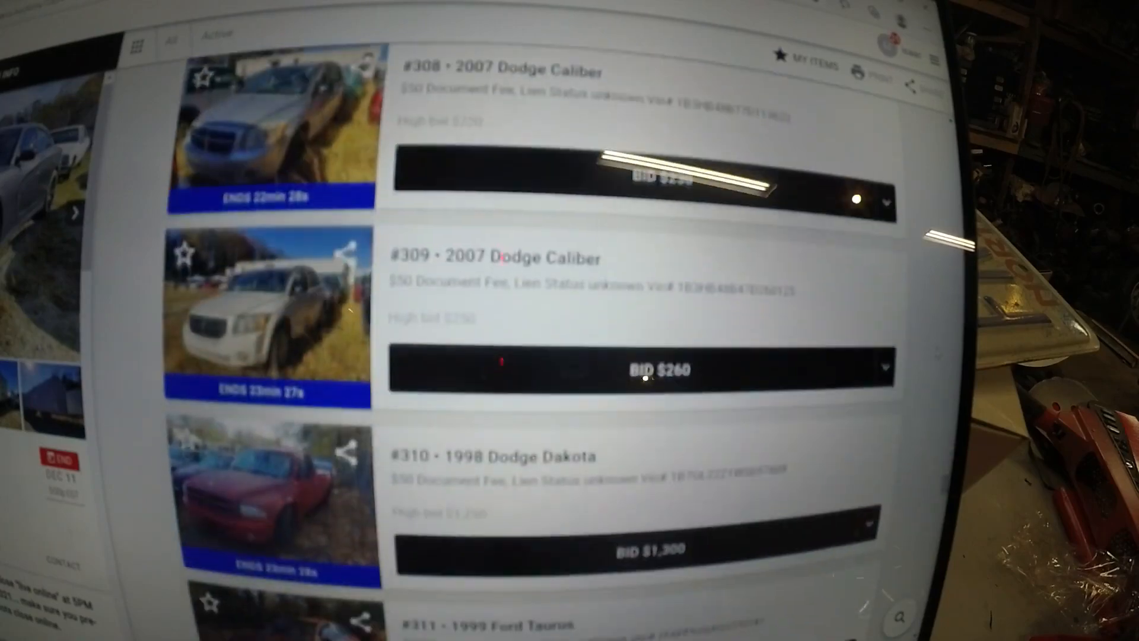
{"action": "scroll", "scroll_direction": "down", "scroll_amount": 3}
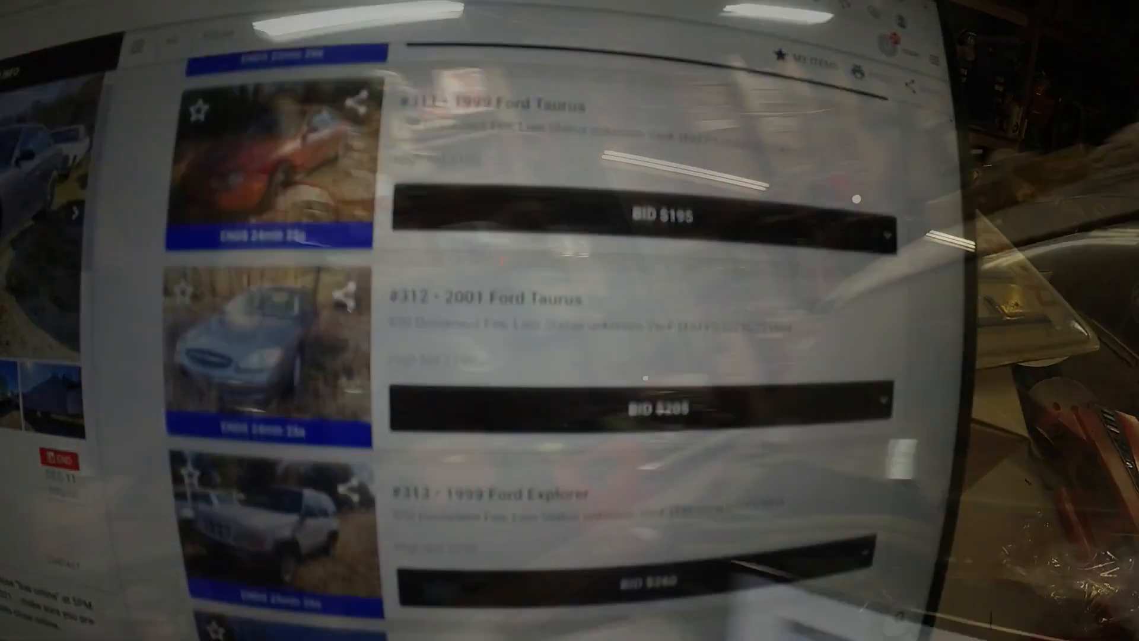